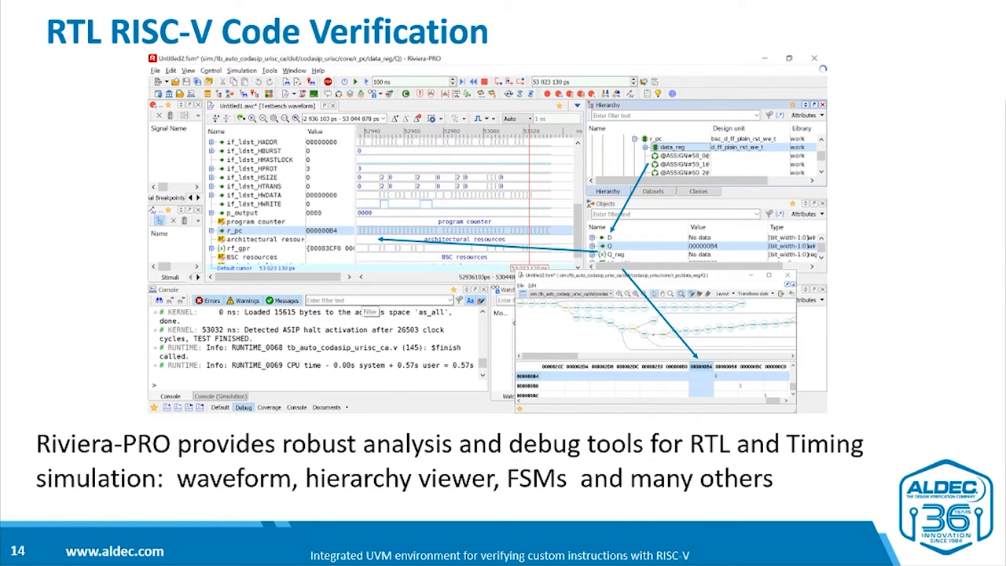
Advance through the cross-debug and UVM verification slides to the end of the deck.
key(Right)
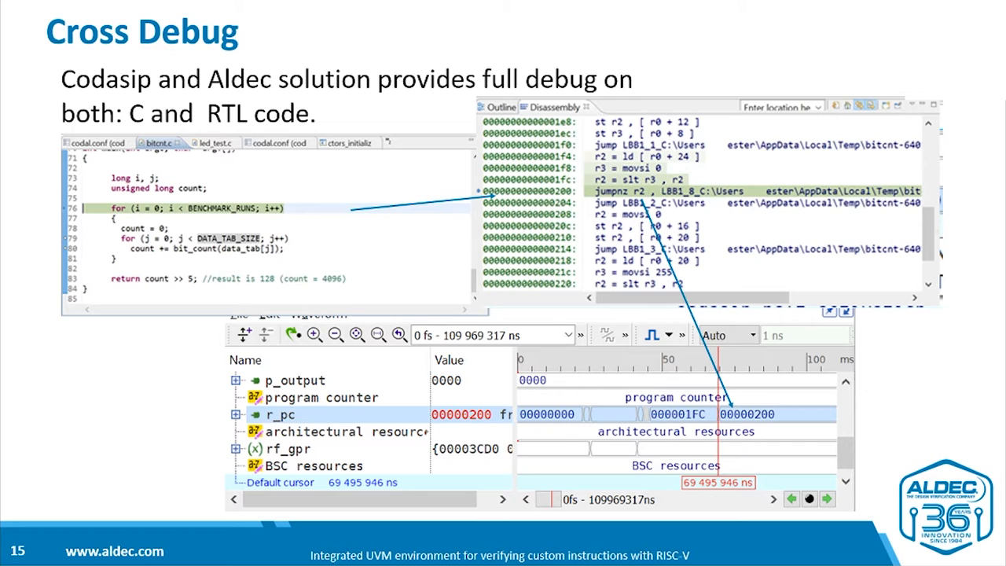
key(Right)
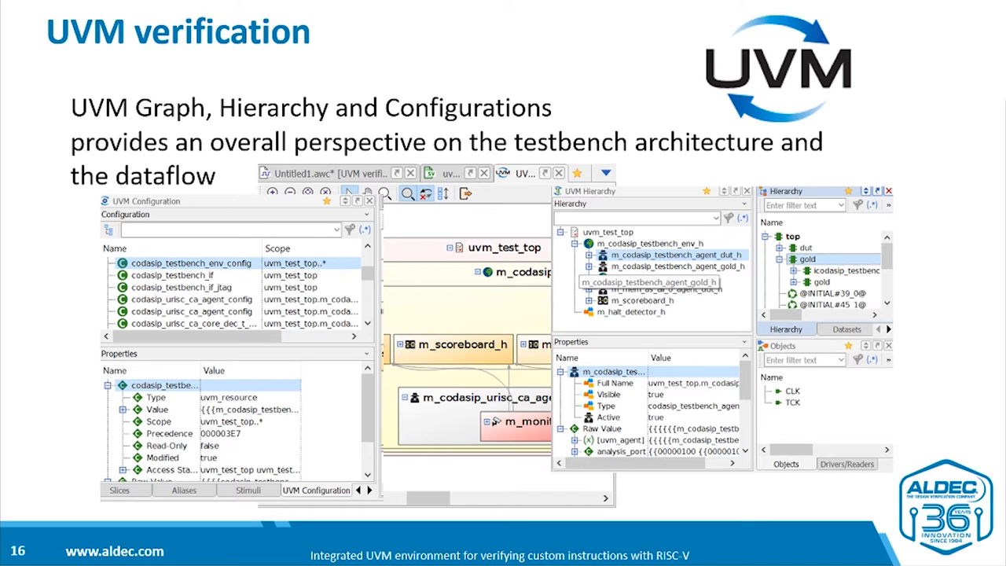
mouse_move(446, 291)
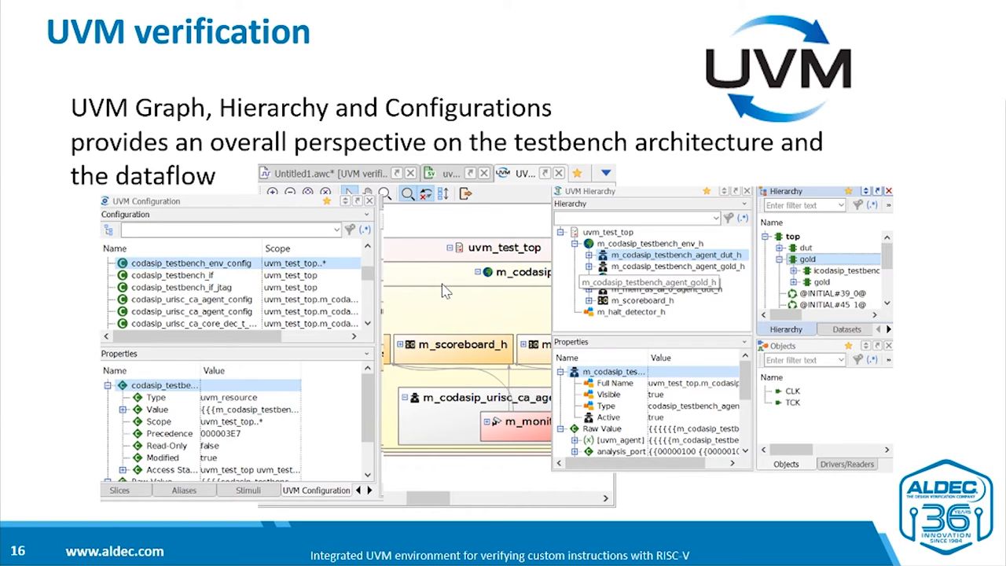
mouse_move(579, 293)
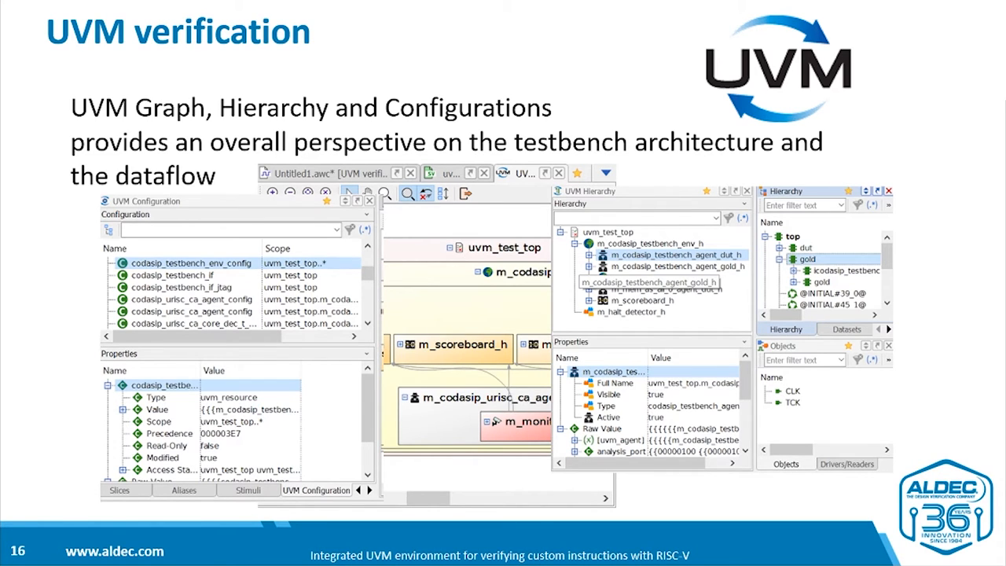
key(Right)
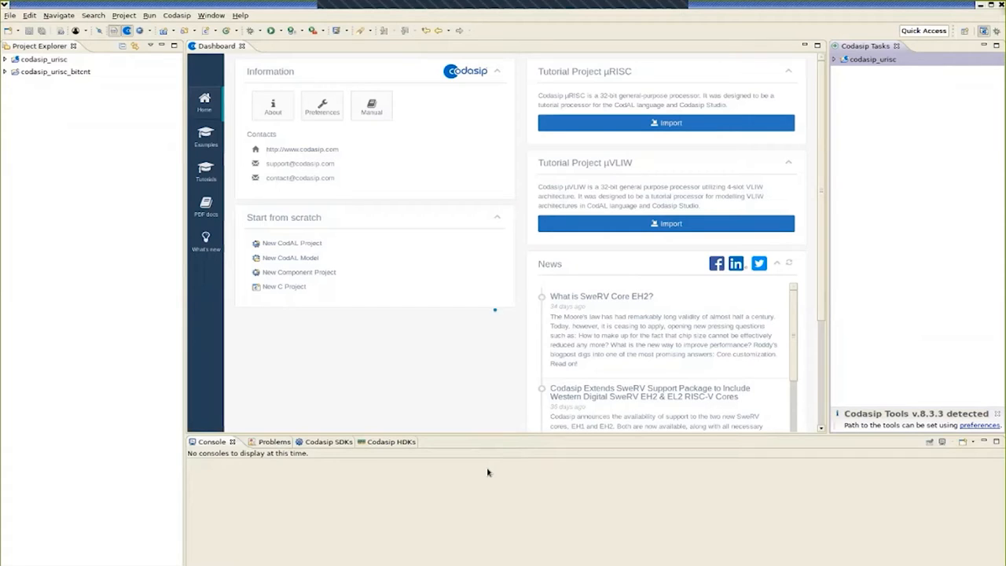
mouse_move(578, 195)
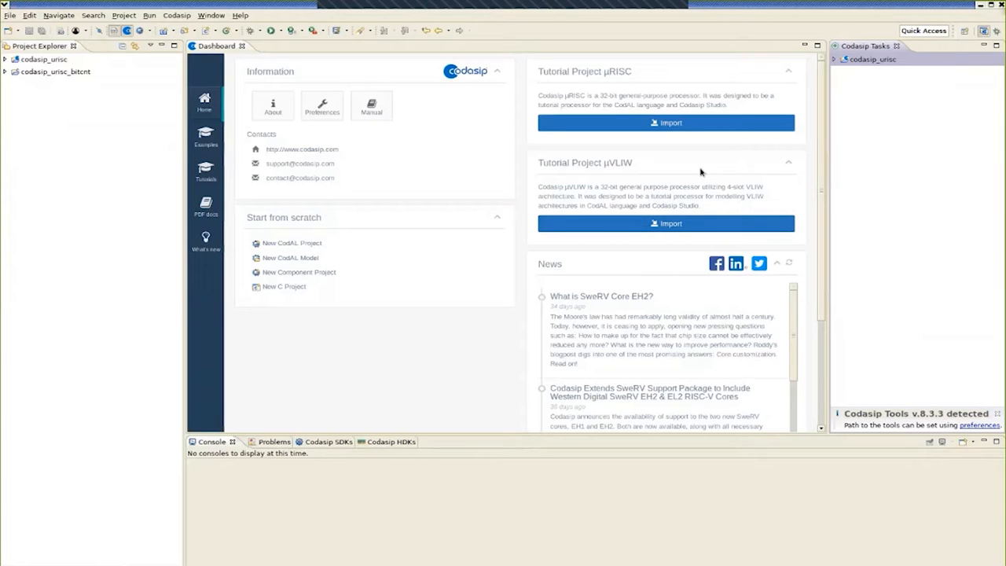
mouse_move(154, 214)
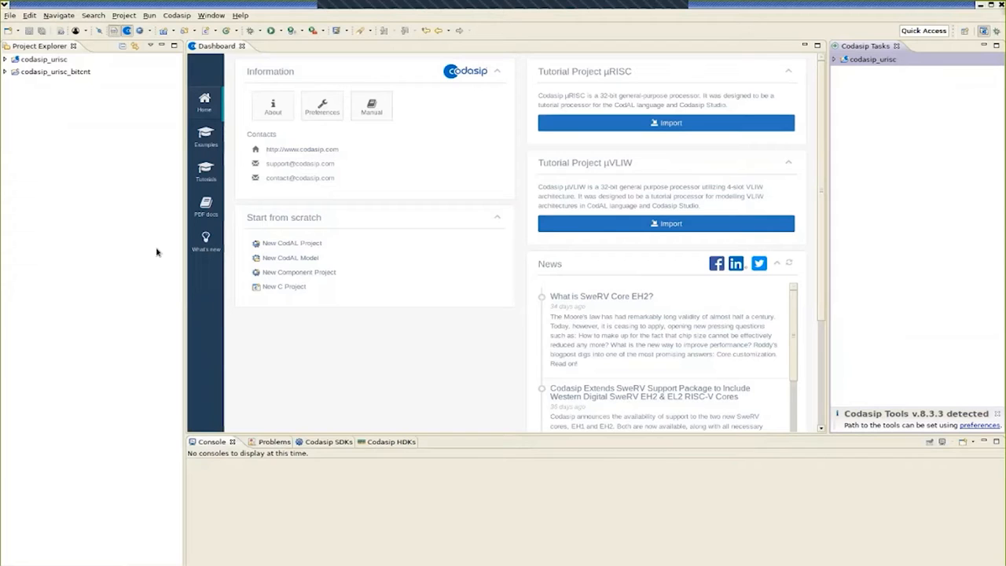
mouse_move(113, 110)
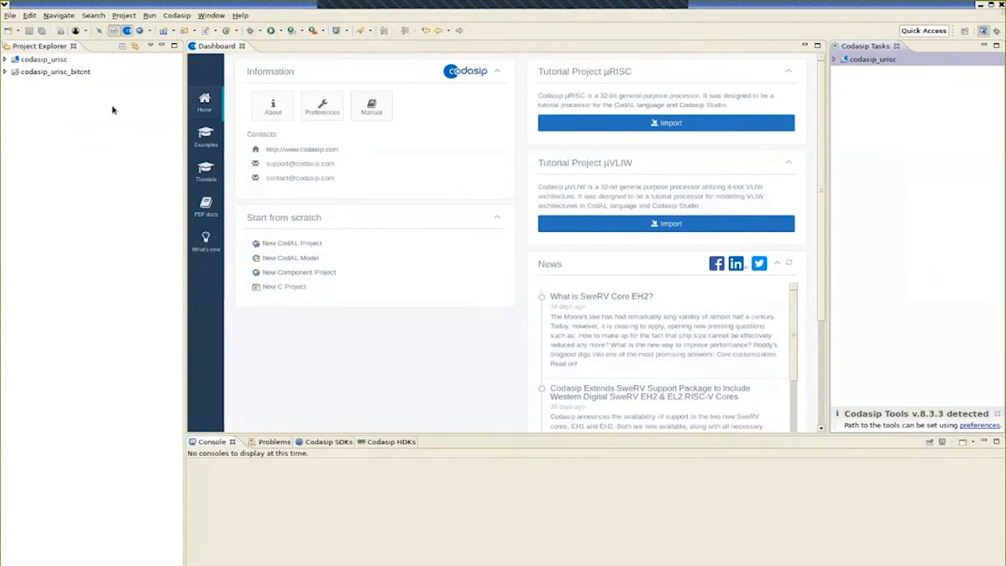
mouse_move(34, 75)
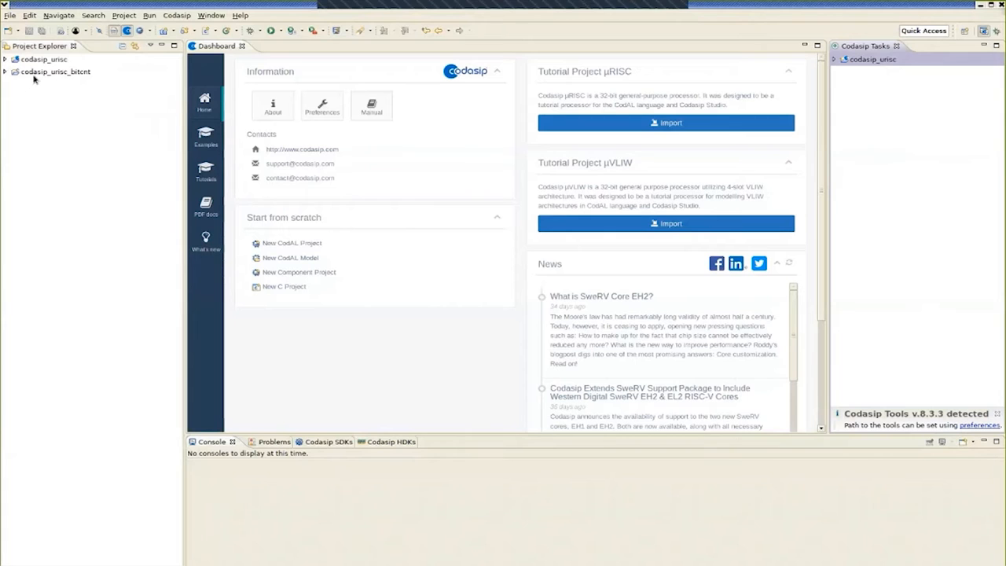
Expand the codasip_urisc_bitcnt project tree to reach bitcnt.c.
click(6, 72)
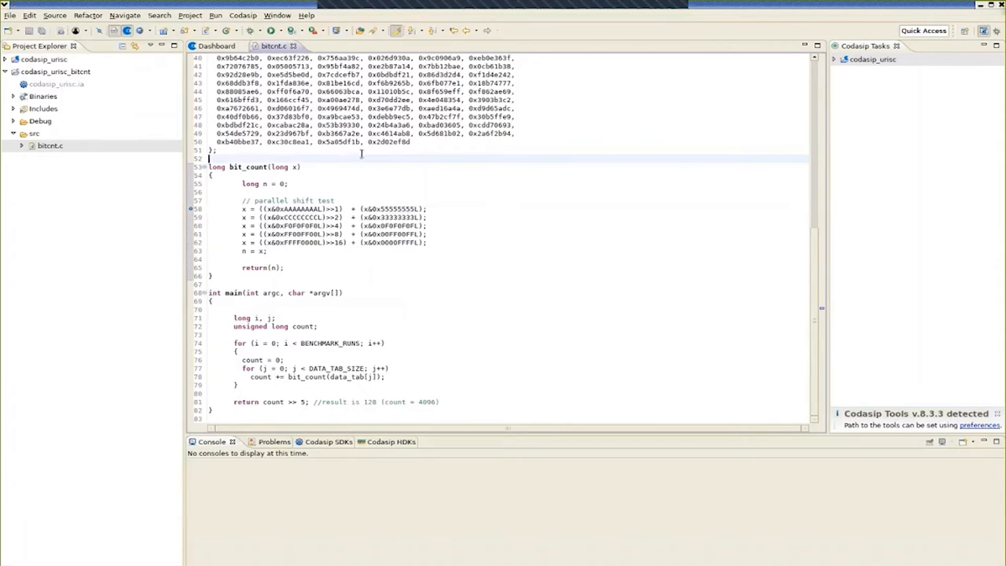
mouse_move(334, 368)
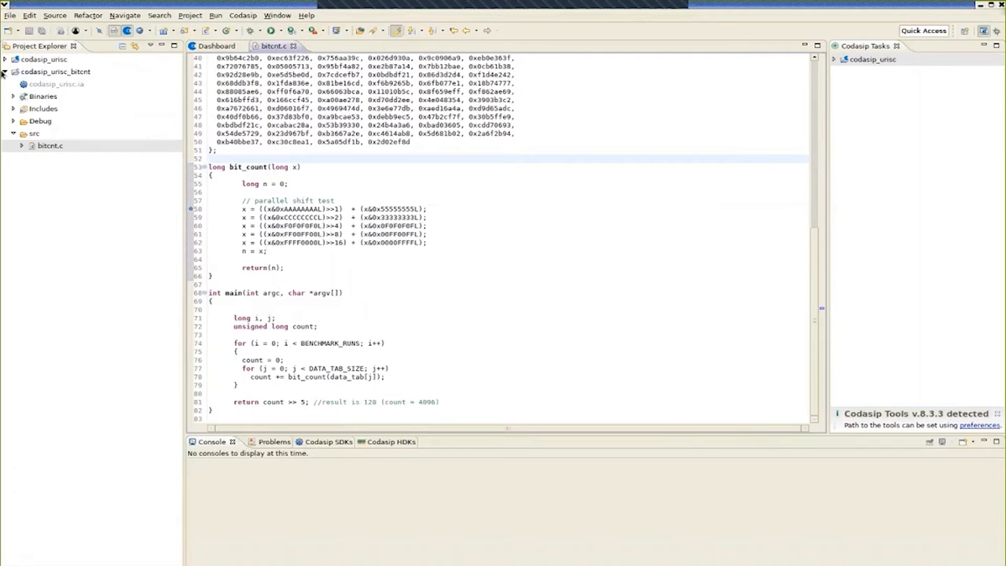
Run the SDK task for codasip_urisc and watch the console until the build finishes.
click(7, 60)
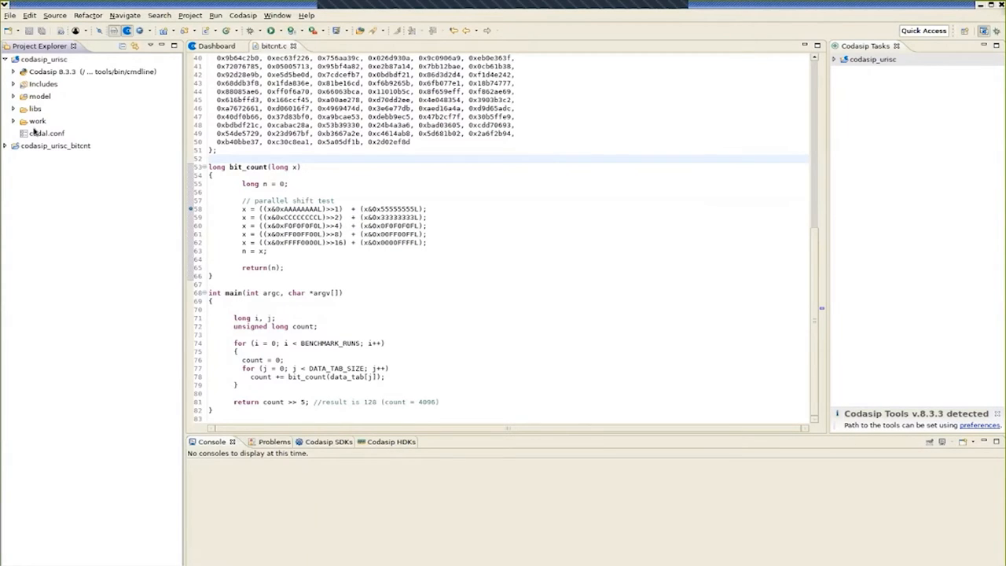
mouse_move(666, 176)
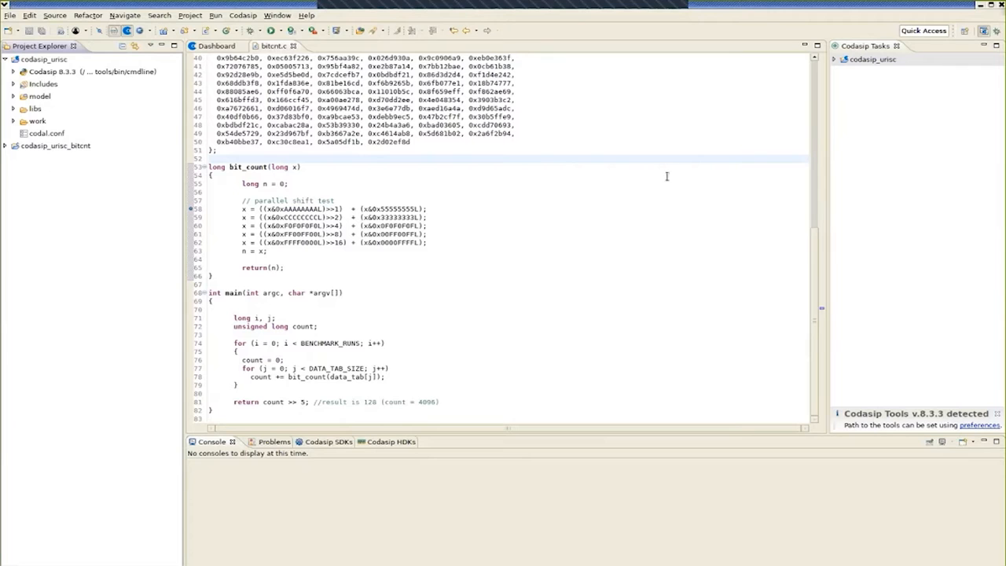
click(836, 60)
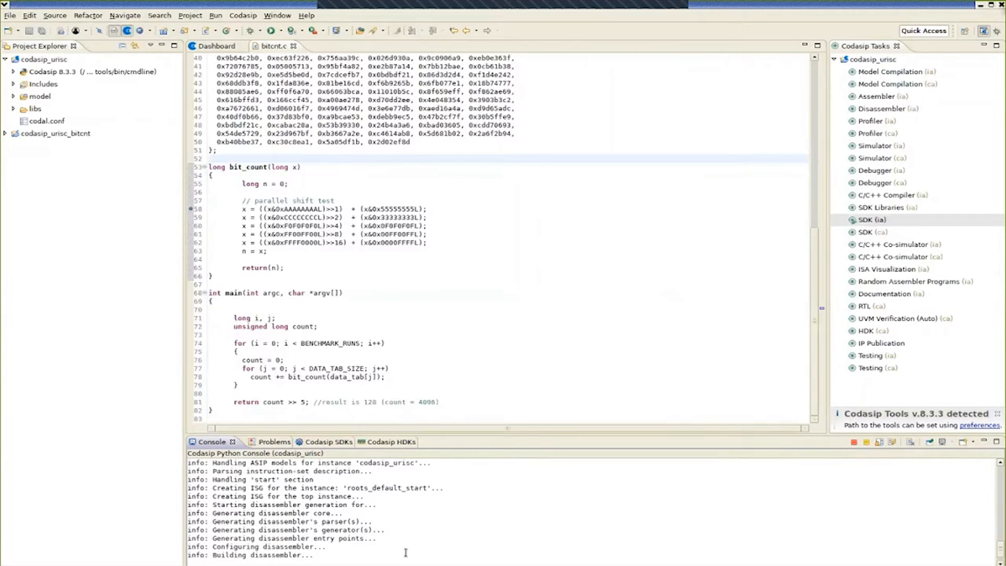
mouse_move(343, 514)
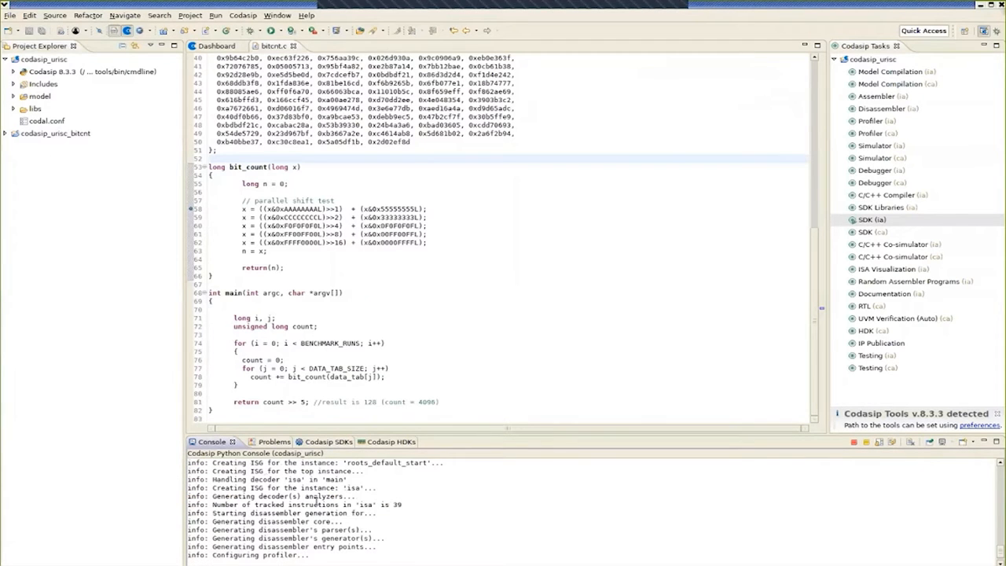
scroll(down, 3)
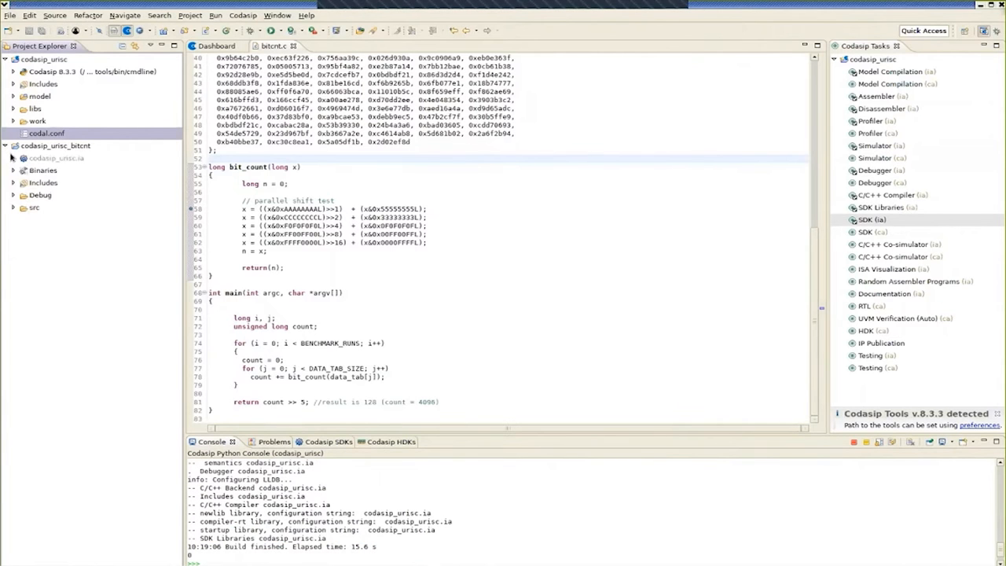
Create a new Codasip C/C++ Application launch configuration and reach its Profiler settings.
click(12, 207)
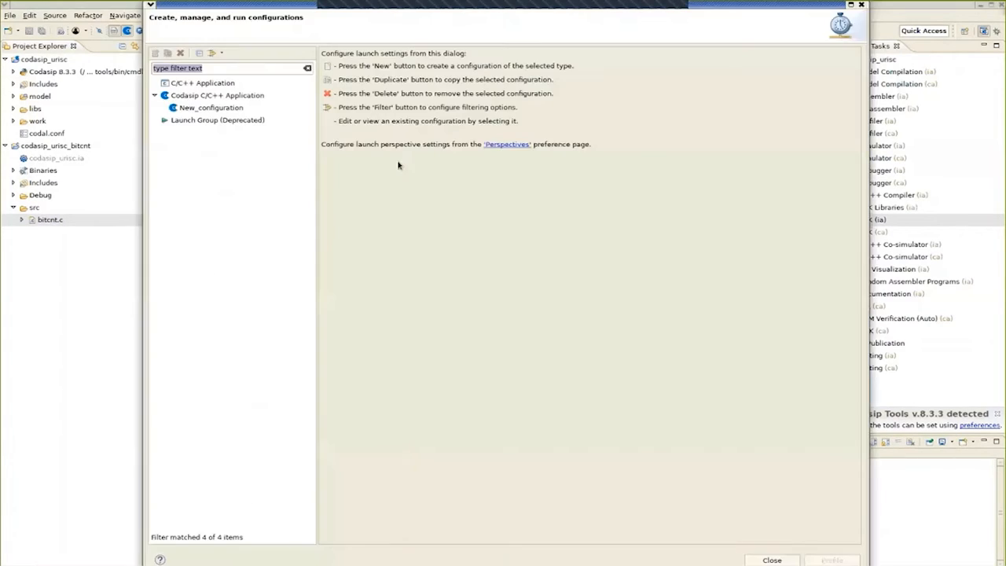
click(211, 106)
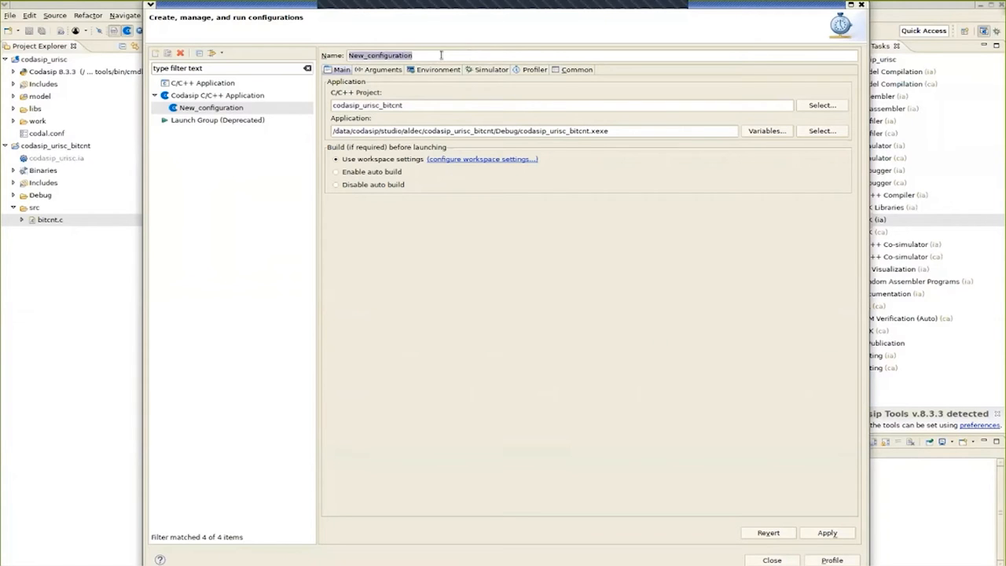
click(492, 69)
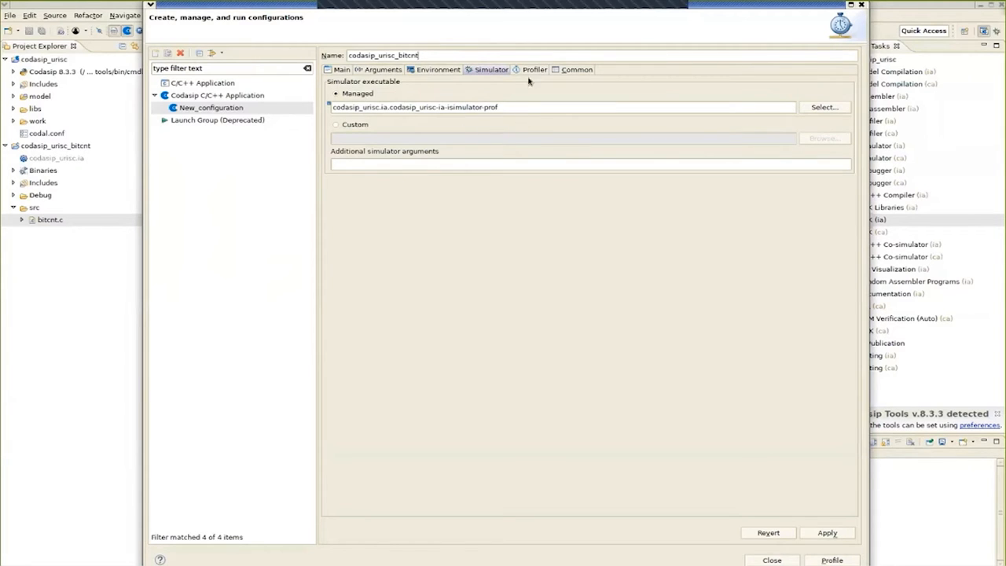
click(534, 69)
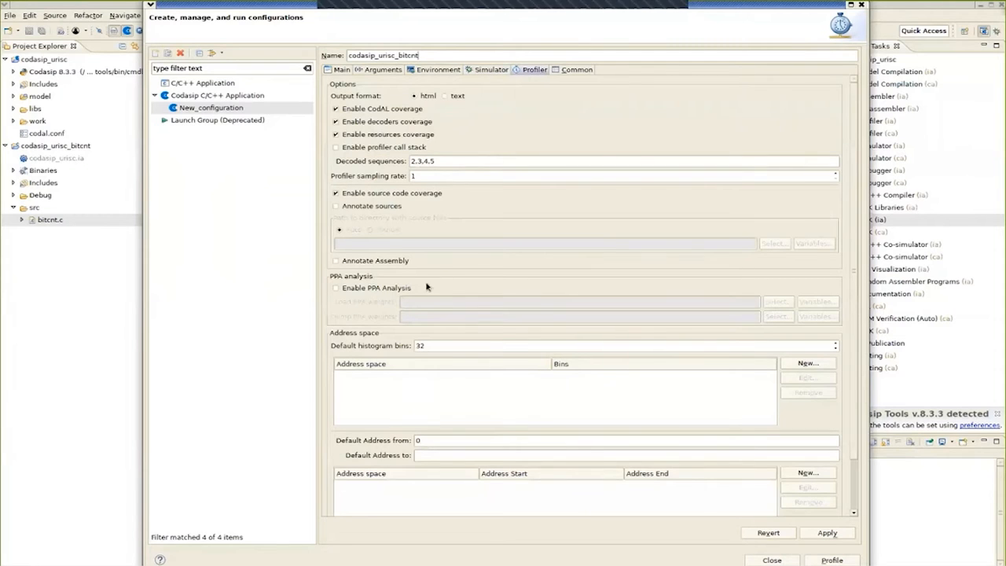
Enable Annotate sources and Annotate Assembly, set Decoded sequences to 2, and launch the profile run.
click(336, 204)
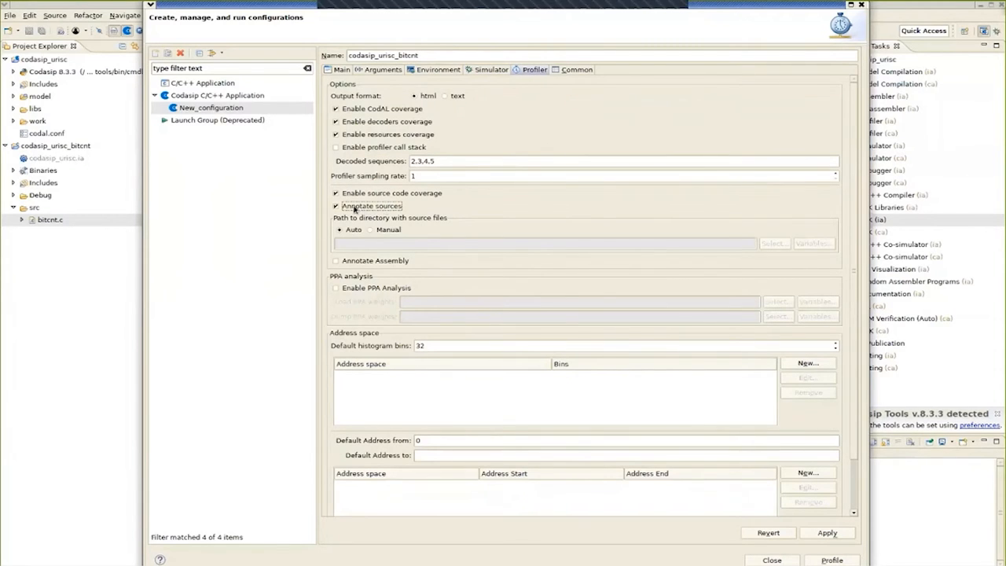
click(336, 261)
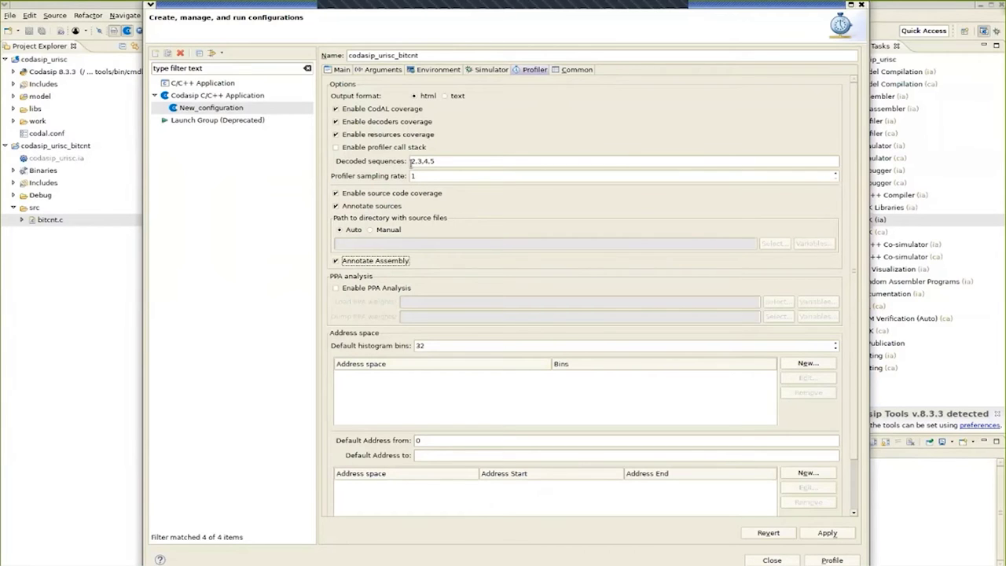
text(2)
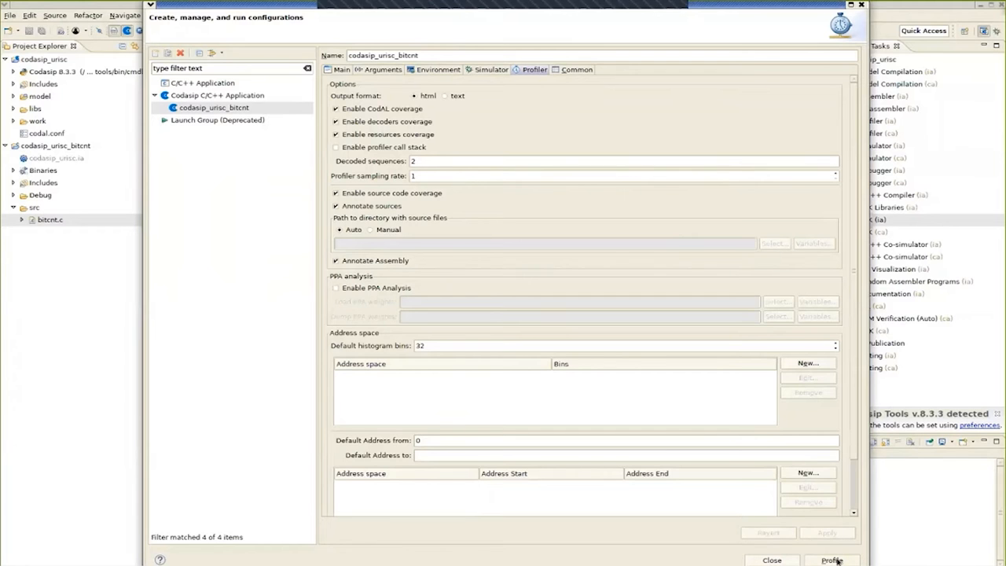
click(833, 559)
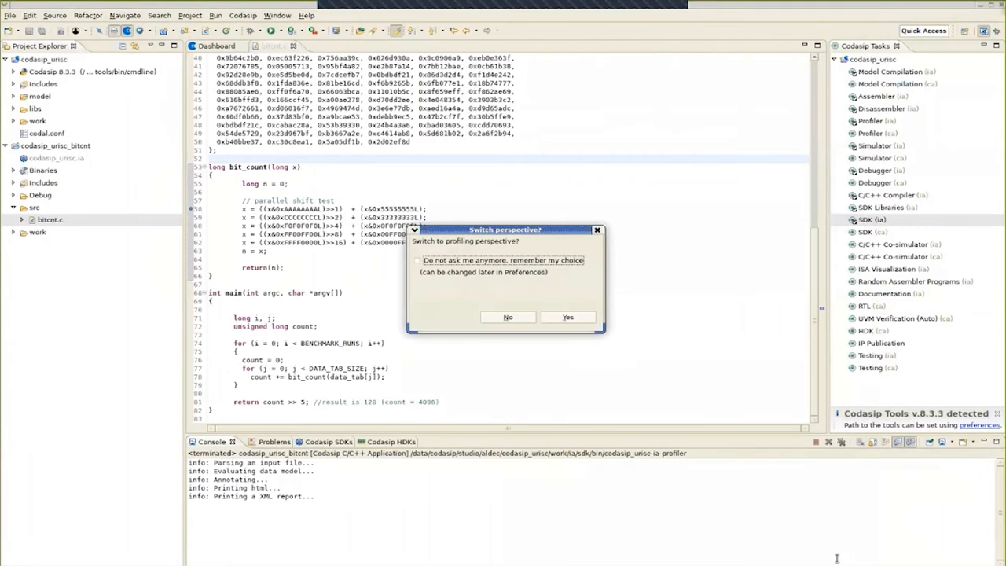
Switch to the profiling perspective, view the annotated bitcnt source, and expand model > share > isa.
click(567, 318)
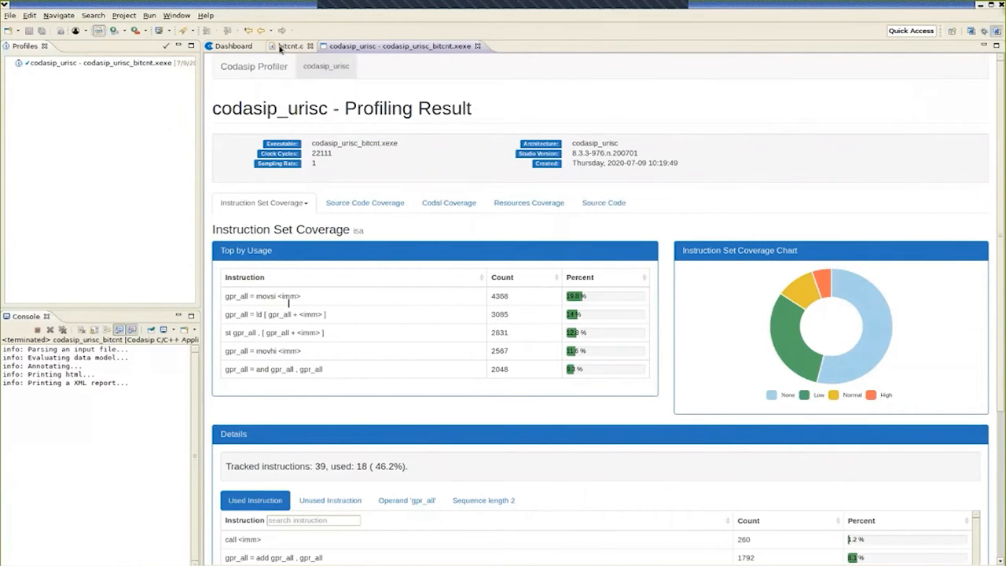
click(291, 45)
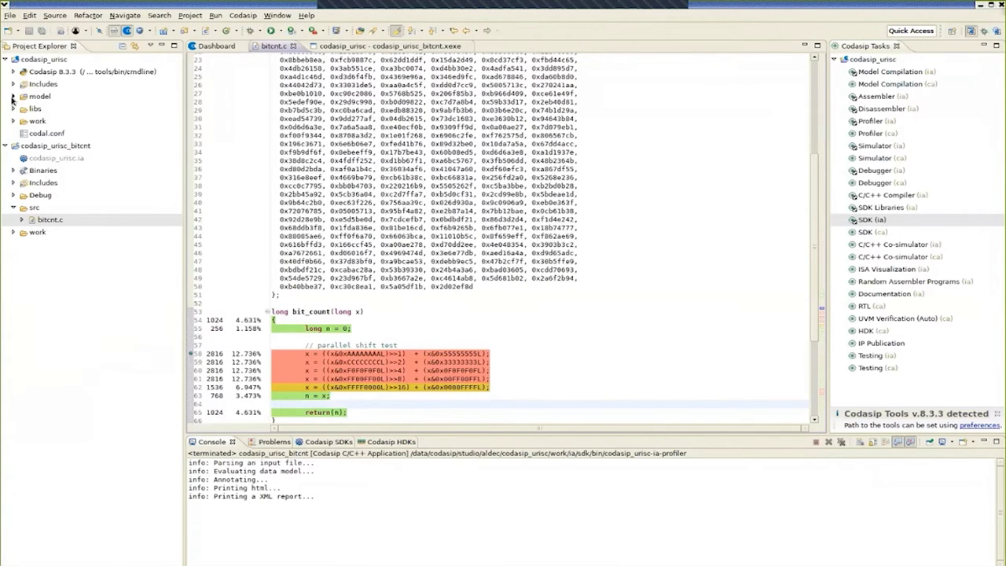
click(13, 95)
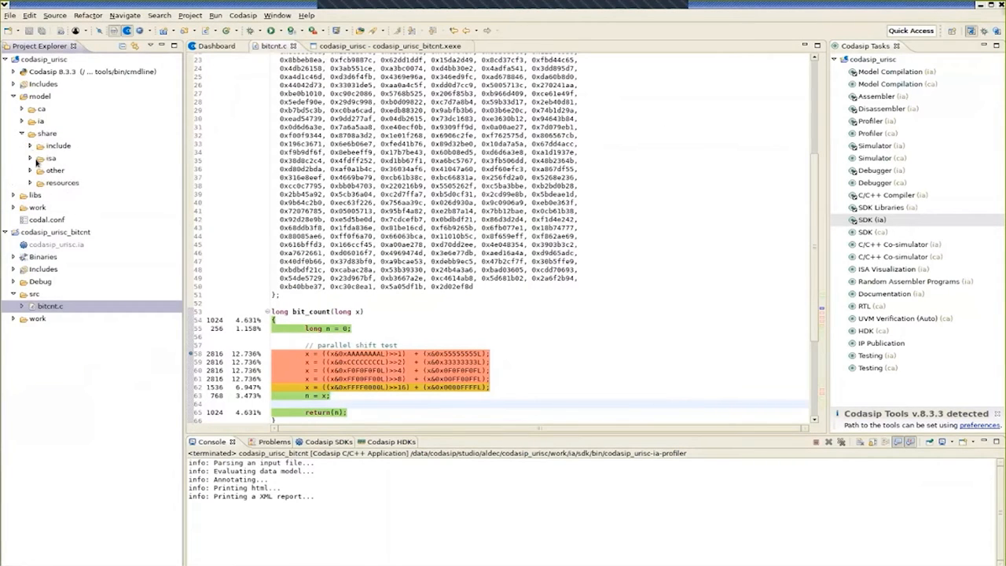
click(31, 157)
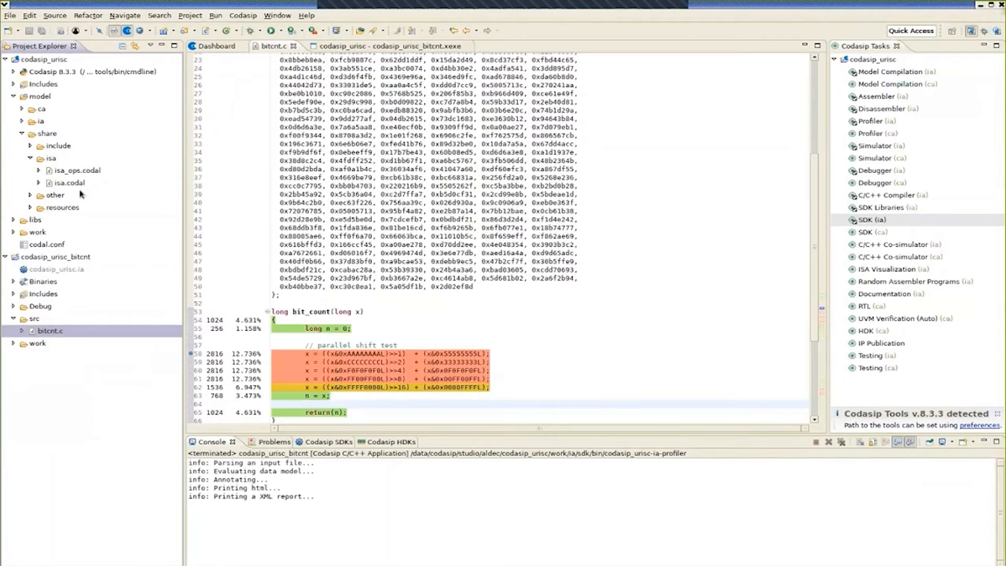
mouse_move(75, 182)
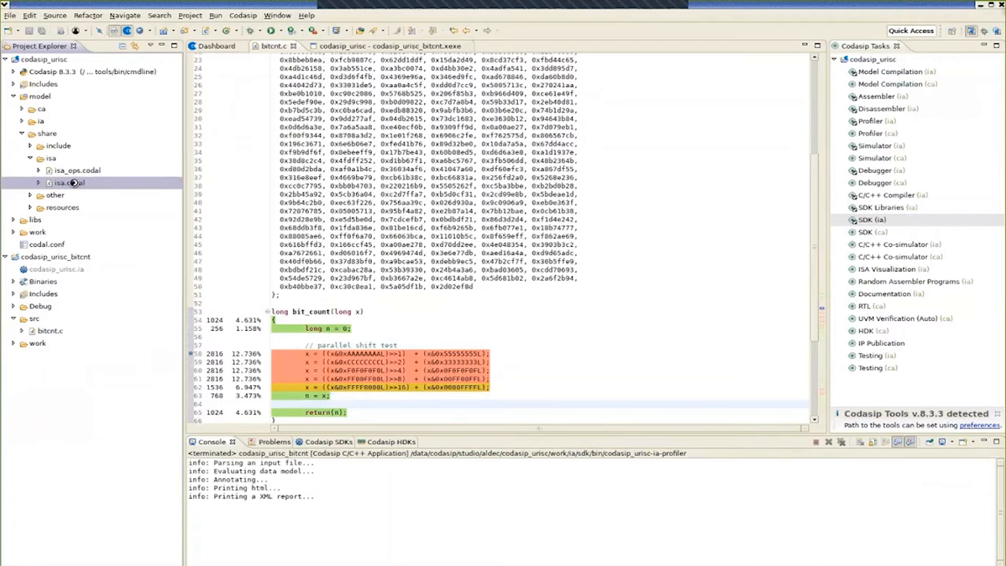
Add OPC_BITCNT after OPC_PRINTREG in the opcode list and save.
double_click(69, 182)
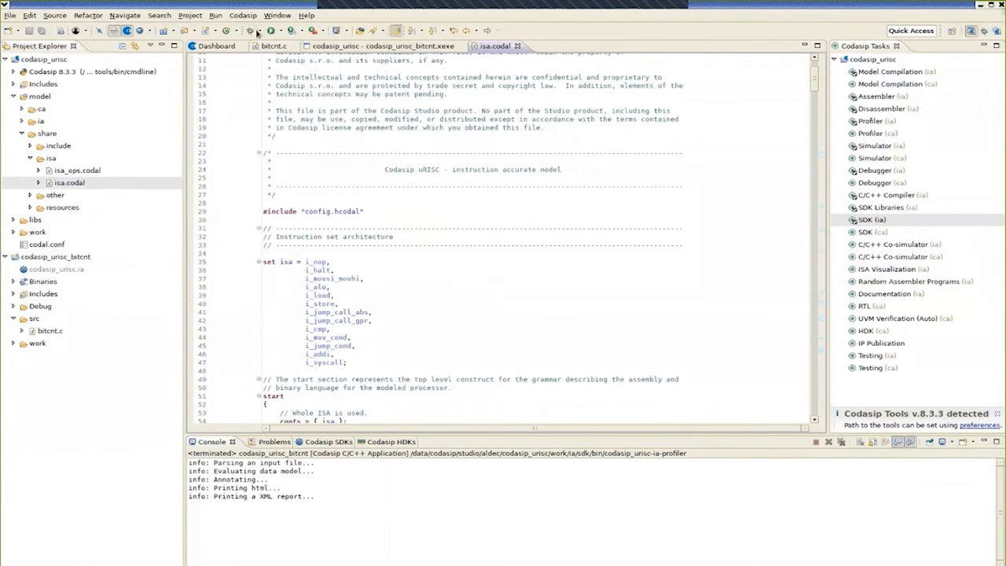
scroll(down, 3)
text(i_)
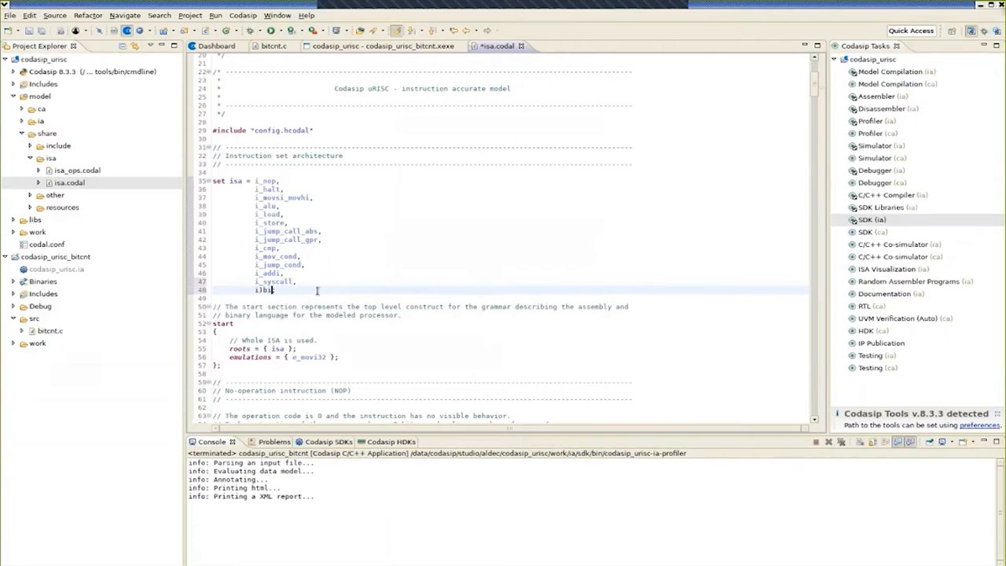
text(bitcnt;)
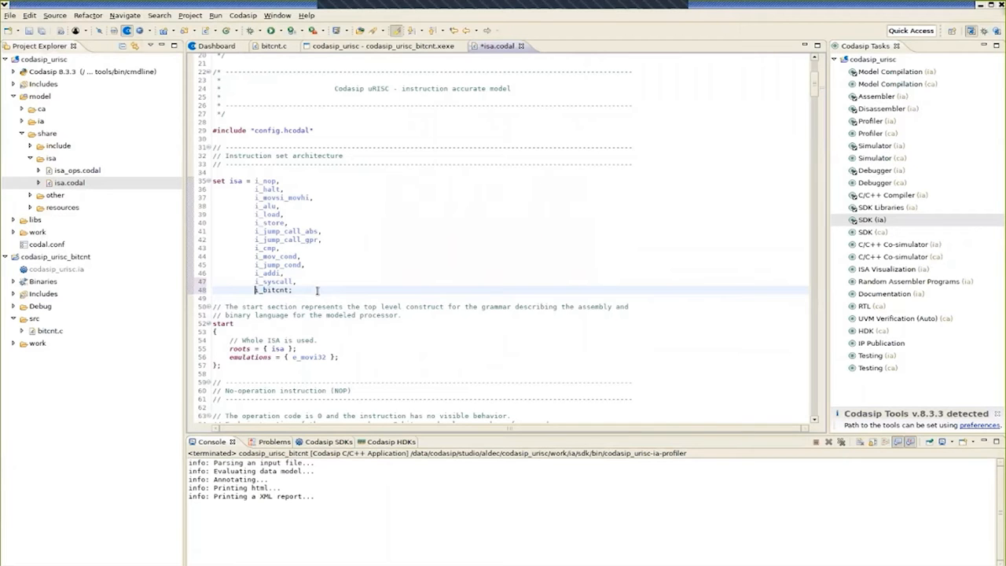
scroll(down, 3)
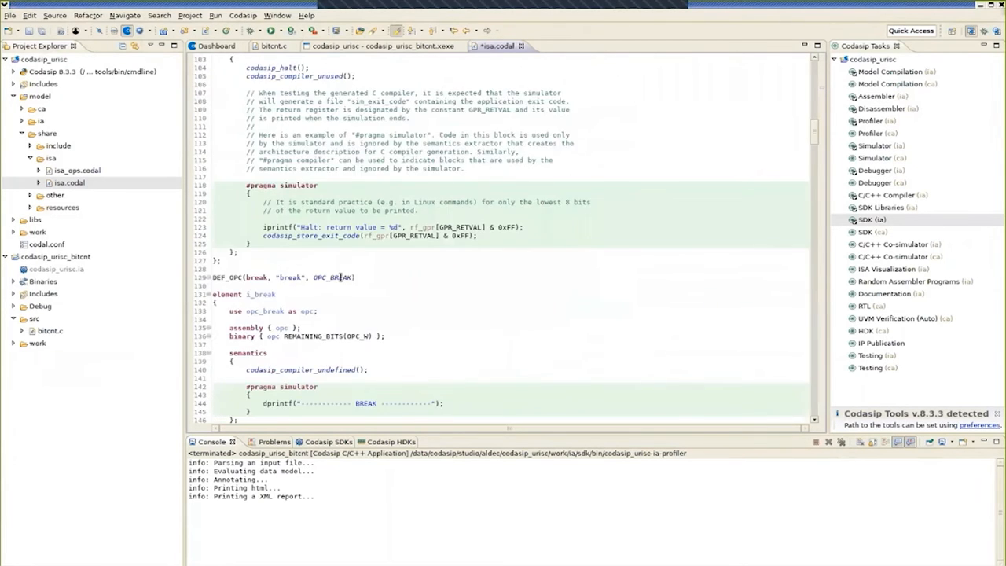
scroll(down, 3)
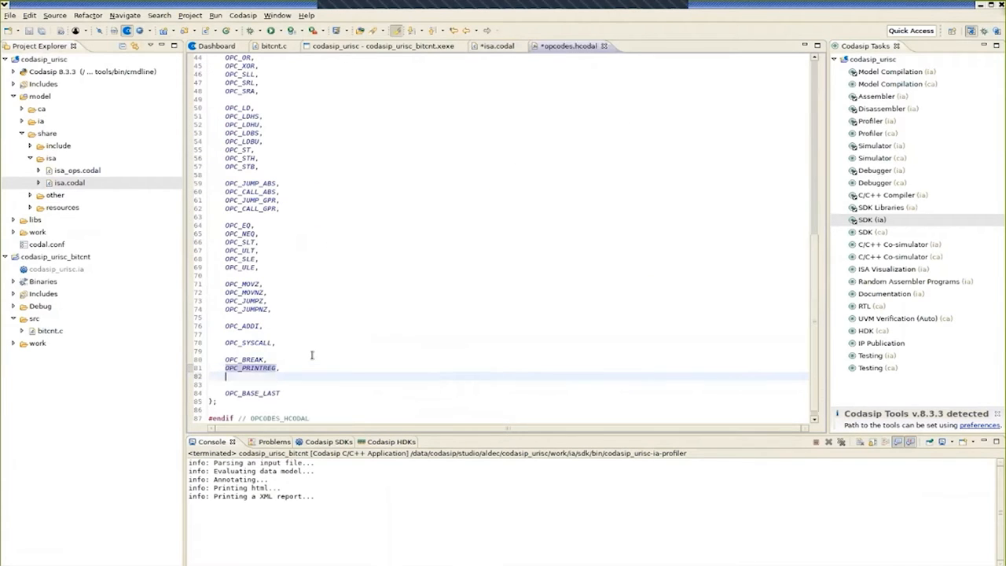
text(OPC_PRINTREG,)
text(OPC_BITCNT)
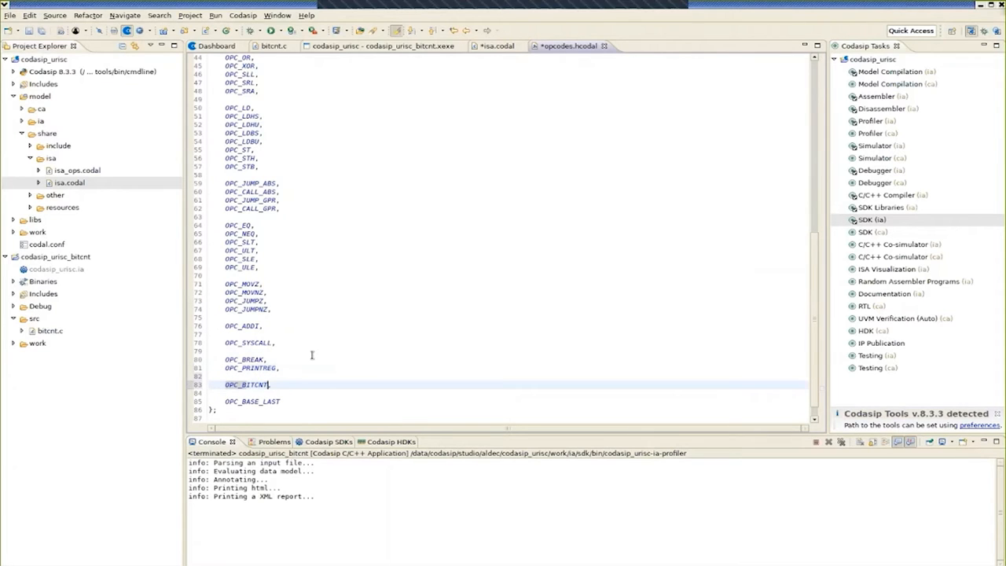
key(ctrl+s)
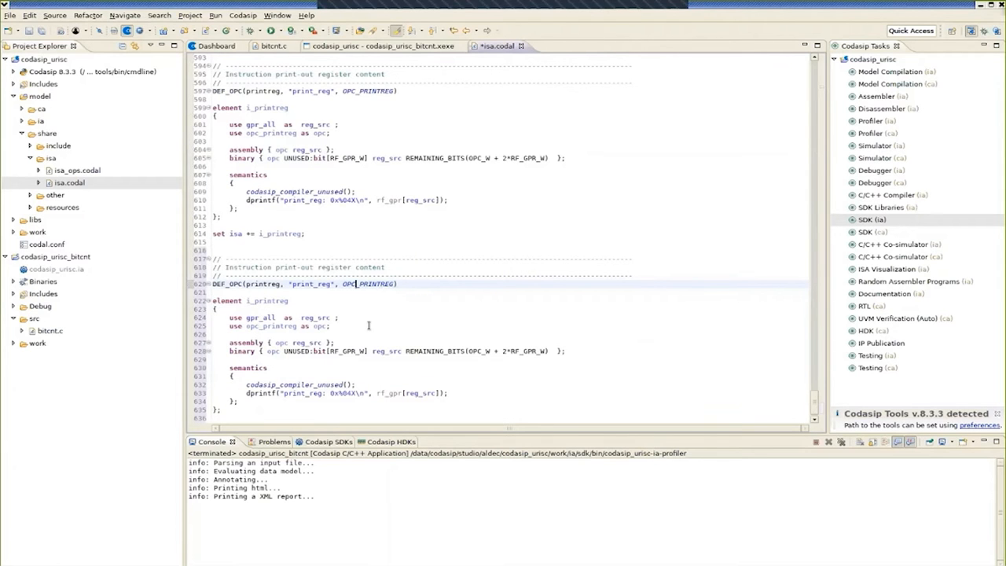
Begin renaming the copied DEF_OPC block's opcode to OPC_BITCNT in isa.codal.
text(OPC_BIT)
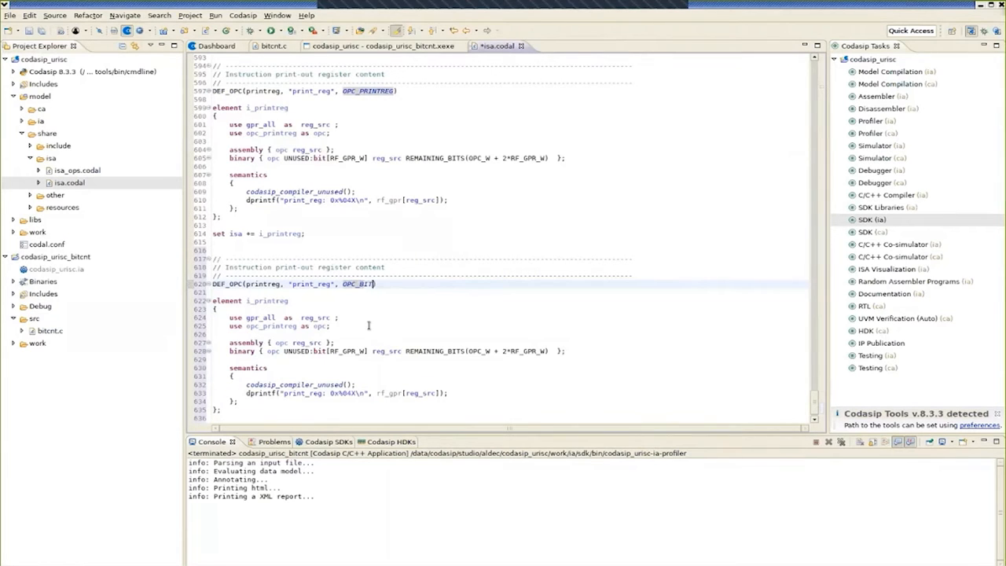
key(BackSpace)
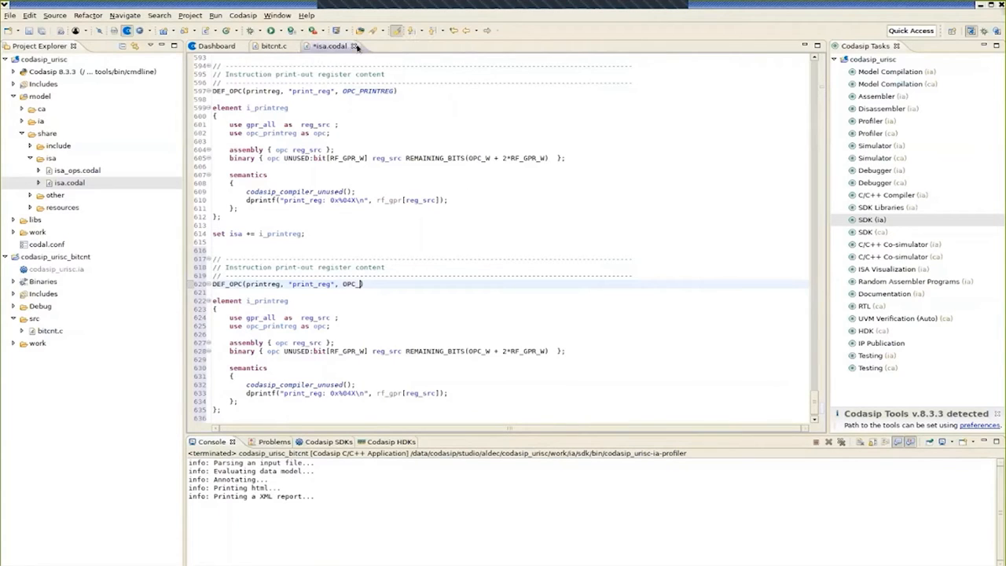
Set the bitcnt mnemonic, replace operands with reg_dst and reg_src, and rewrite assembly and binary lines.
click(400, 45)
text(BITCNT)
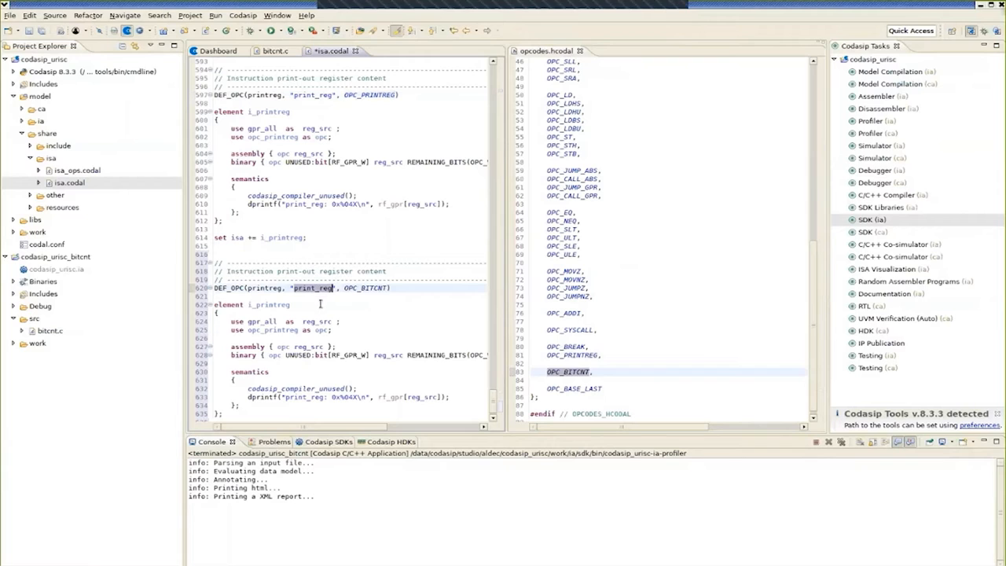
text(bitcnt)
click(286, 322)
text(dst, reg_)
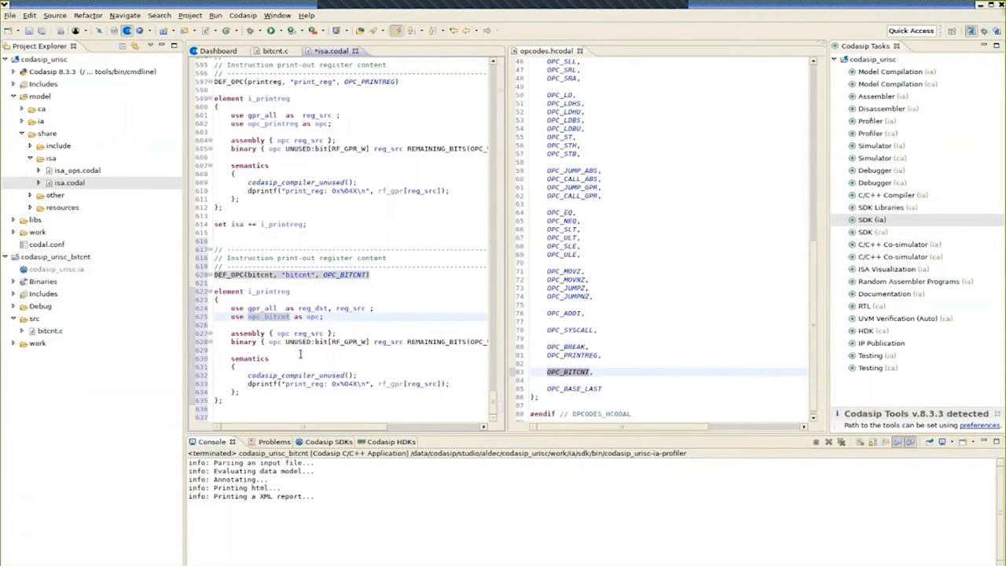
double_click(318, 306)
text( reg_dst "=")
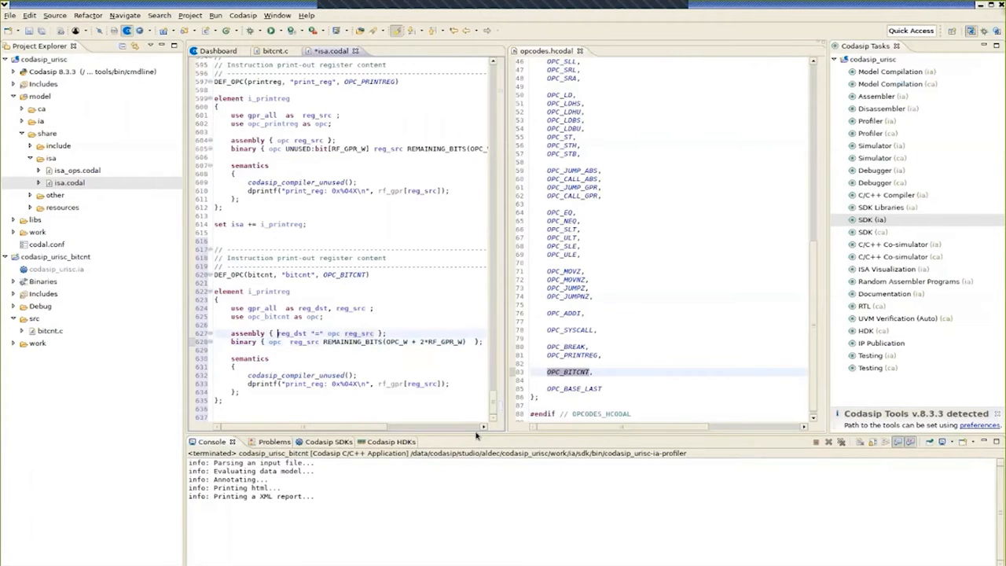
double_click(289, 333)
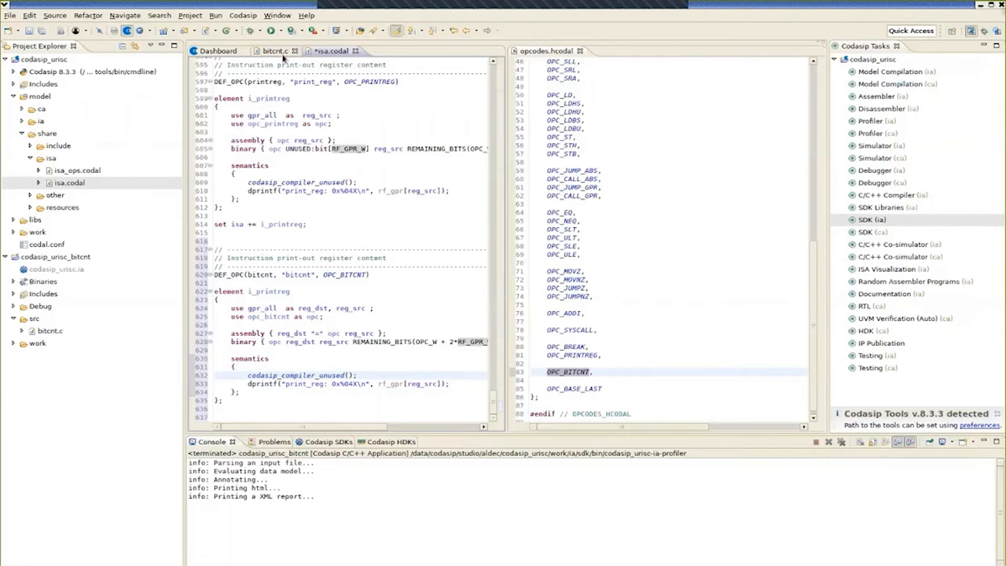
Copy the shift-add lines from bit_count into semantics and add src1 = rf_gpr_read(gpr_src).
click(600, 51)
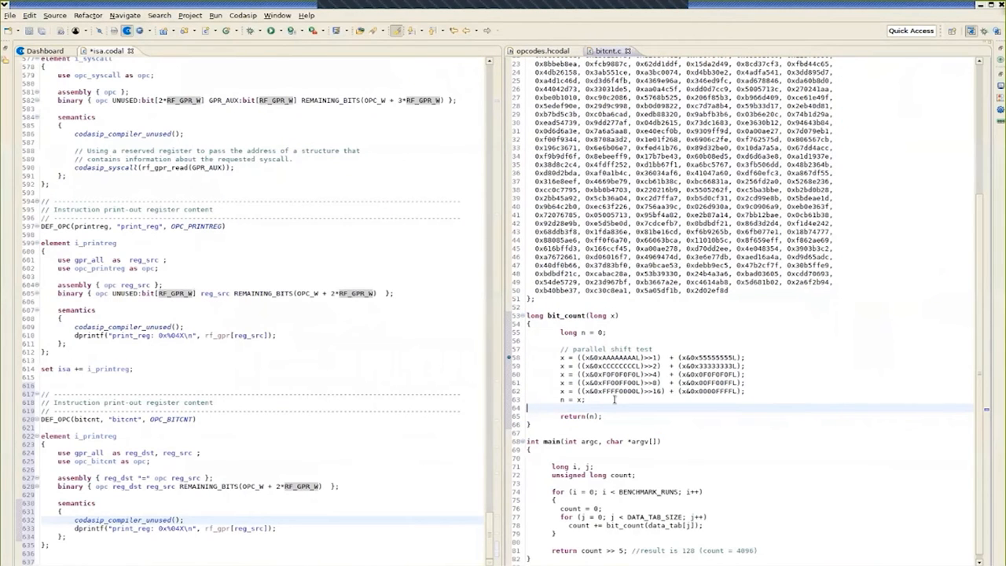
drag(558, 358, 584, 399)
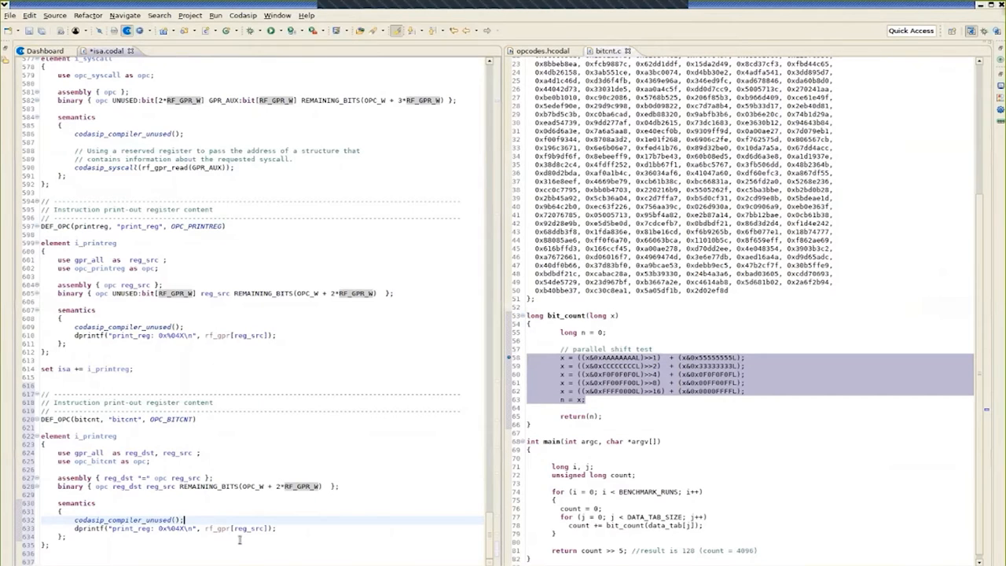
scroll(down, 3)
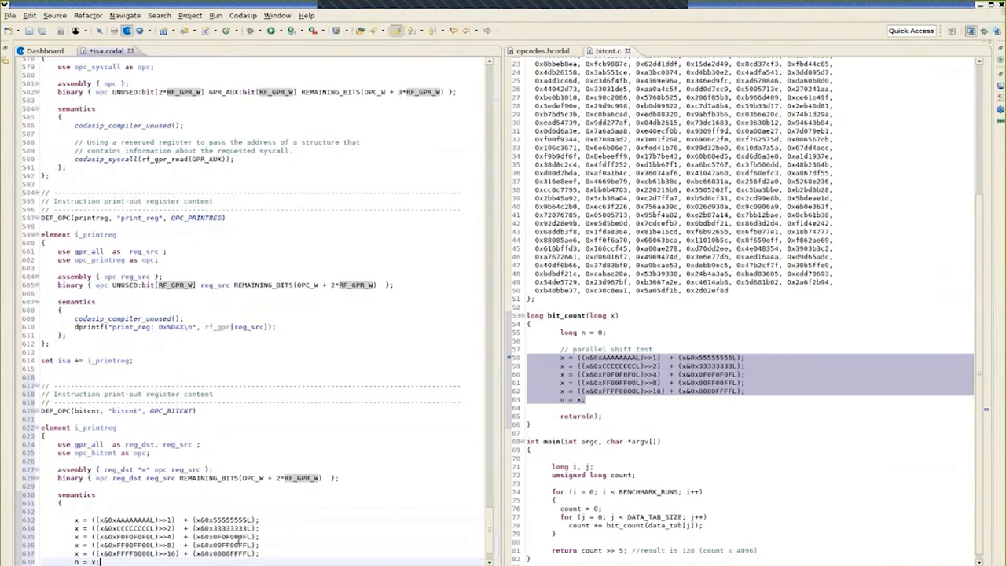
scroll(down, 3)
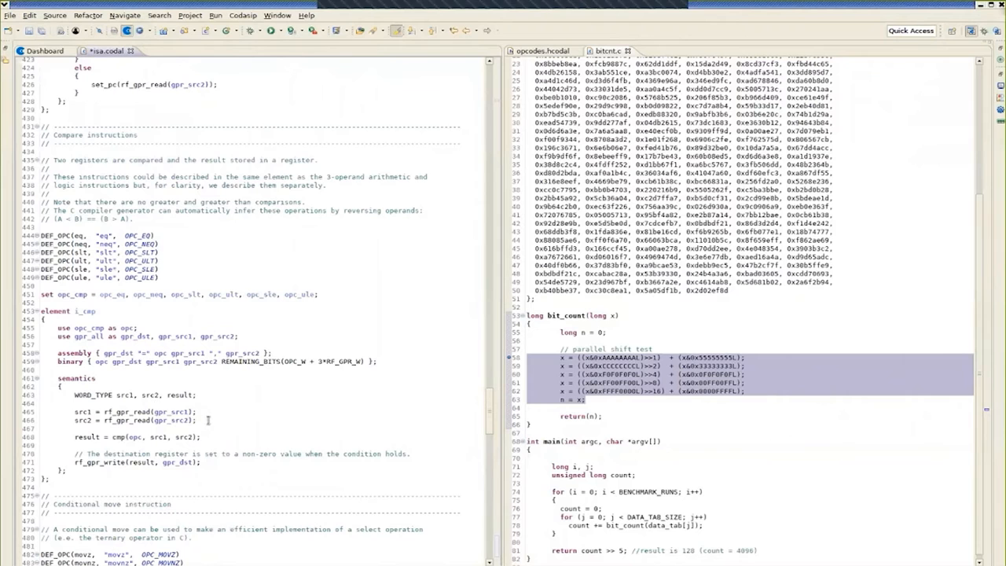
scroll(down, 3)
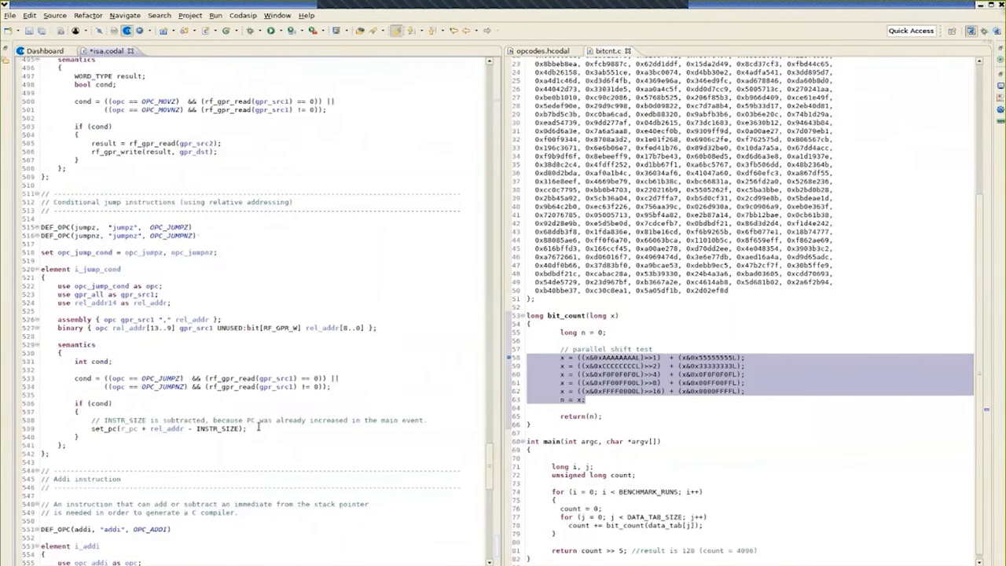
scroll(down, 3)
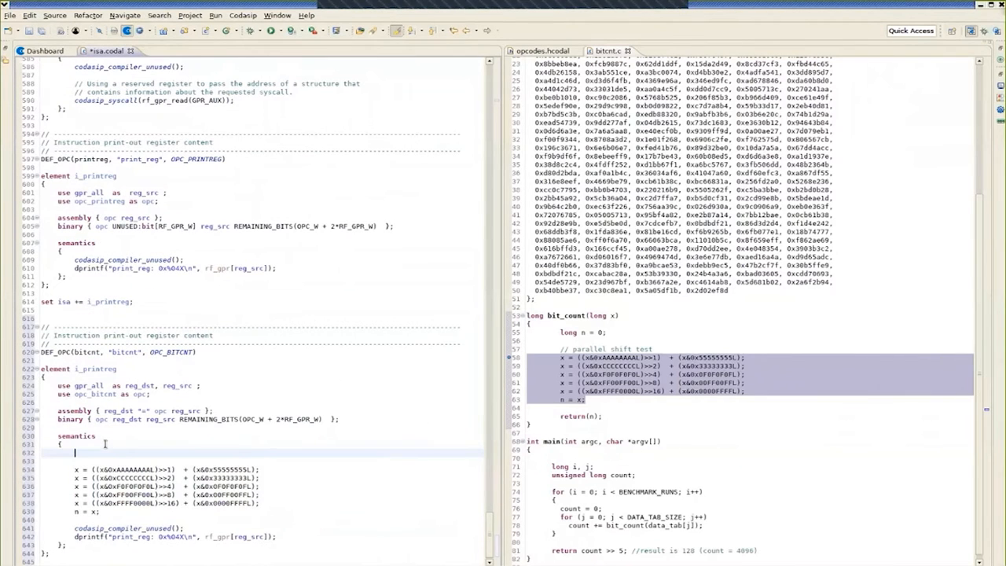
text(src1 = rf_gpr_read(gpr_src))
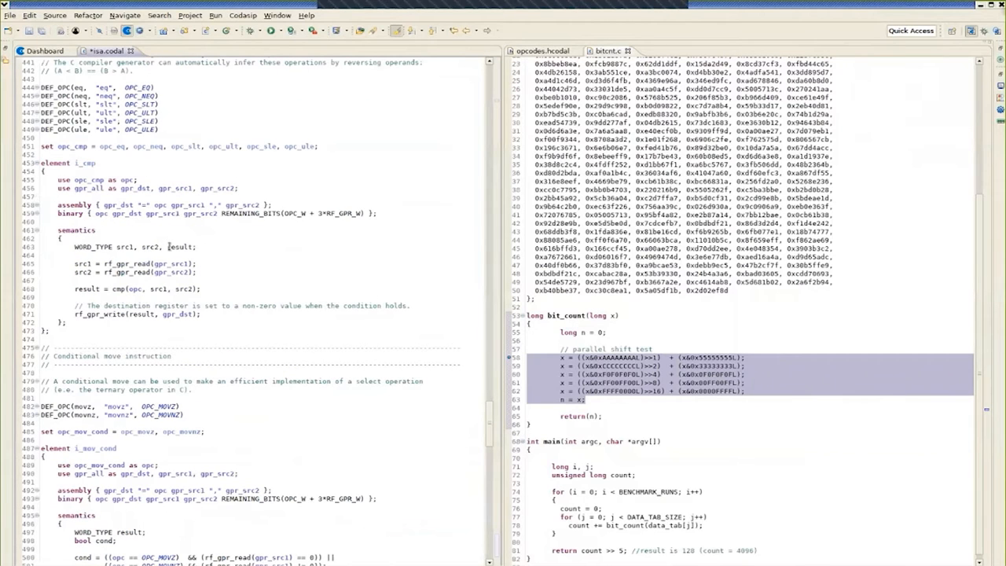
Add result = x and rf_gpr_write(result, gpr_dst); rename the element to i_bitcnt.
scroll(down, 3)
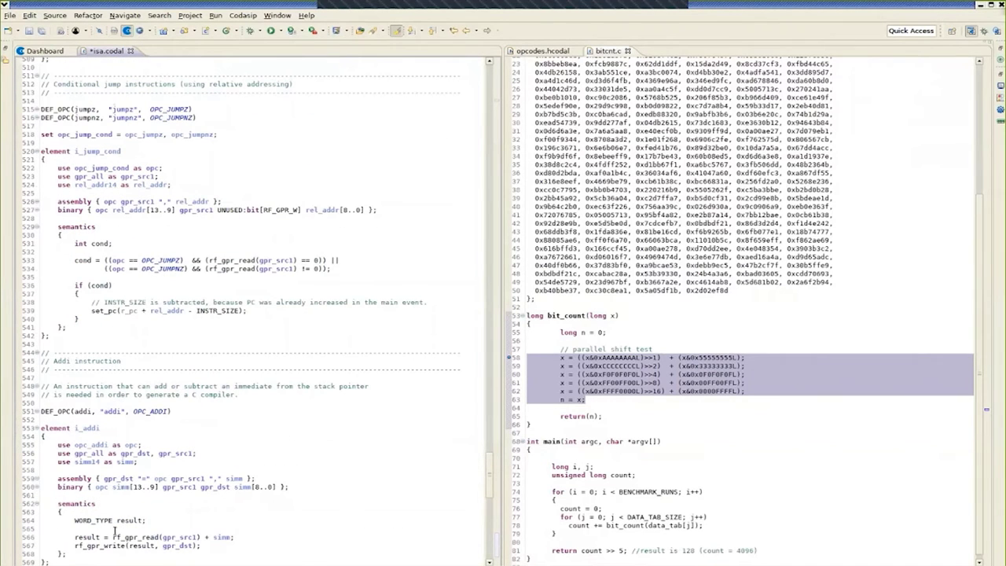
scroll(down, 3)
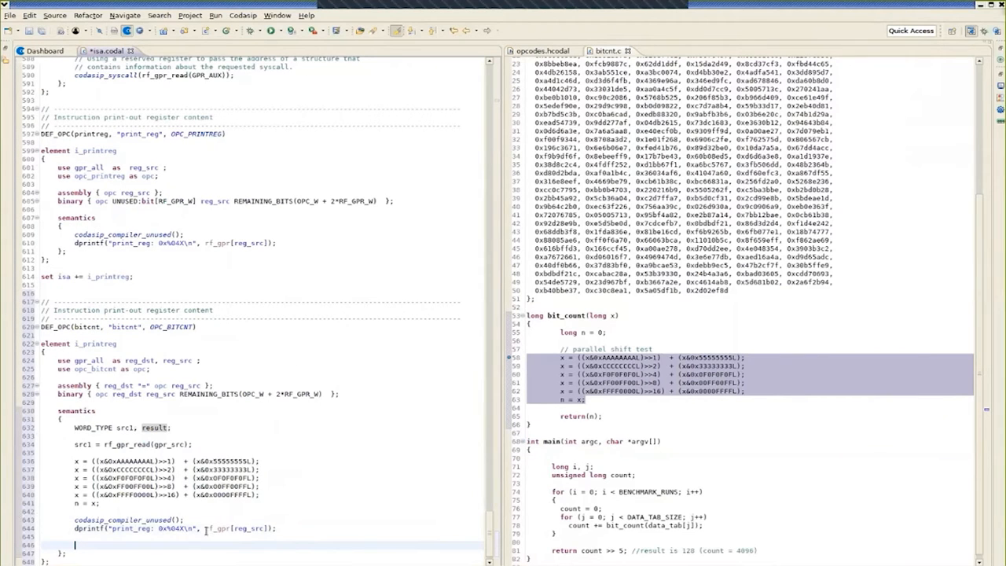
text(rf_gpr_write(result, gpr_dst);)
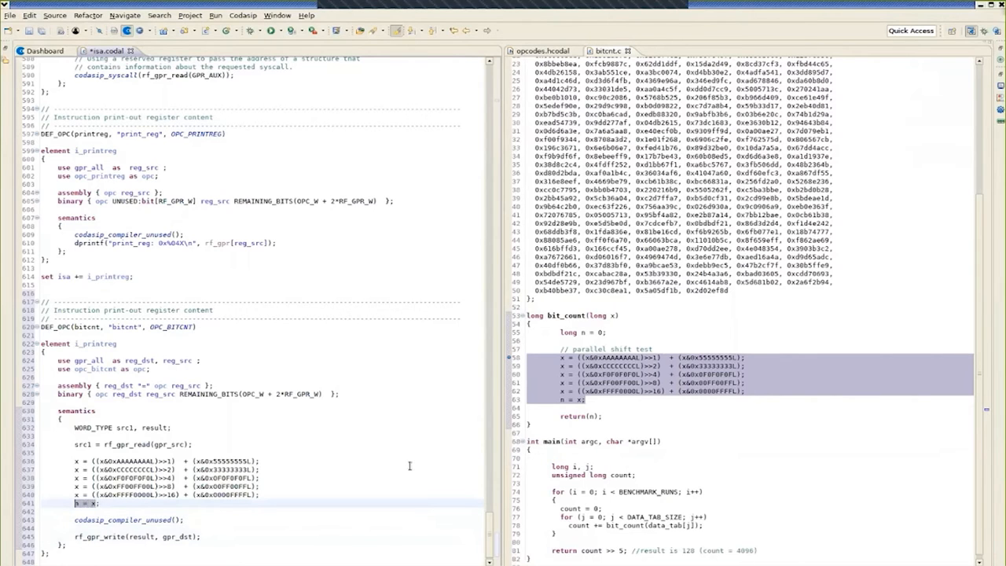
text(re)
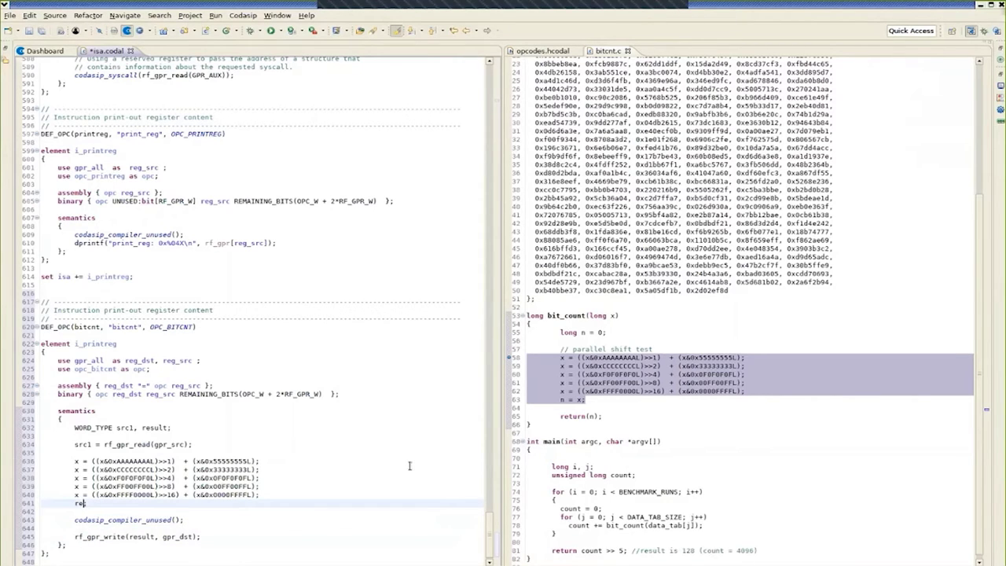
text(sult = x;)
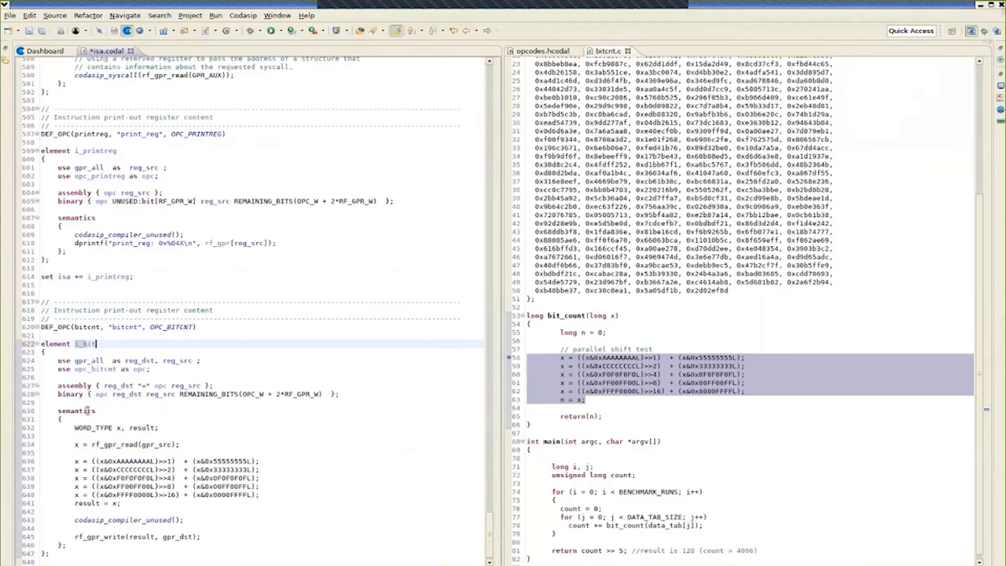
text(i_bitcnt)
click(137, 310)
text(// Bitcount)
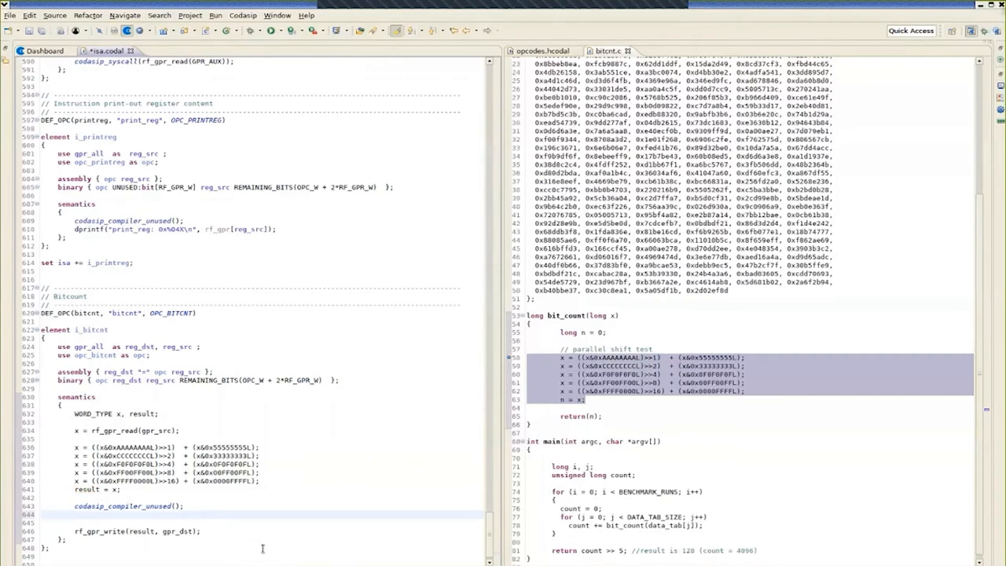
Add codasip_compiler_builtin(); and codasip_preprocessor_define("ISE_EXT"); to the semantics.
text(condasip_compiler_)
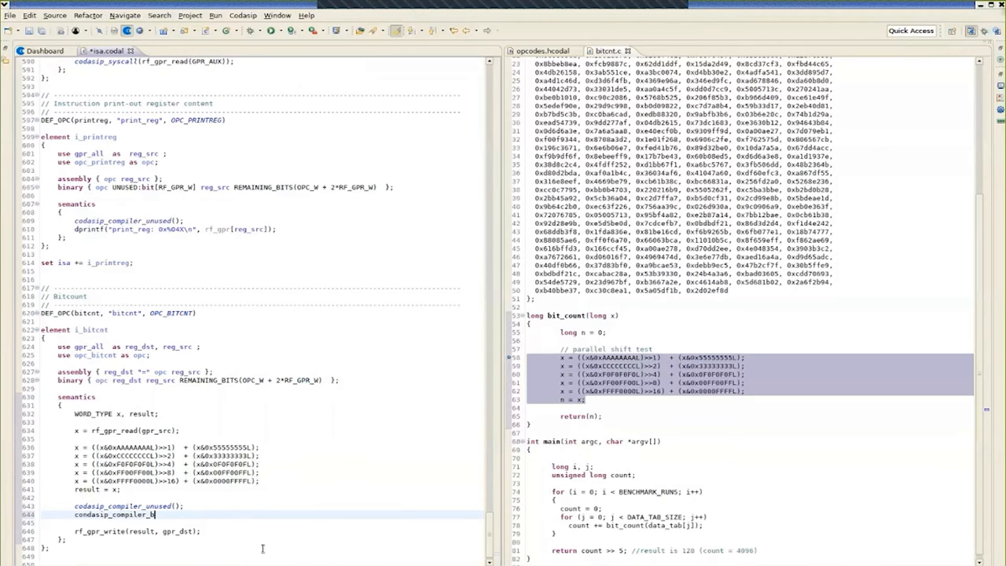
text(uilt();)
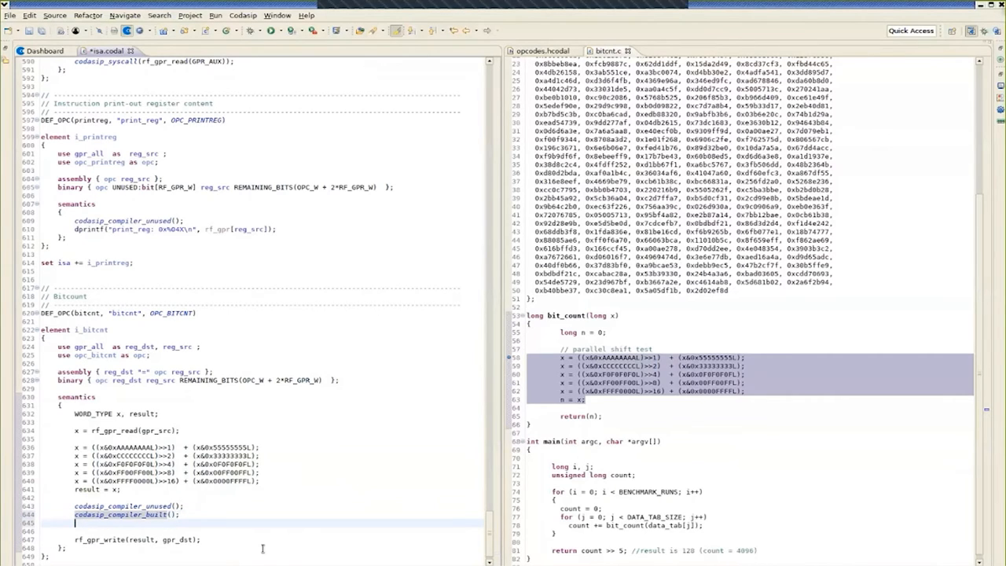
text(codasip_defines)
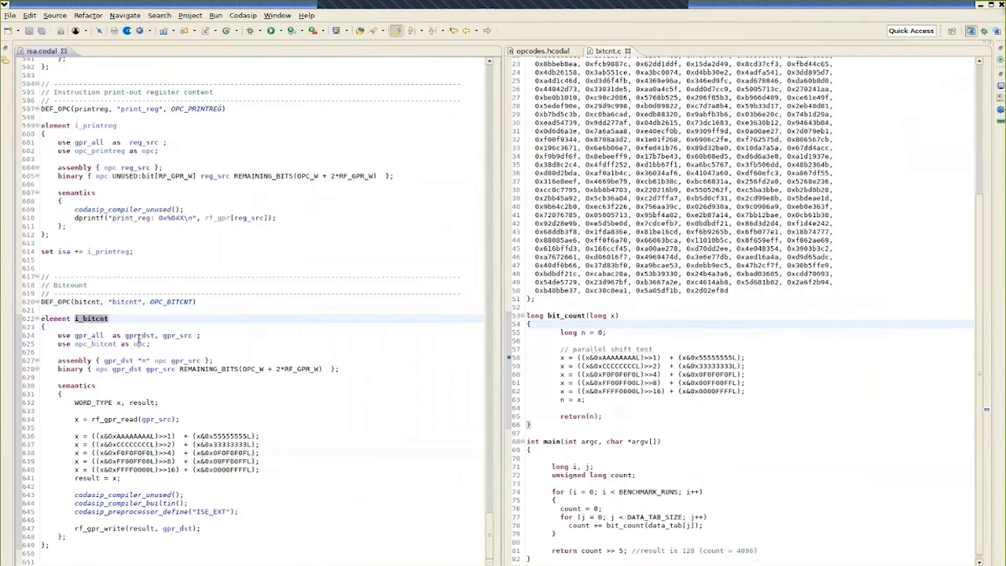
Highlight gpr_dst uses in the model before recompiling the extended uRISC model.
double_click(182, 335)
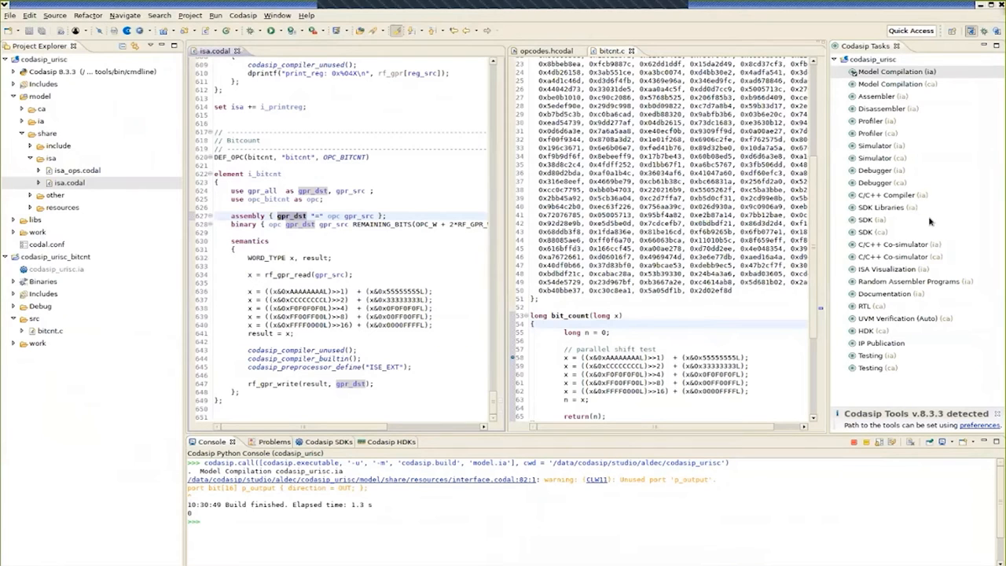
mouse_move(873, 227)
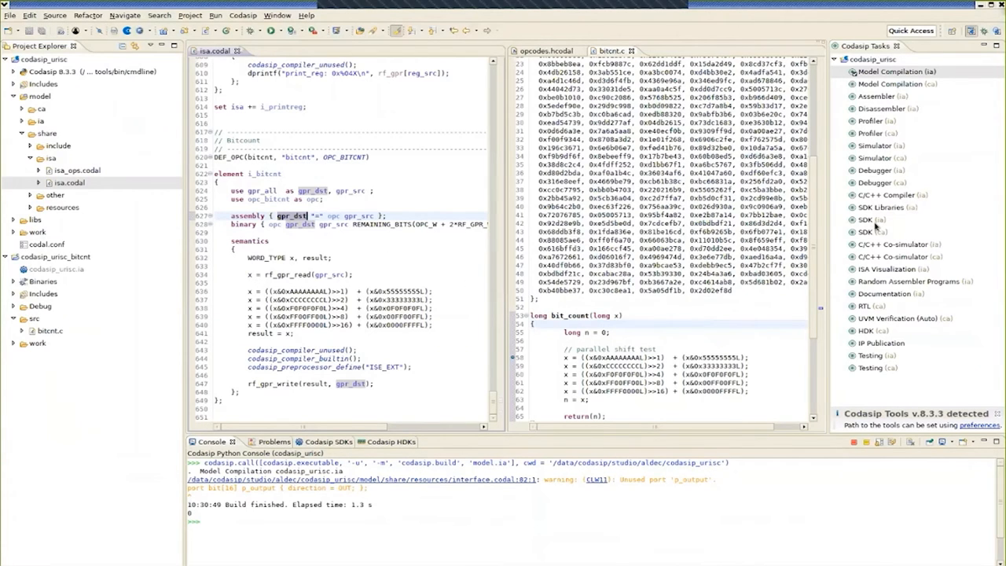
click(869, 220)
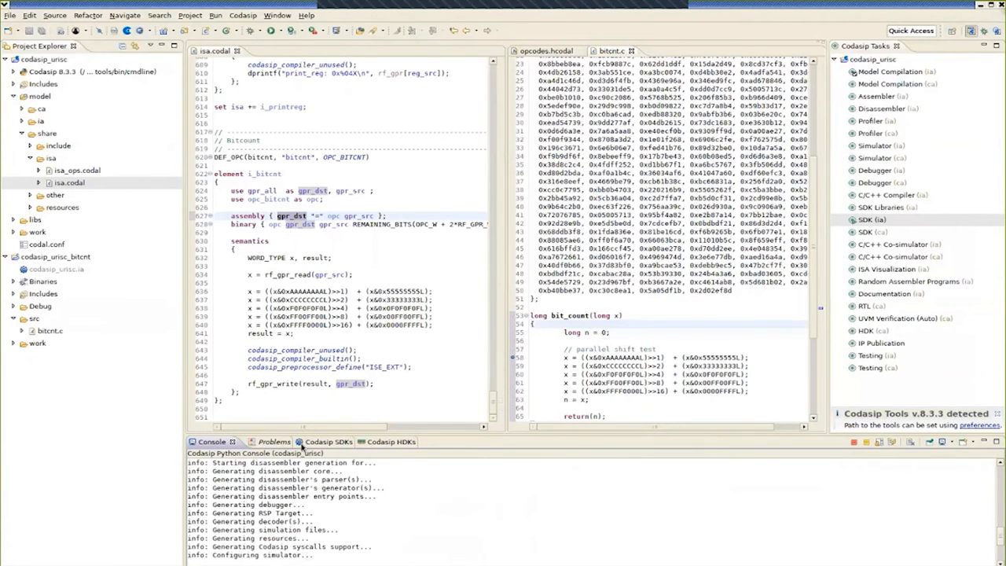
scroll(down, 3)
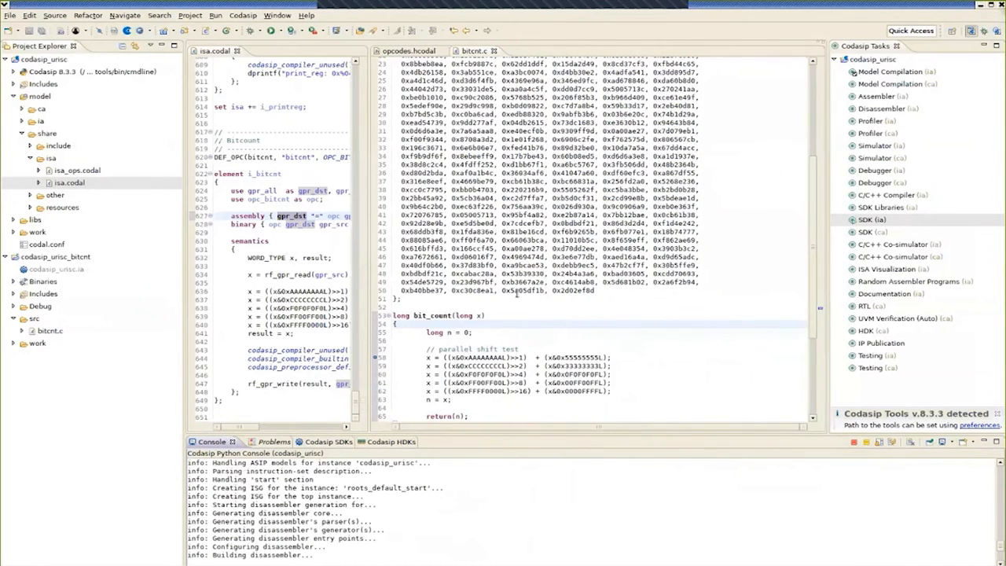
scroll(down, 3)
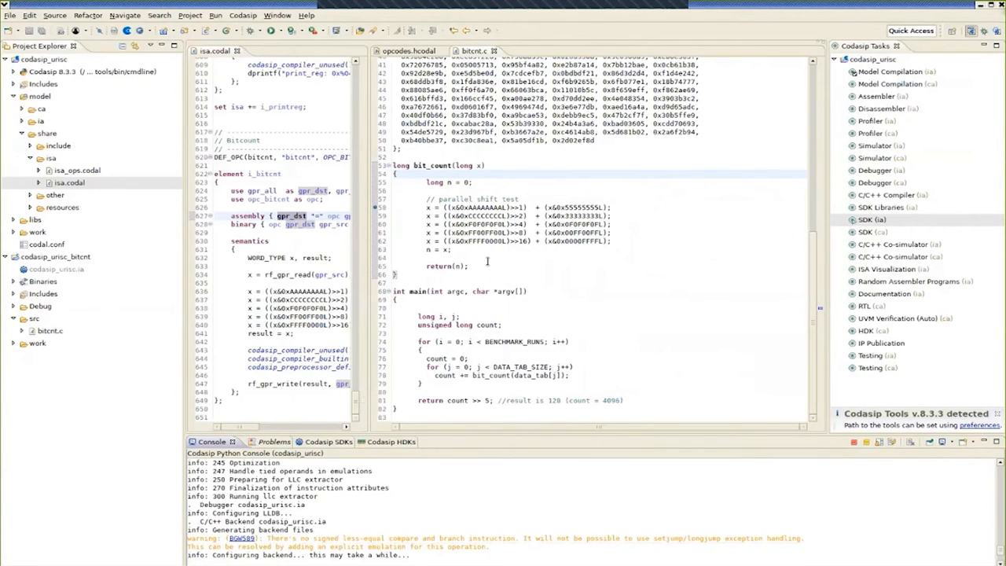
mouse_move(636, 207)
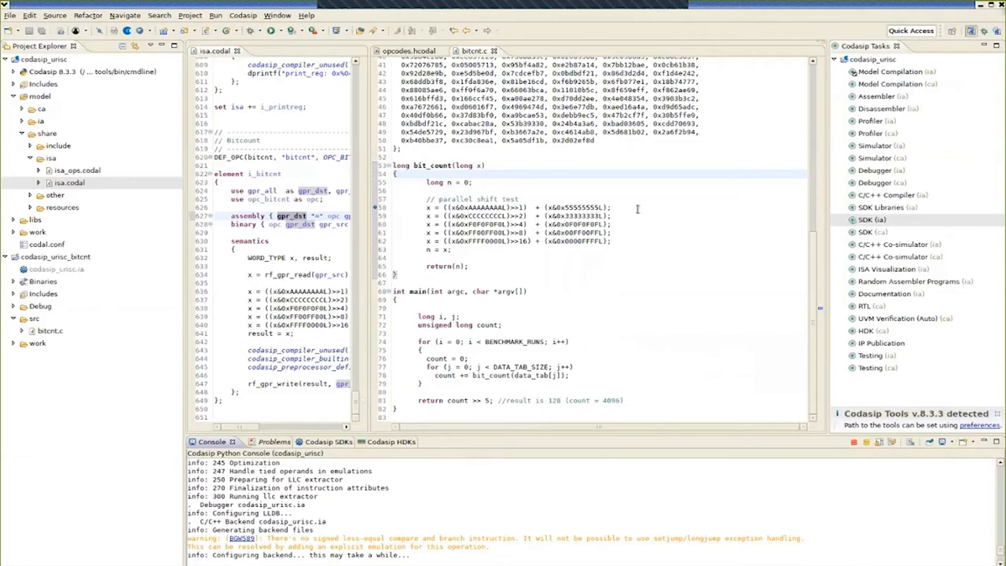
Wrap the parallel shift test in #ifdef ISE_EXT / #else / #endif, leaving the extension branch empty.
click(550, 190)
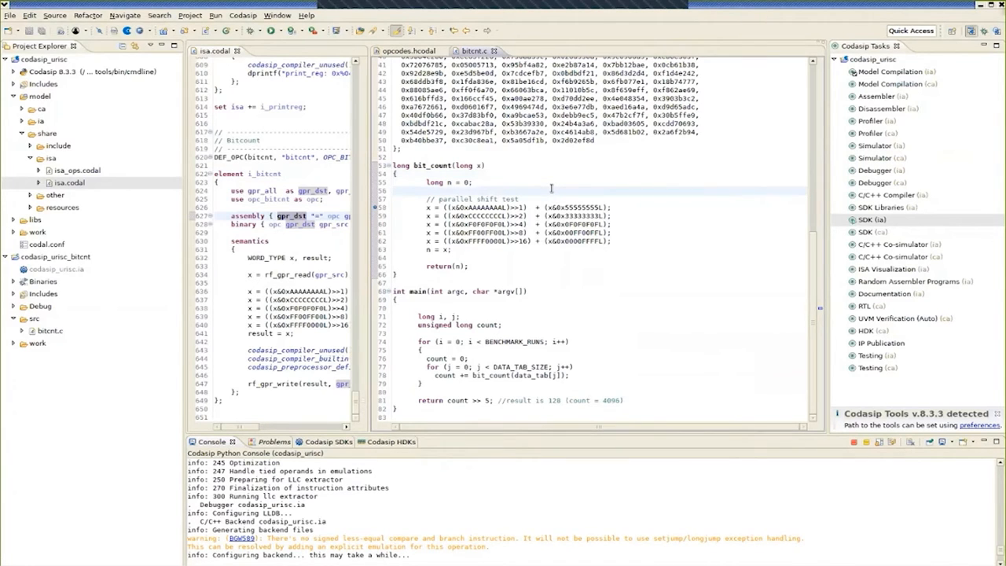
text(#ifdef ISE_EXT)
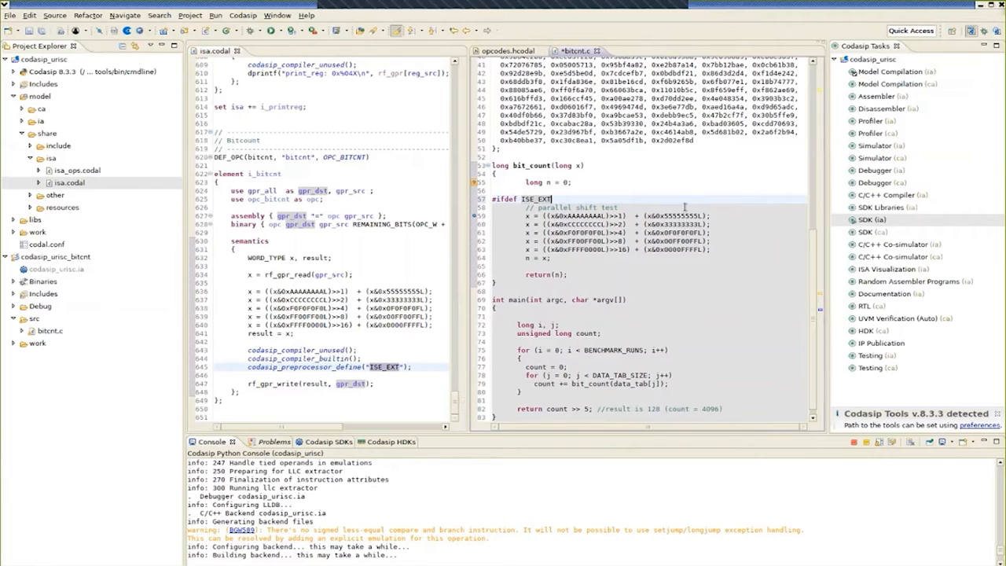
text(#else)
text(#endif)
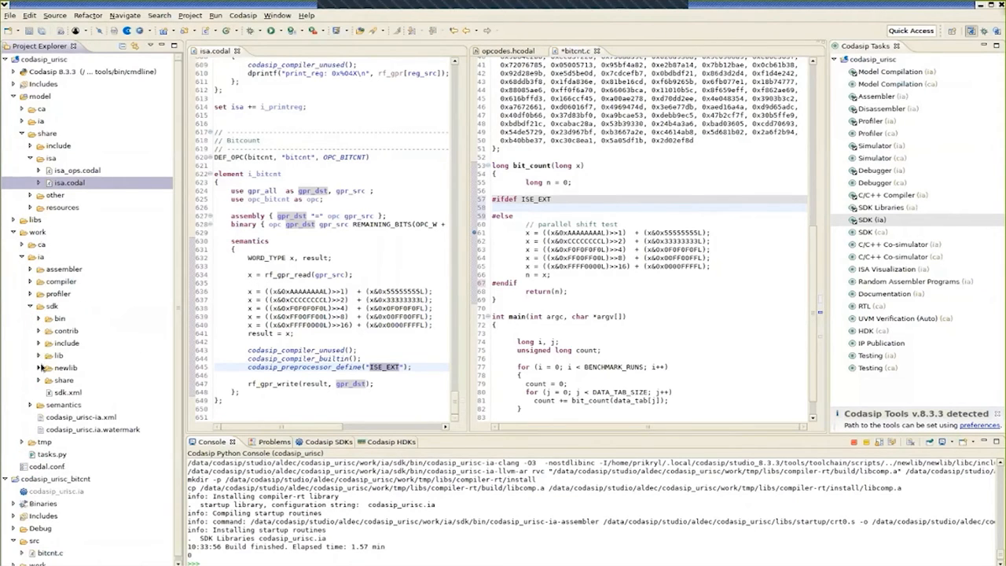
Copy __bitcnt from sdk/include/inlines.h and make the ISE_EXT branch call x = __bitcnt(x).
click(38, 343)
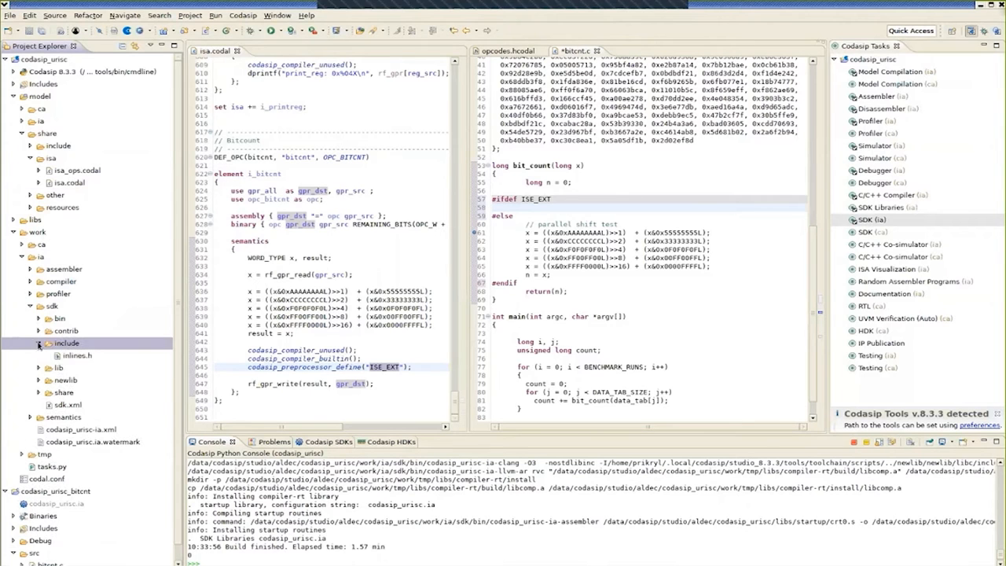
double_click(70, 369)
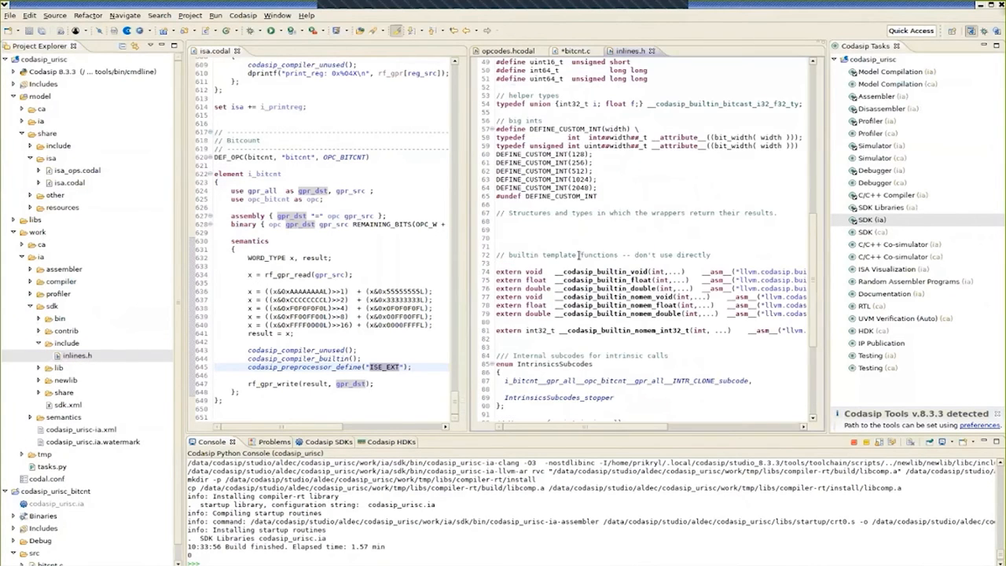
scroll(down, 3)
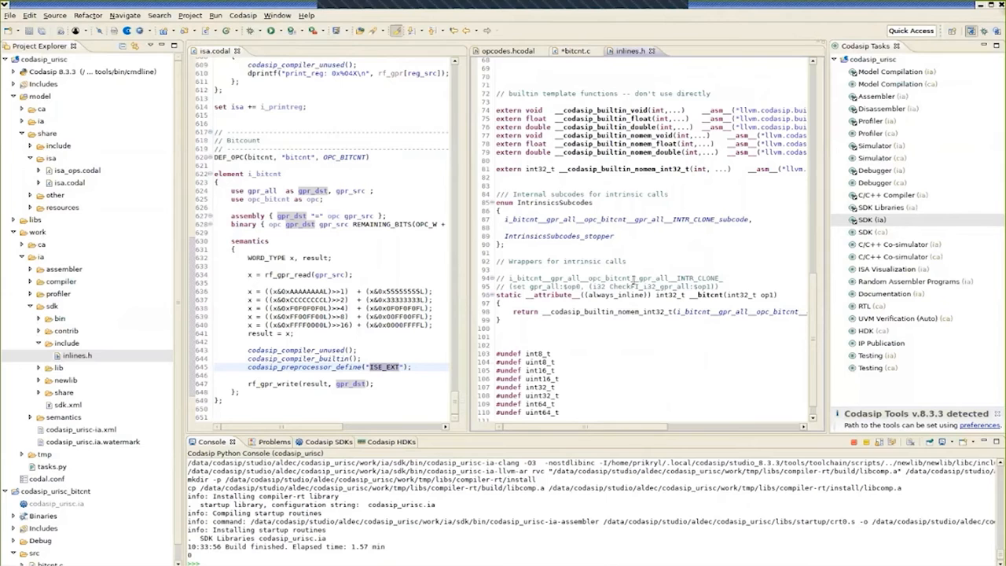
double_click(707, 296)
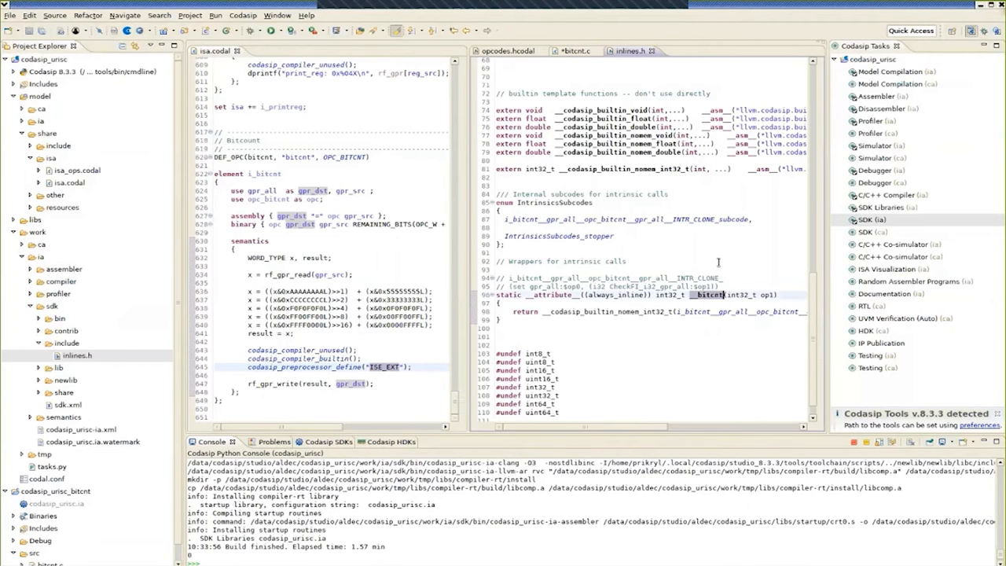
click(582, 49)
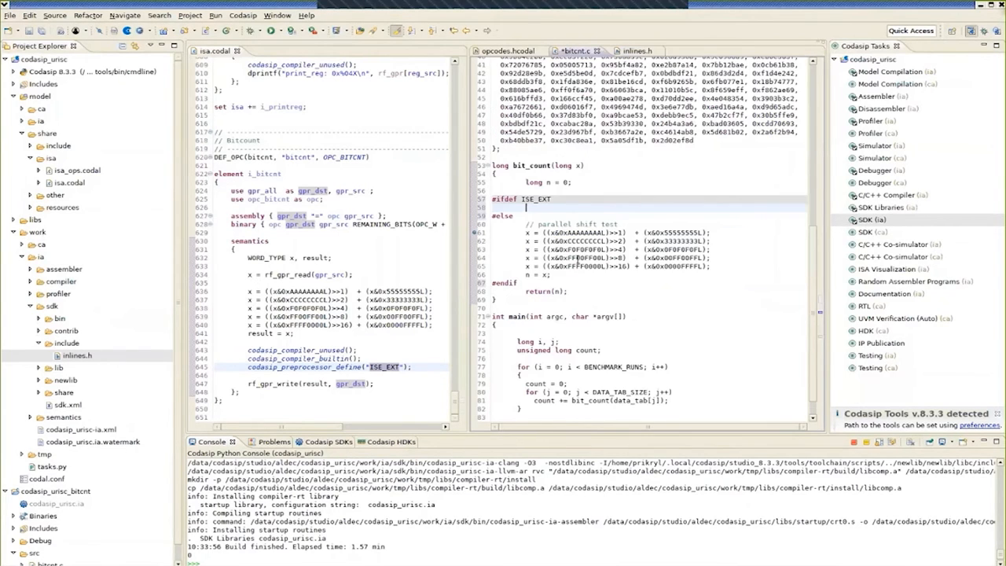
text(__bitcnt)
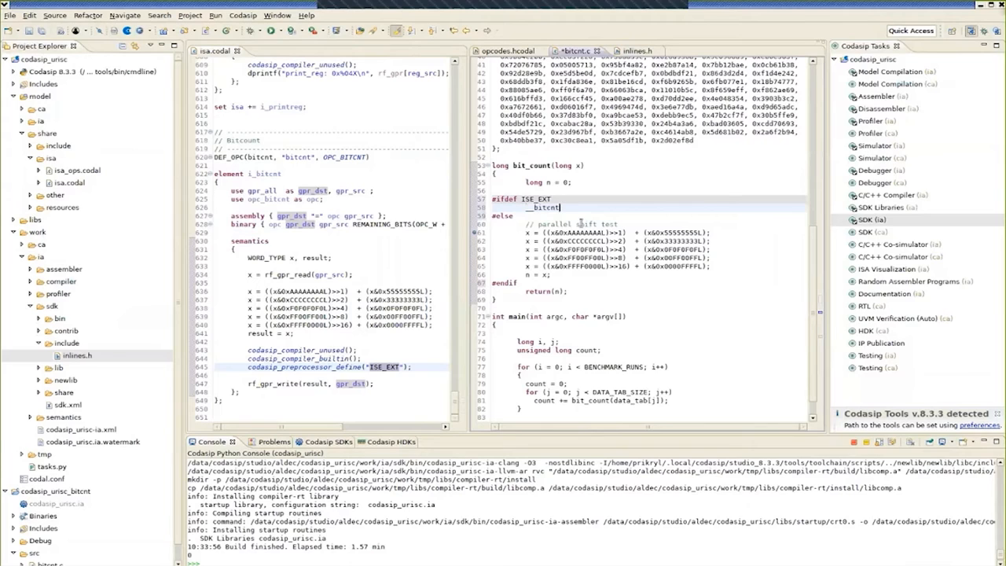
text((x))
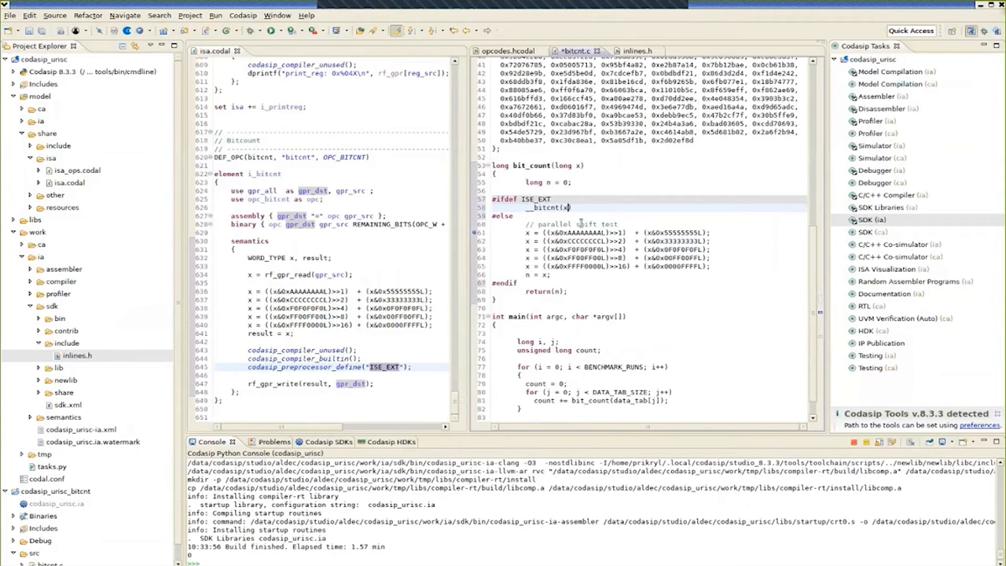
text(n)
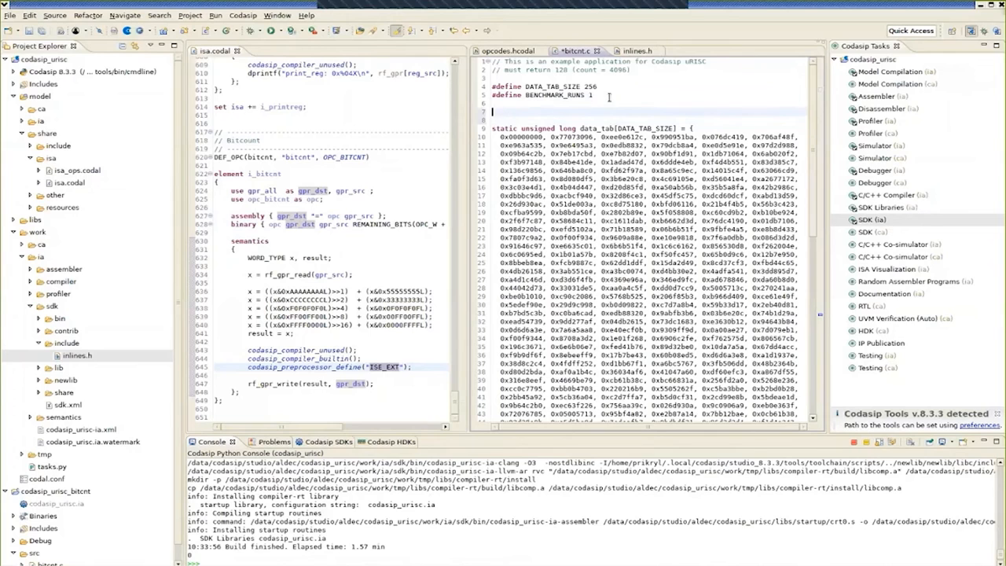
Add an #ifdef ISE_EXT guarded #include at the top, terminate the __bitcnt(x) line with ';' and rebuild.
text(#ifdef)
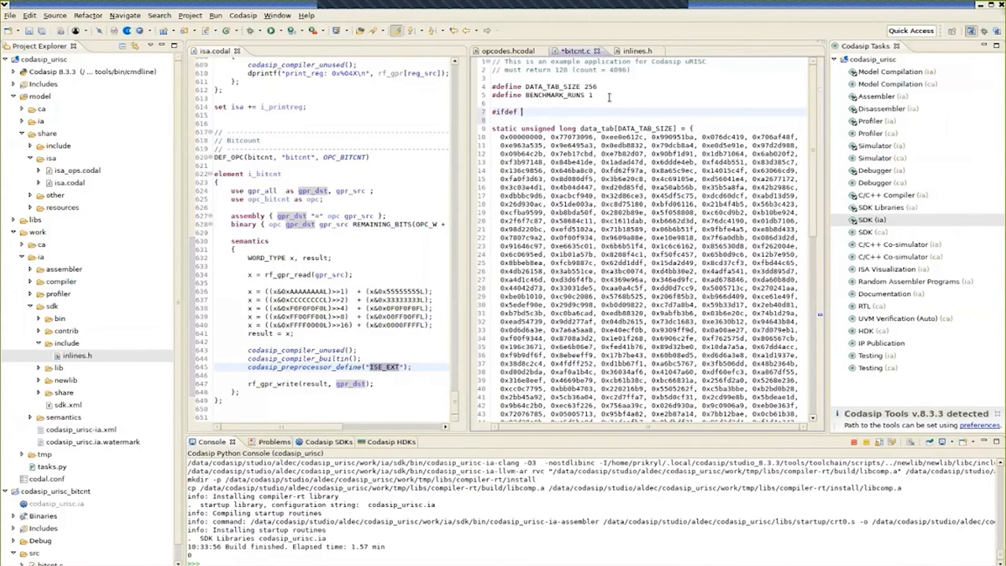
text(ISE)
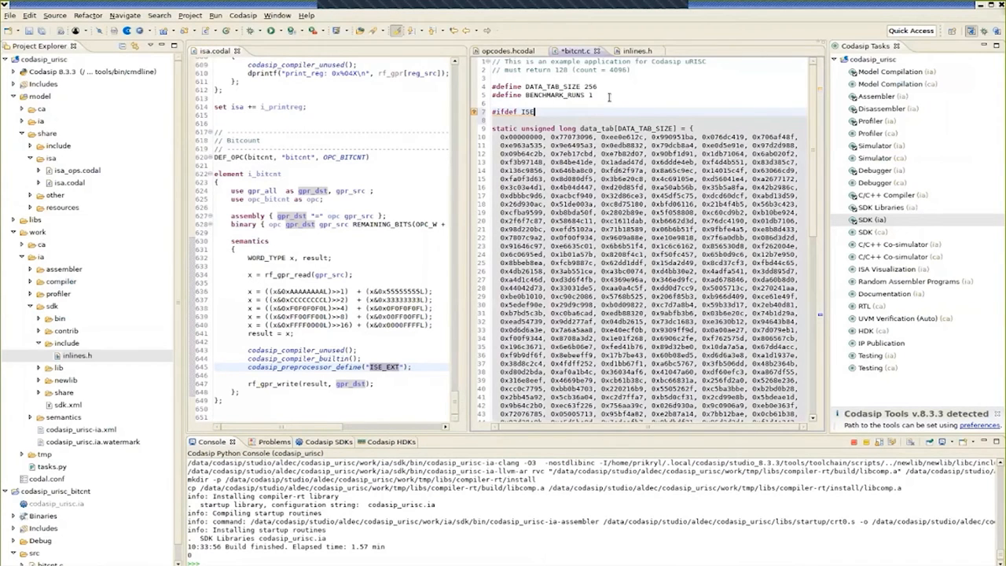
text(_EXT)
click(649, 120)
text(#)
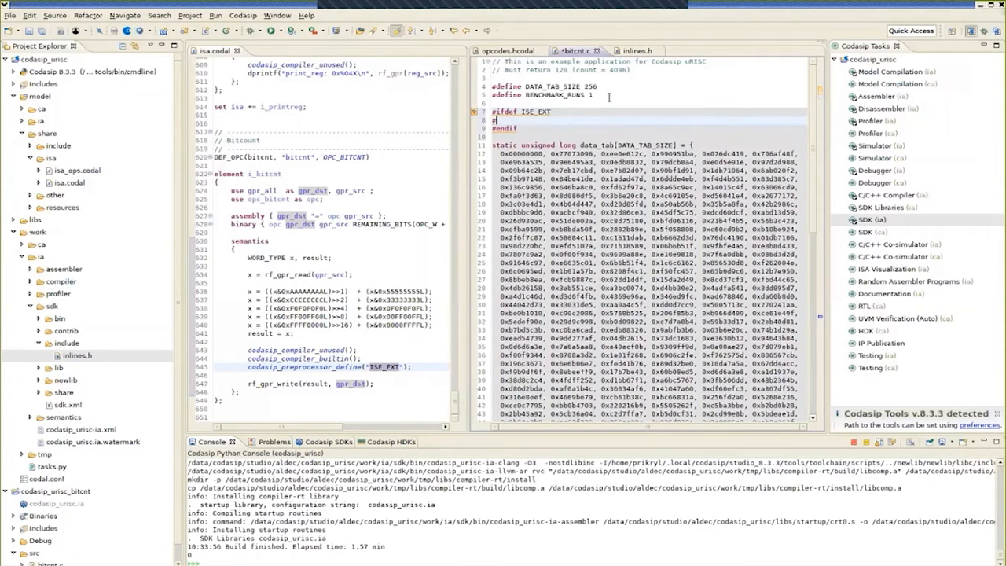
text(includ)
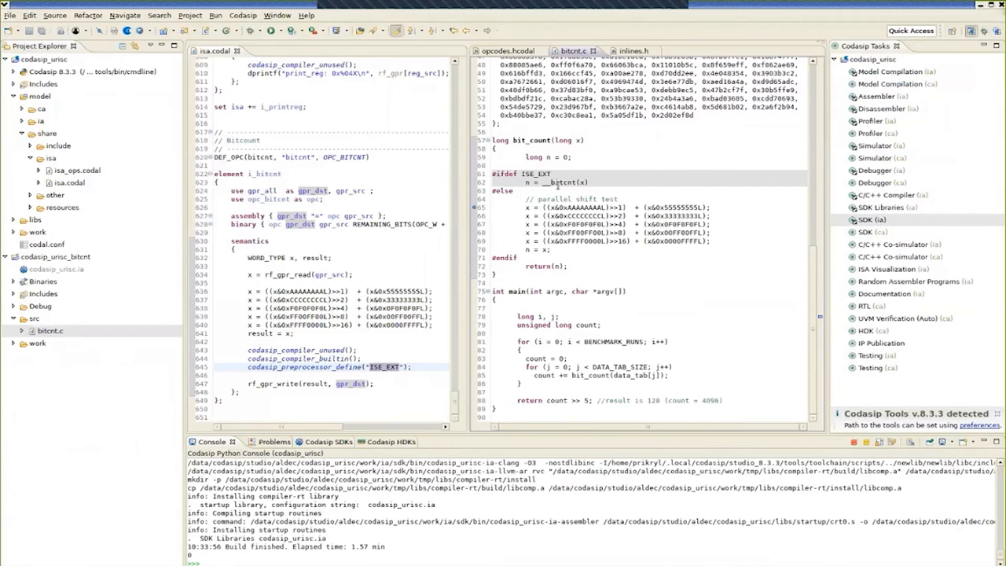
click(599, 182)
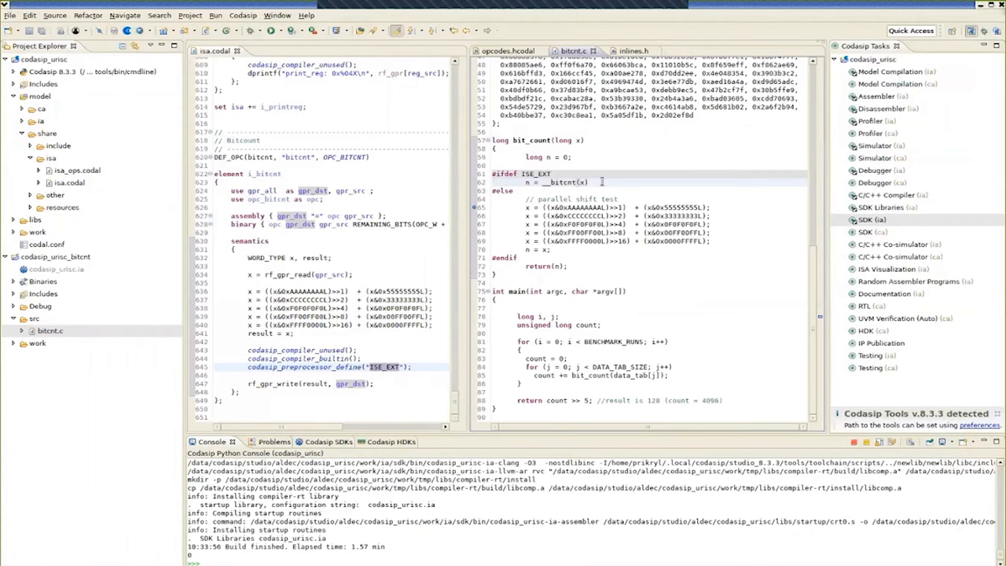
text(;)
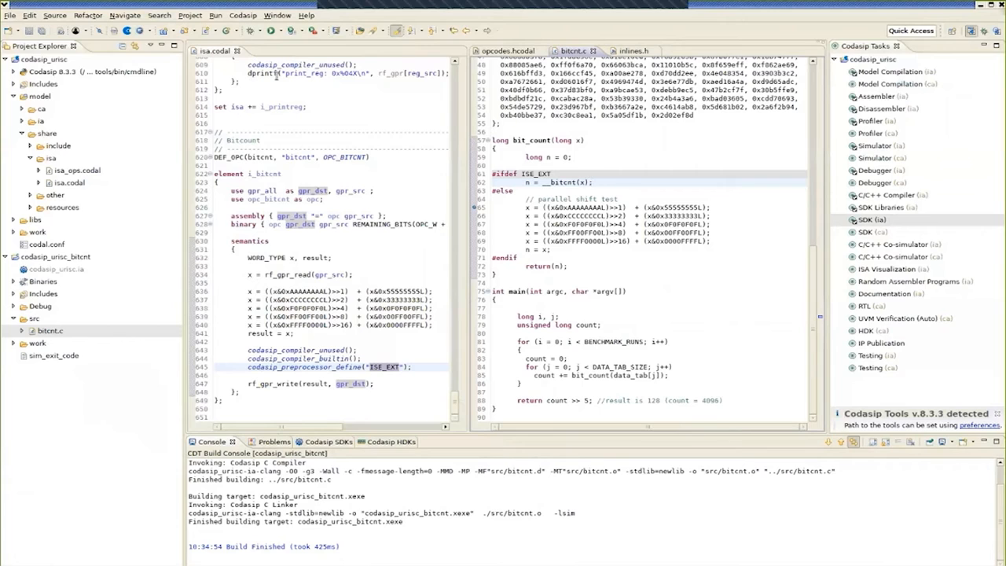
Profile the rebuilt bitcnt program and compare its 10335 cycles against the earlier 22211.
click(295, 30)
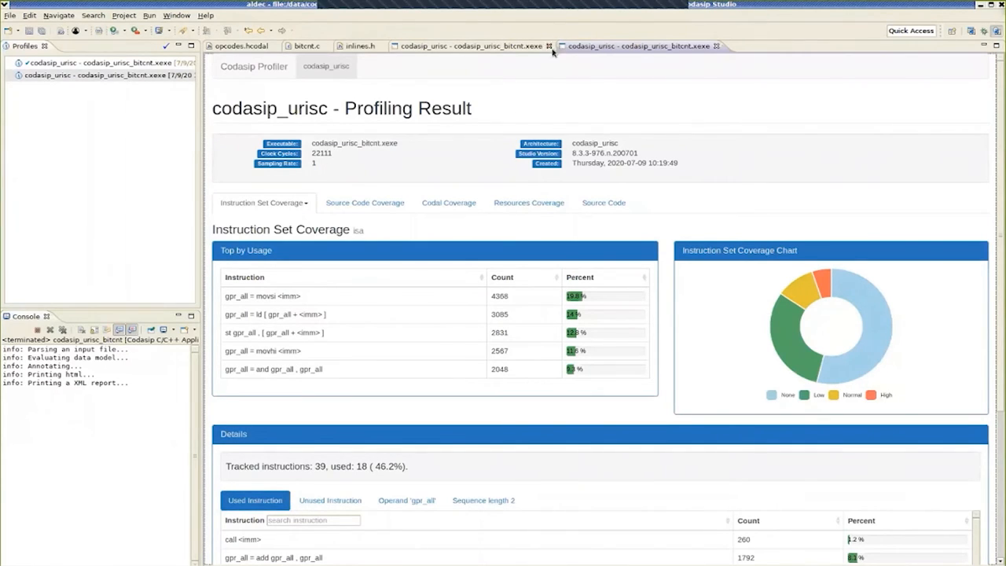
click(475, 45)
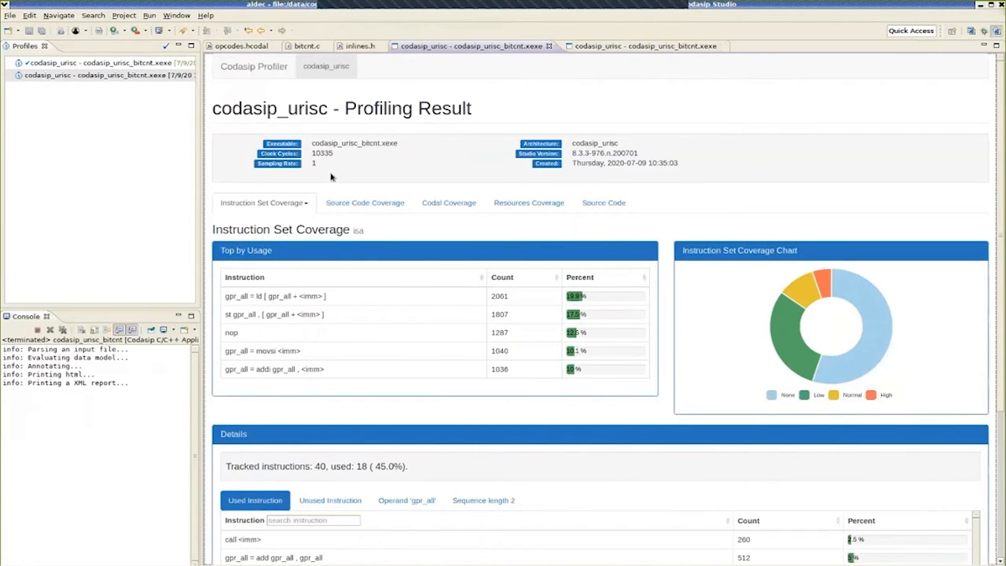
mouse_move(328, 141)
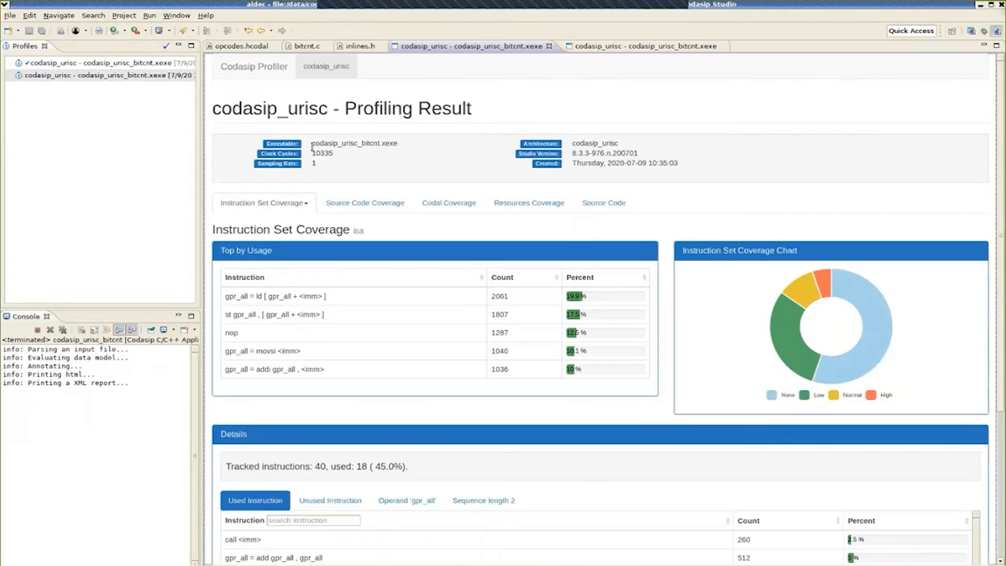
mouse_move(317, 137)
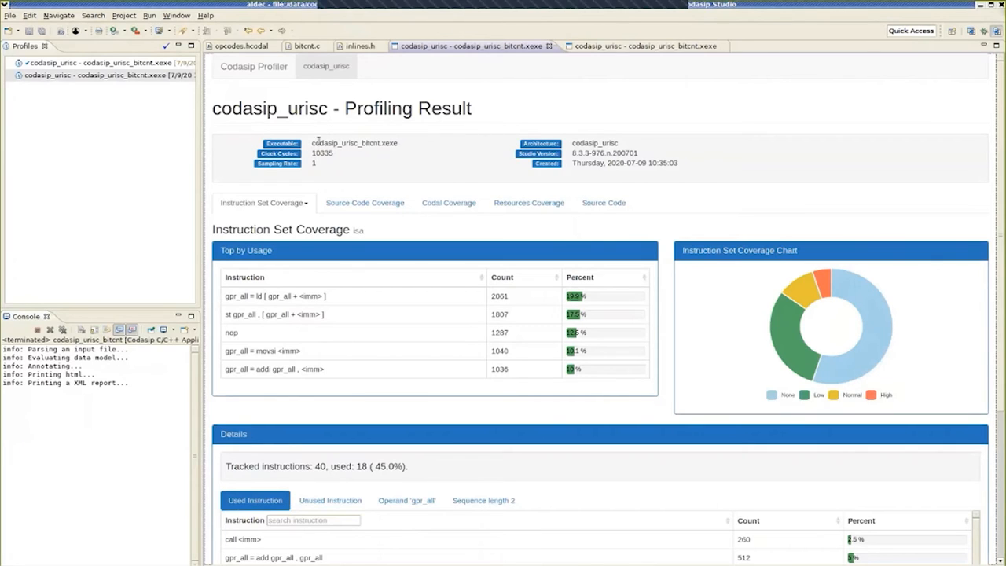
mouse_move(333, 167)
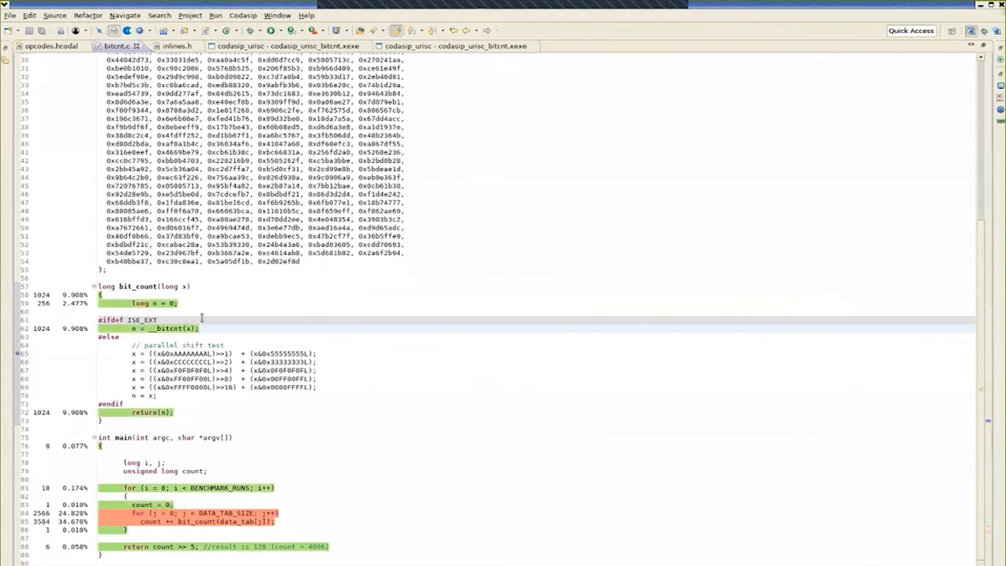
mouse_move(154, 352)
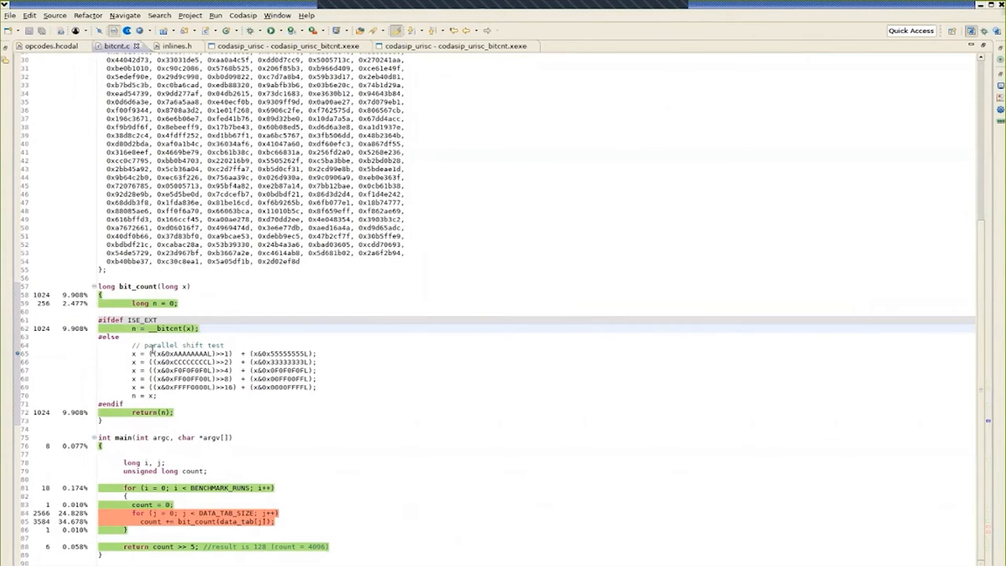
Return from the coverage report to the bitcnt.c editor in the default perspective.
click(199, 328)
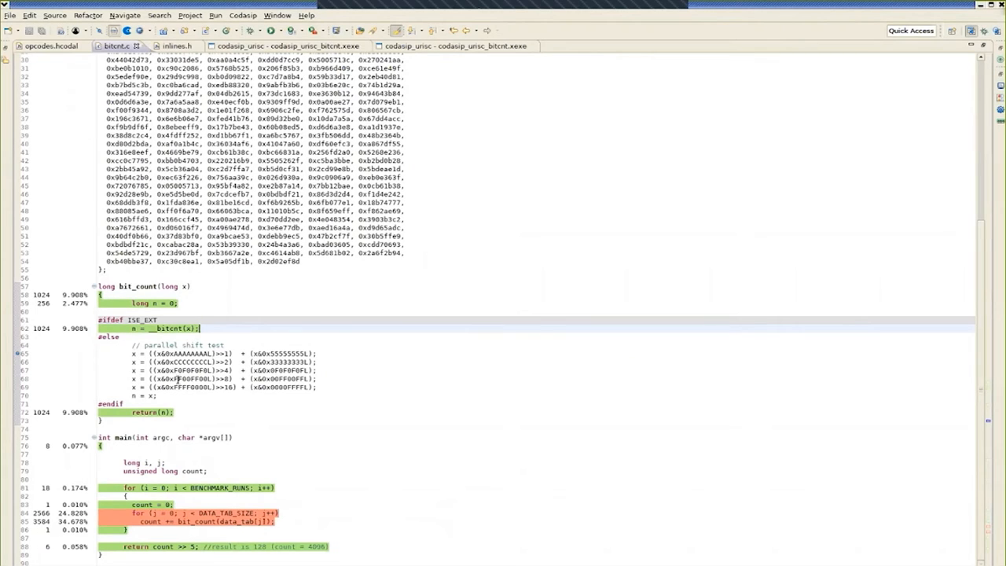
mouse_move(38, 380)
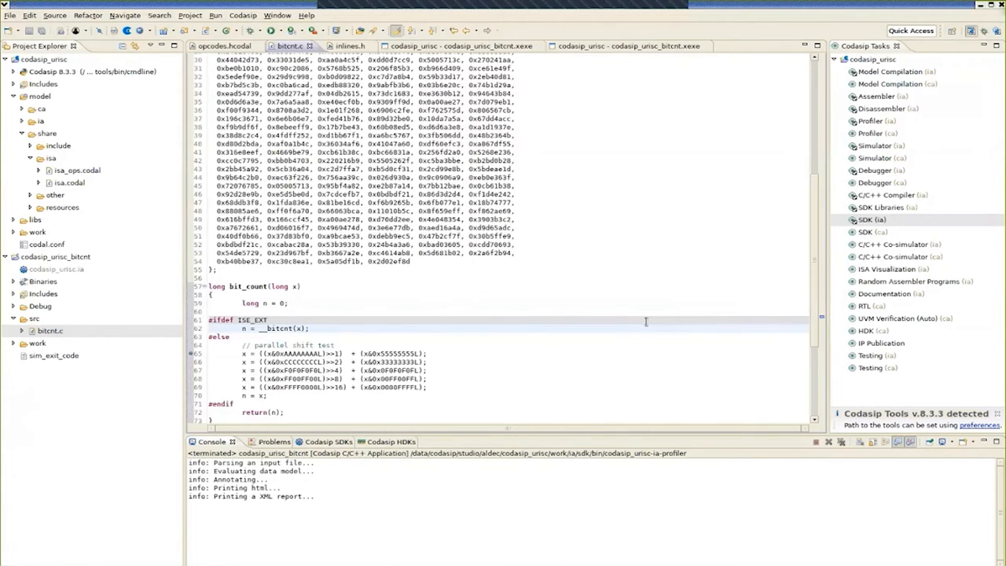
mouse_move(561, 314)
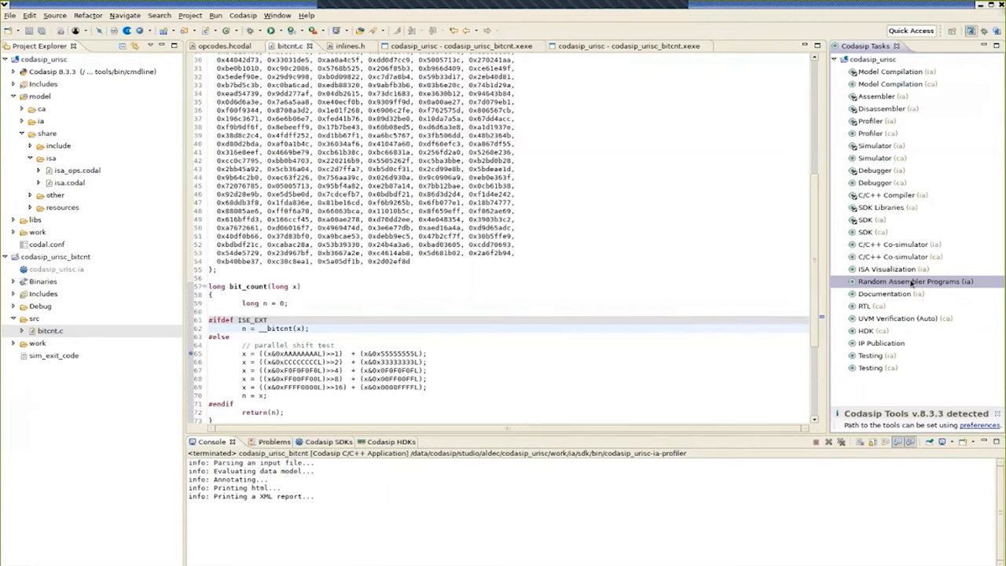
mouse_move(116, 273)
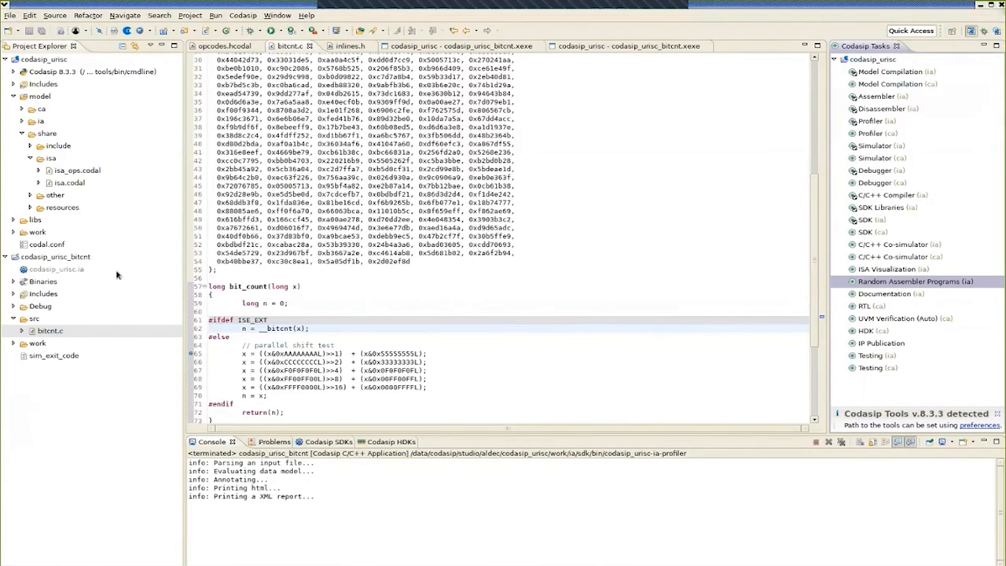
Review the random assembler program generation settings in the project configuration.
double_click(47, 245)
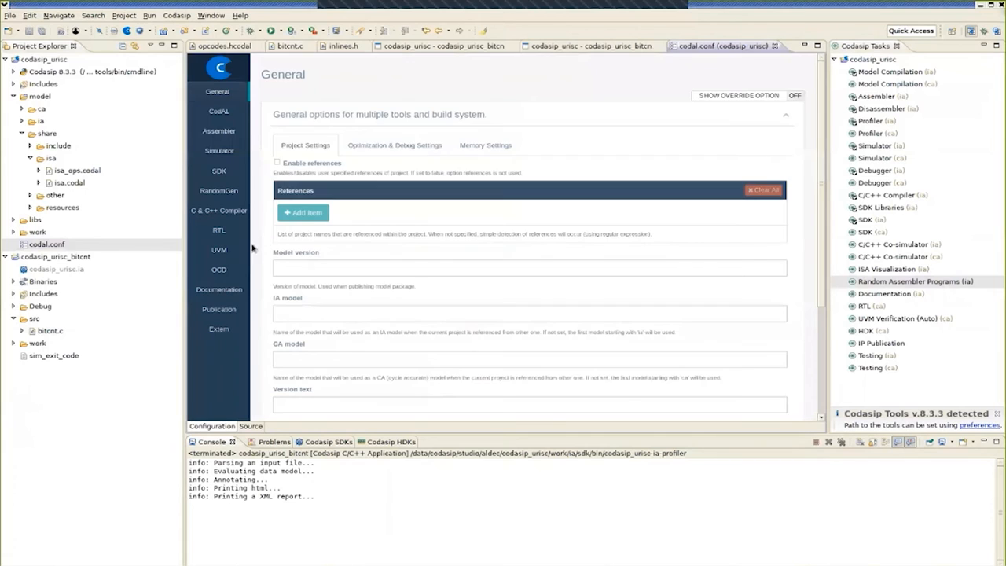
click(218, 190)
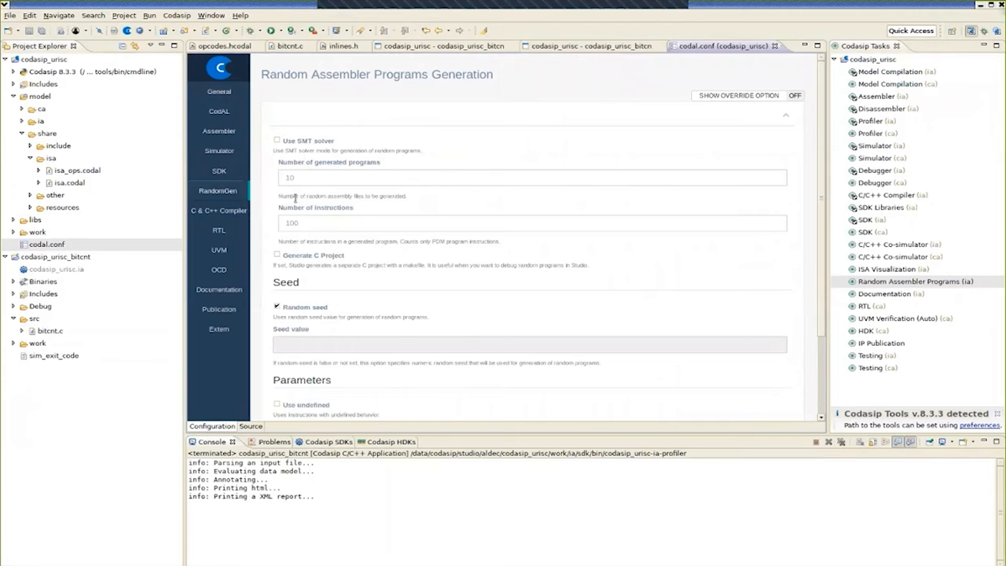
mouse_move(952, 286)
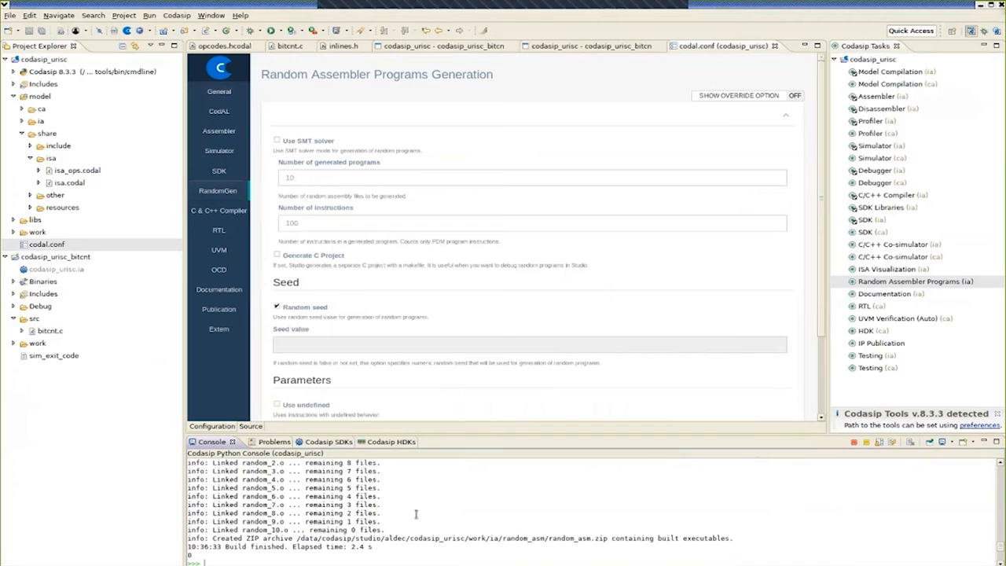
mouse_move(399, 519)
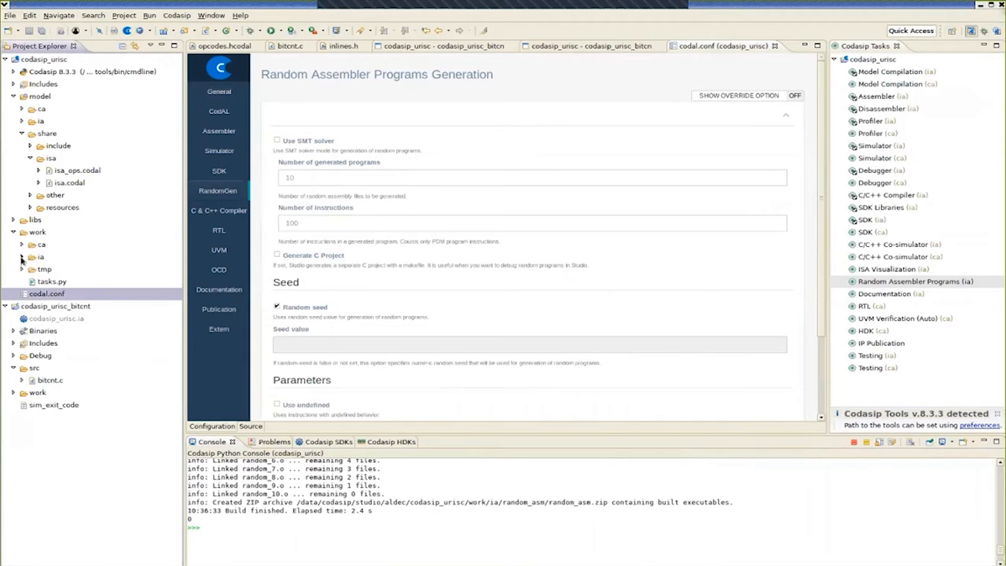
Look through the generated random_1.s listing, then return to the bitcnt instruction in ca.codal.
click(19, 256)
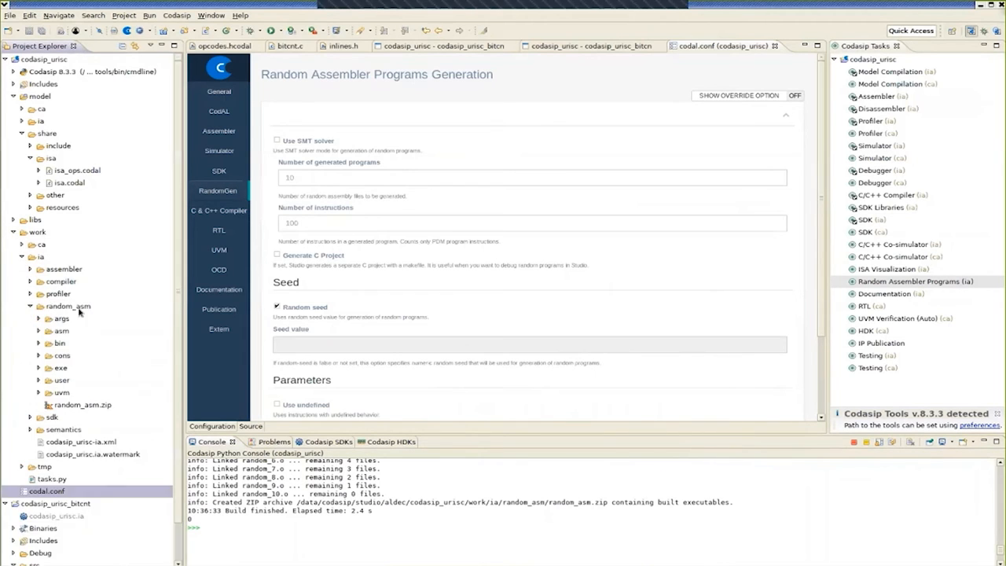
mouse_move(40, 334)
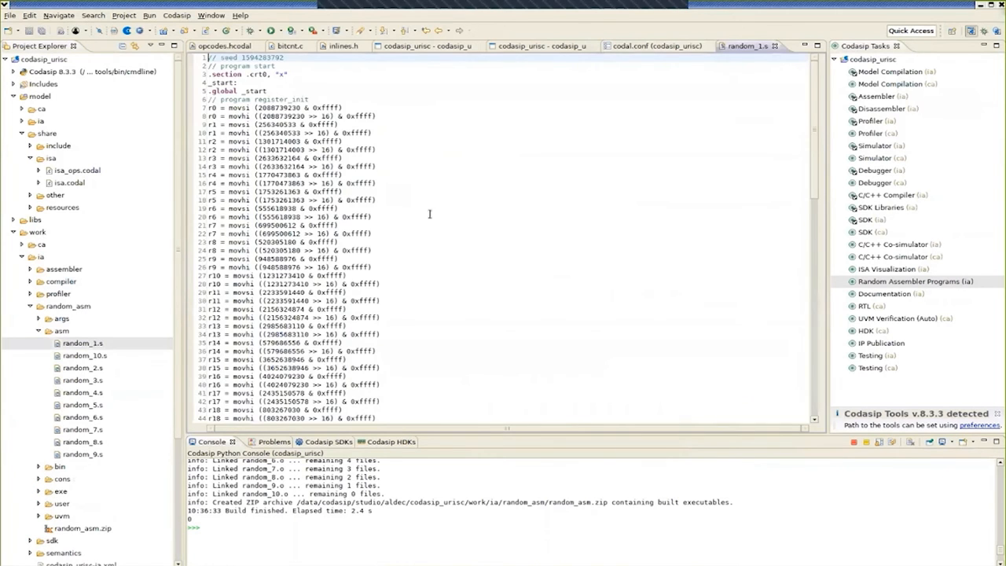
scroll(down, 3)
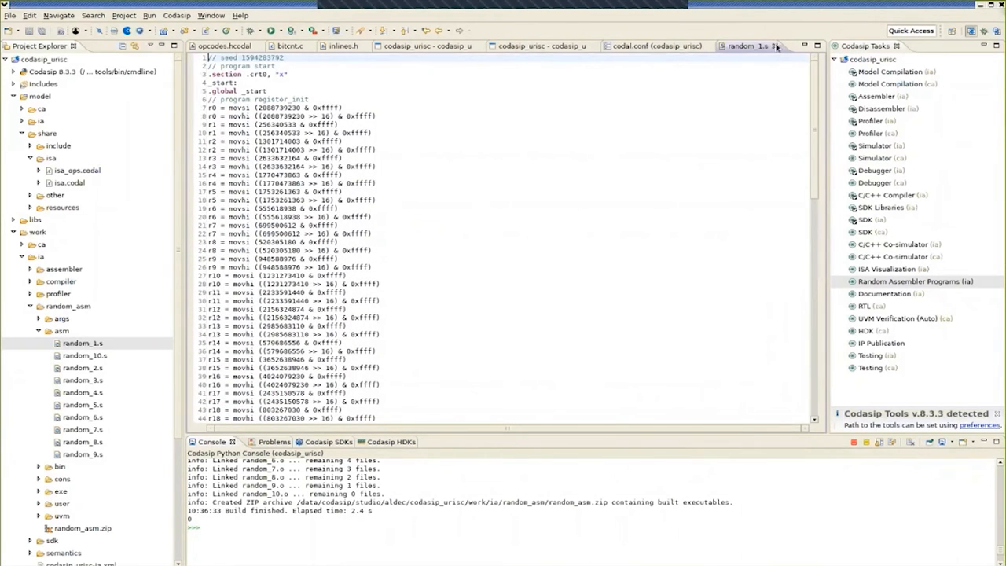
click(906, 280)
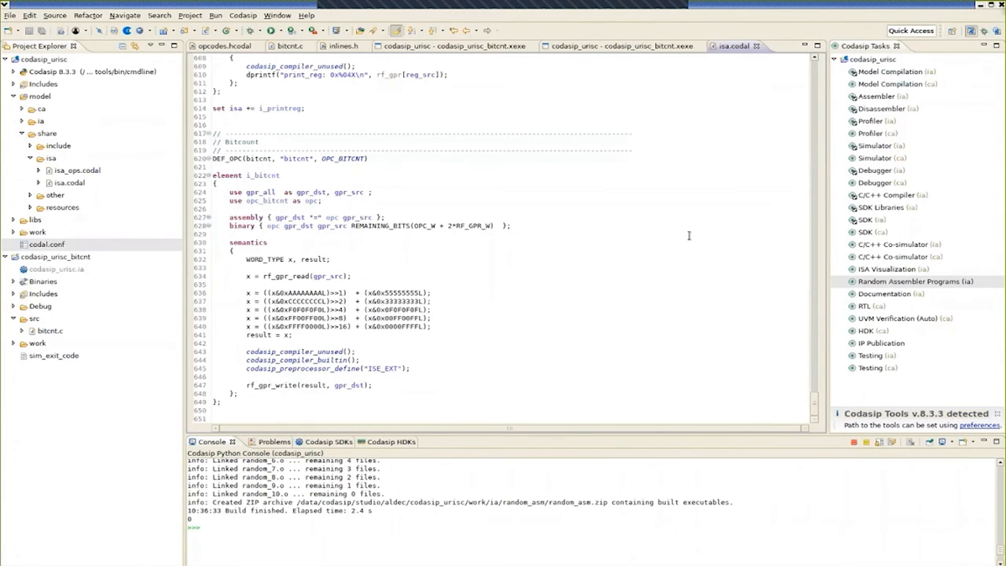
mouse_move(707, 270)
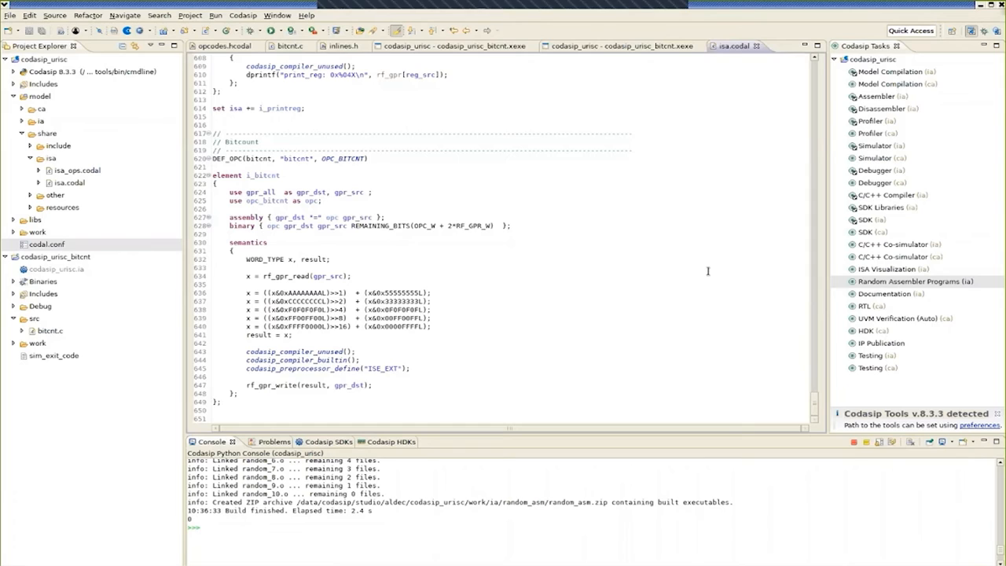
mouse_move(765, 308)
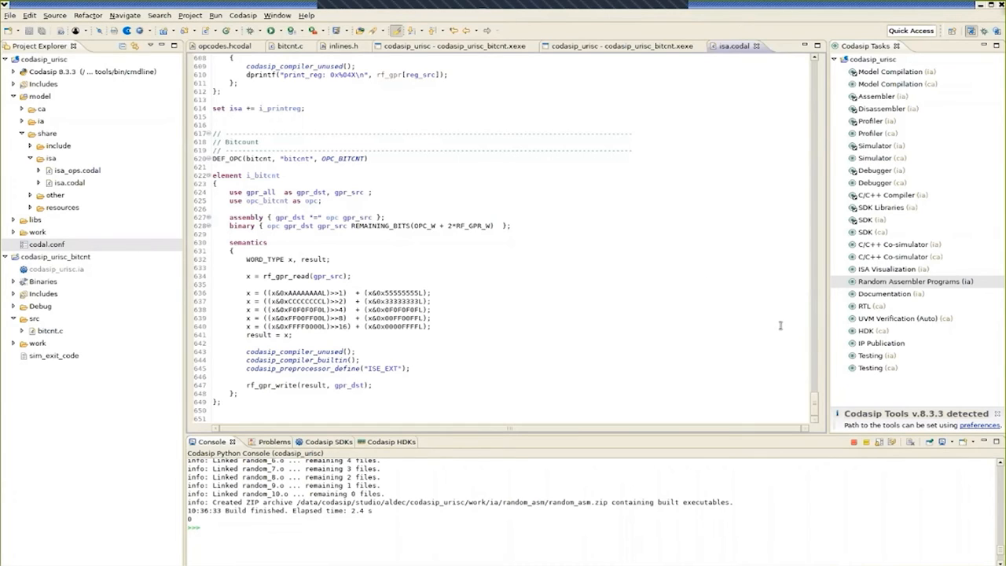
mouse_move(795, 343)
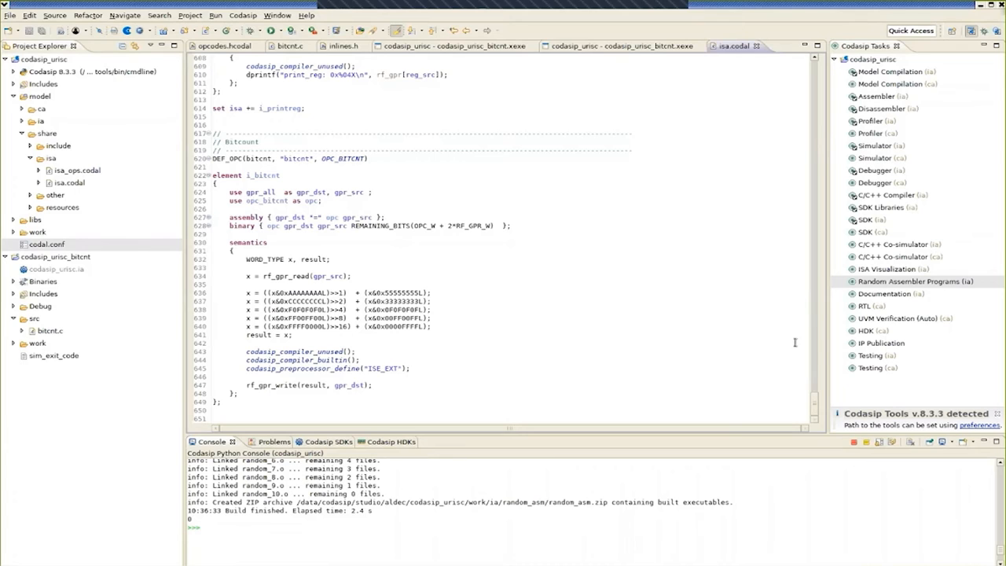
Generate the core's RTL and browse the hardware kit's Verilog source outputs under work/ca/hdk.
click(872, 305)
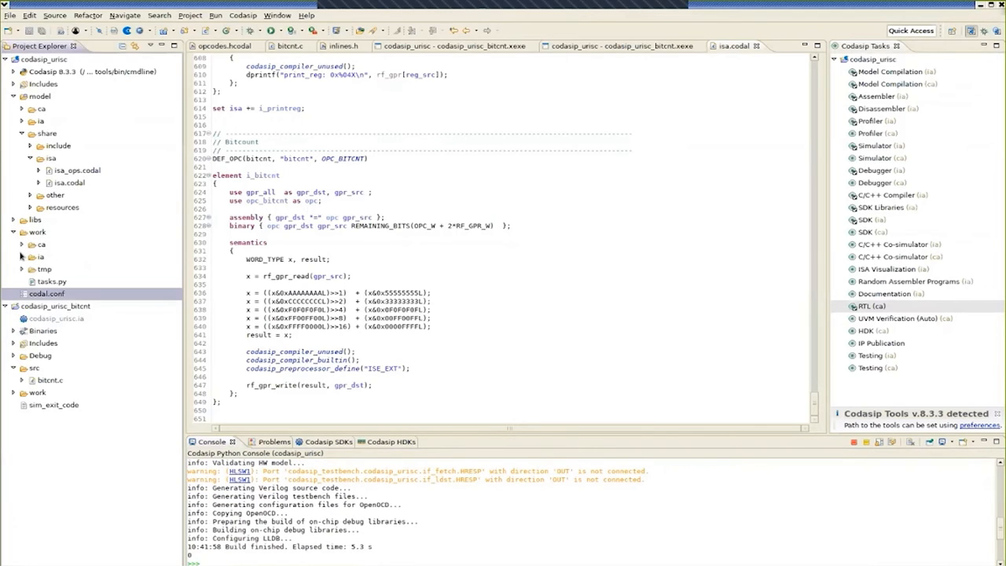
click(22, 244)
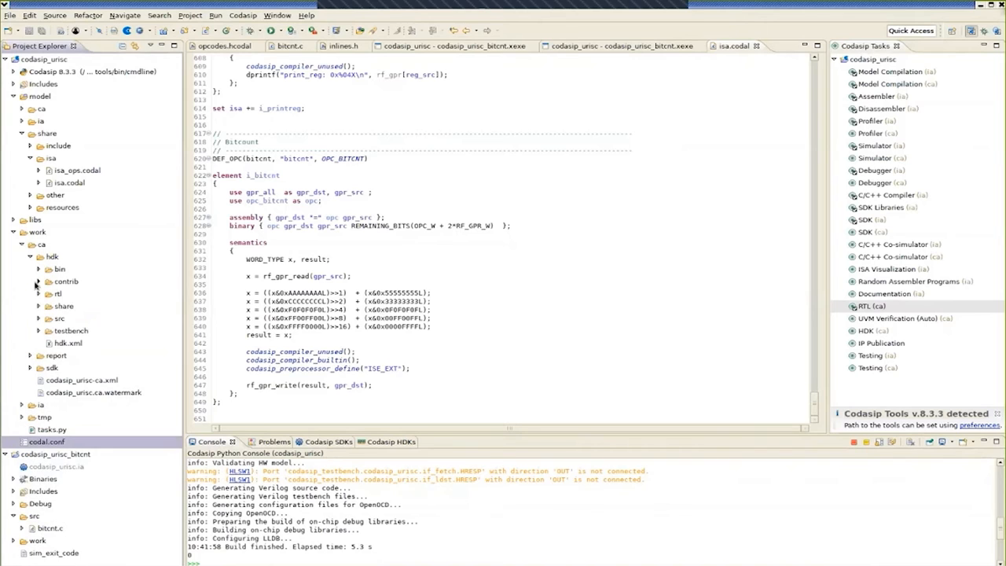
click(44, 292)
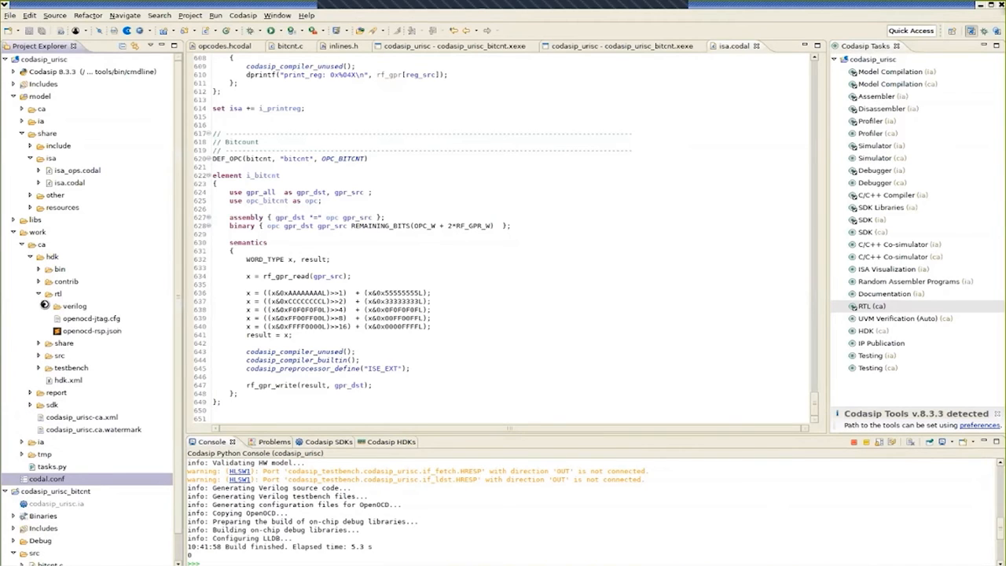
click(44, 305)
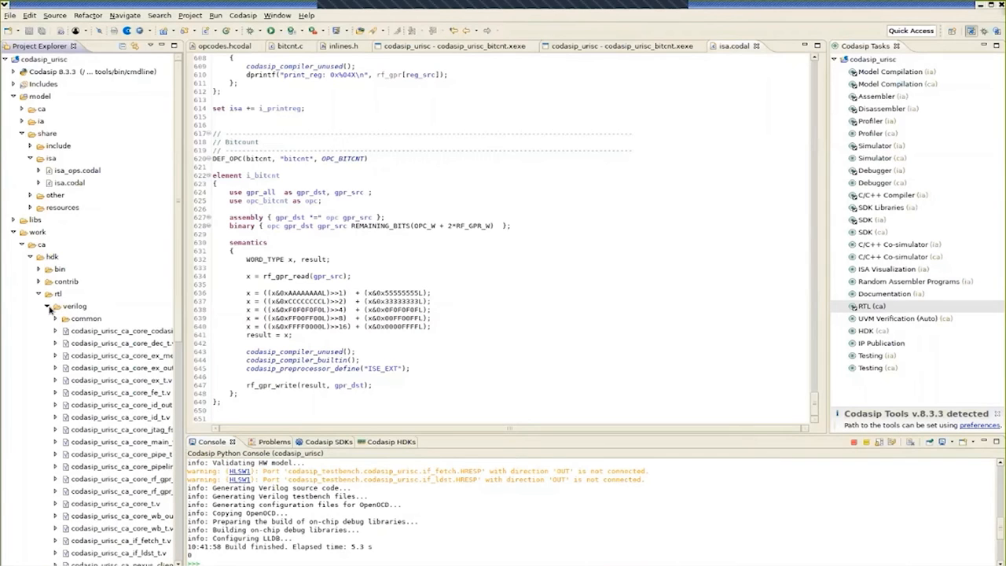
click(49, 304)
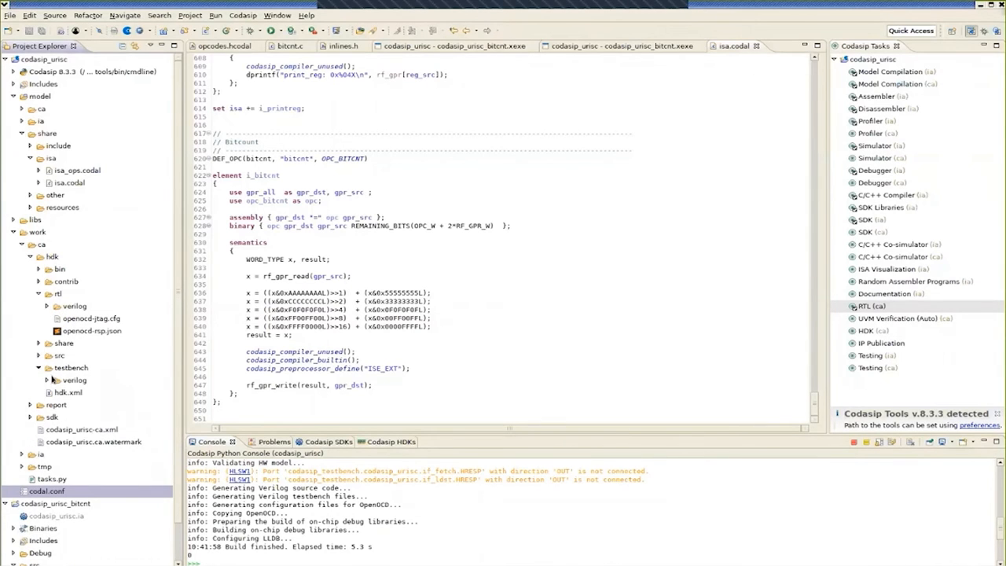
Open and scroll through the auto-generated testbench tb_auto_codasip_urisc_ca.v.
click(47, 368)
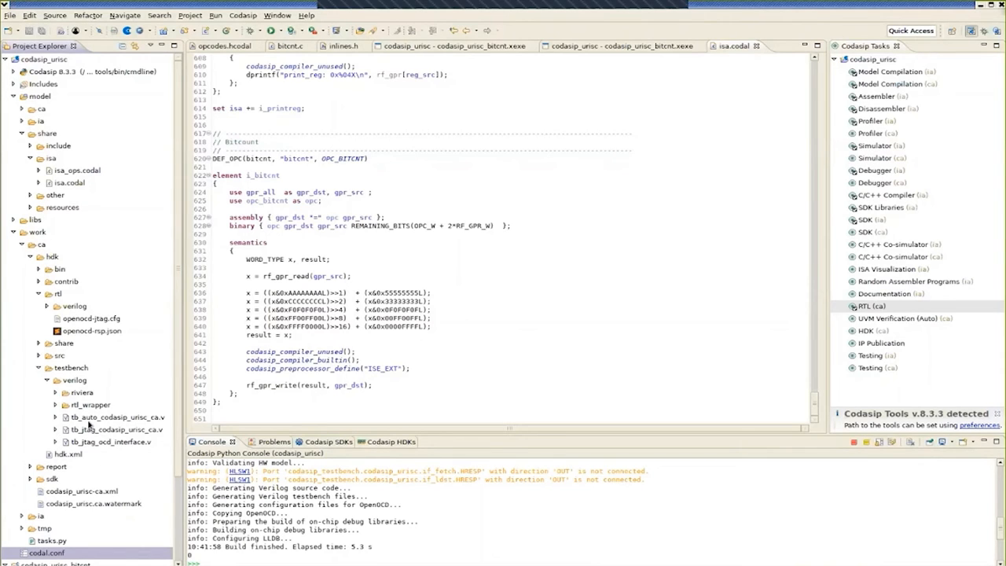
mouse_move(75, 449)
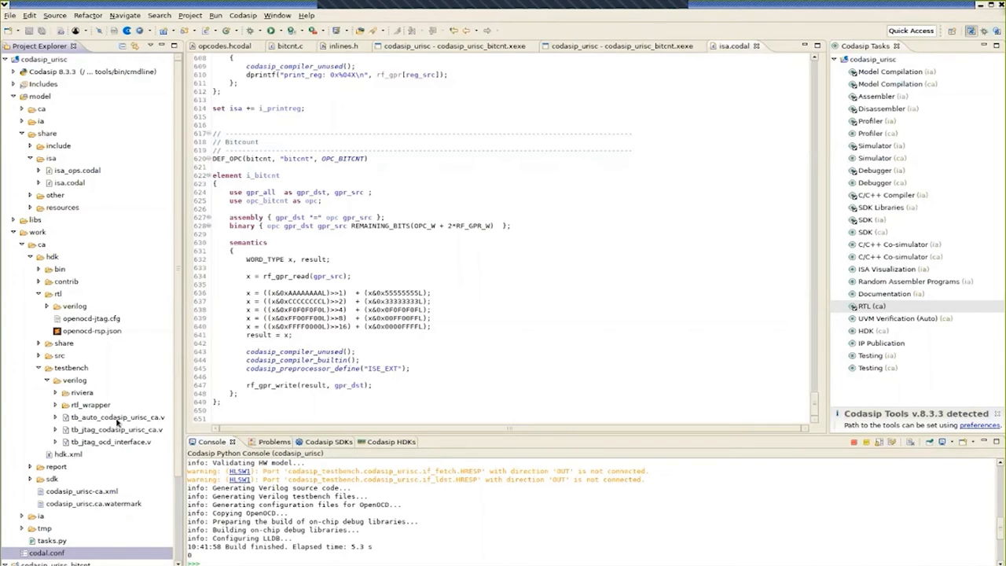
double_click(110, 430)
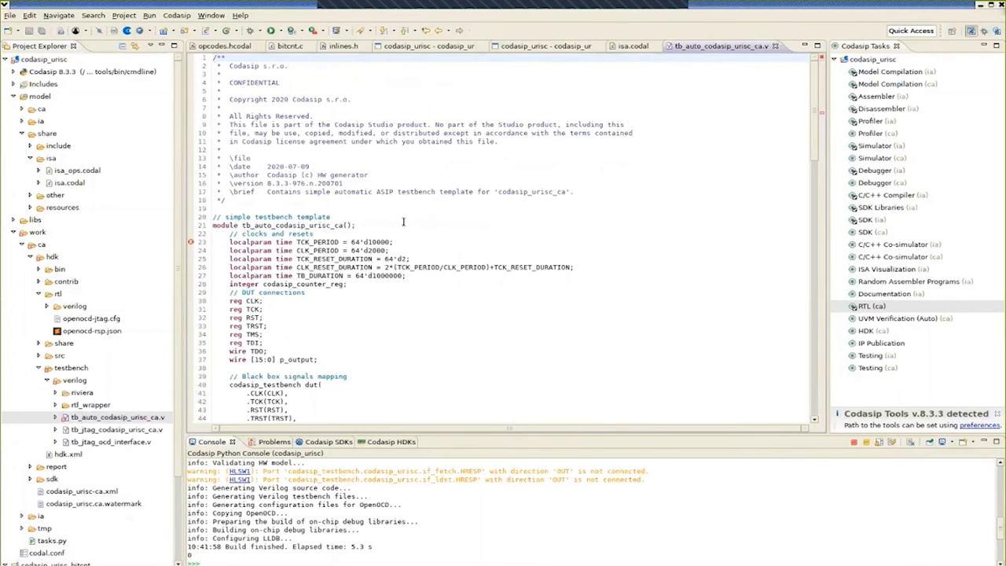
scroll(down, 3)
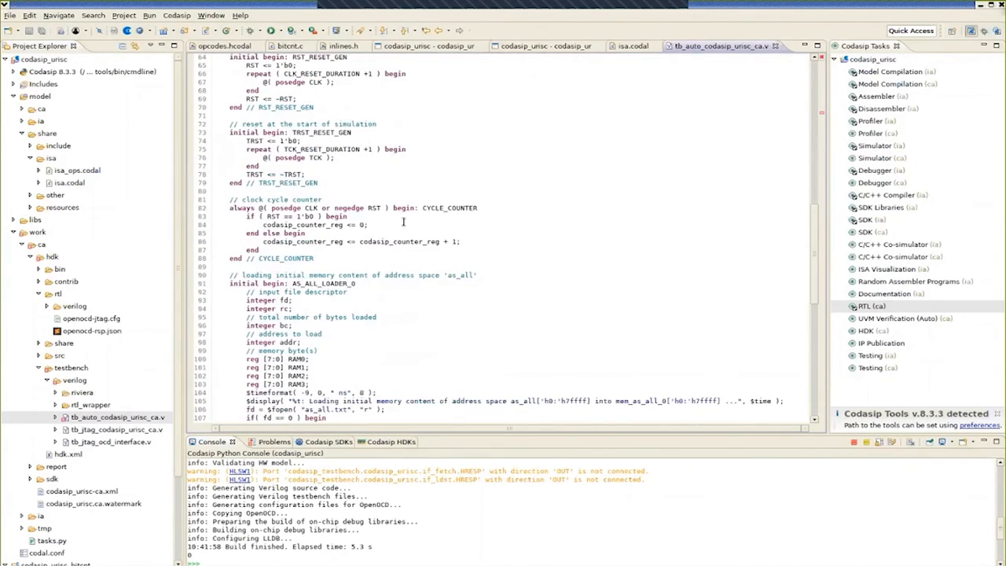
scroll(down, 3)
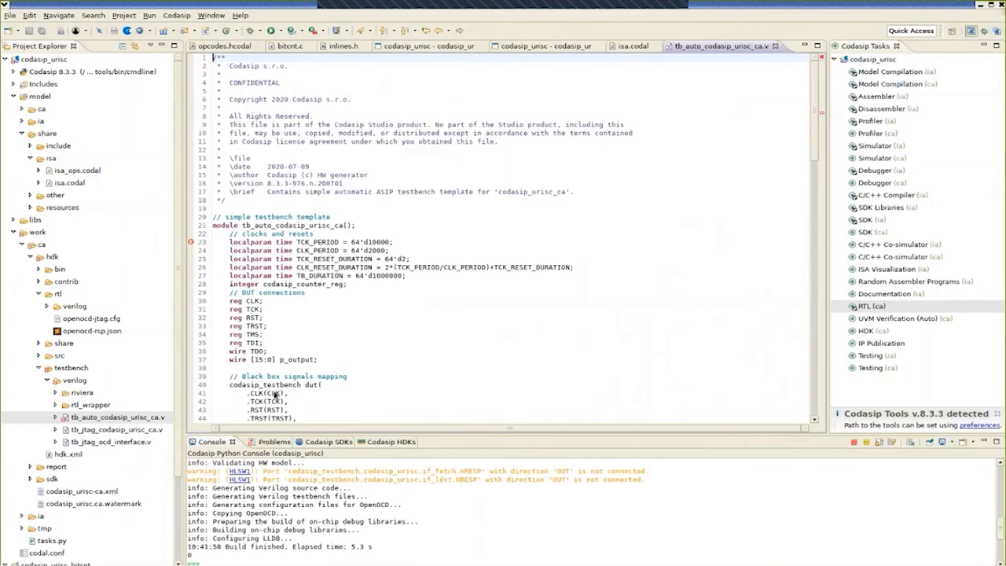
mouse_move(492, 255)
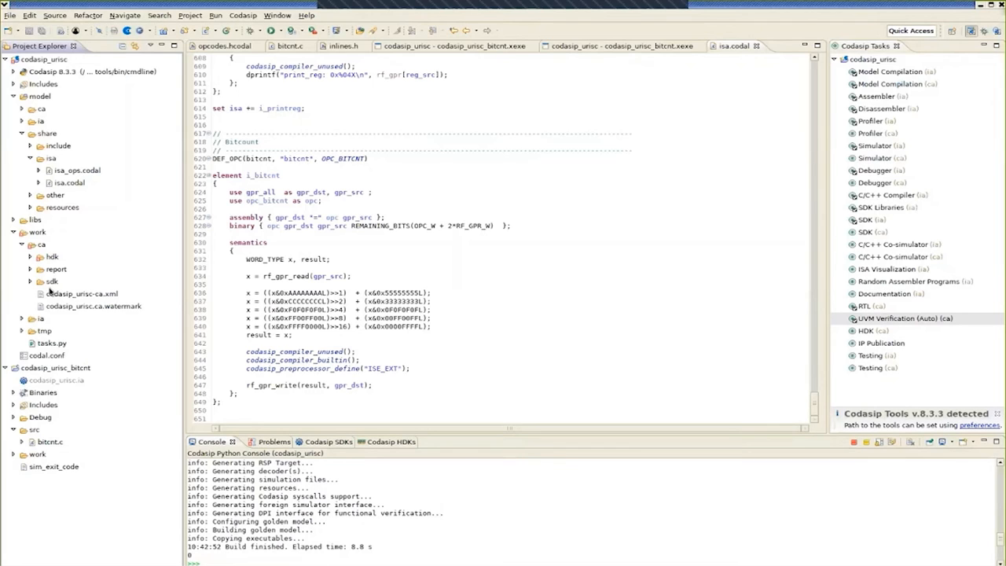
Expand the generated uvm folder listing agents, golden model and scripts.
click(29, 256)
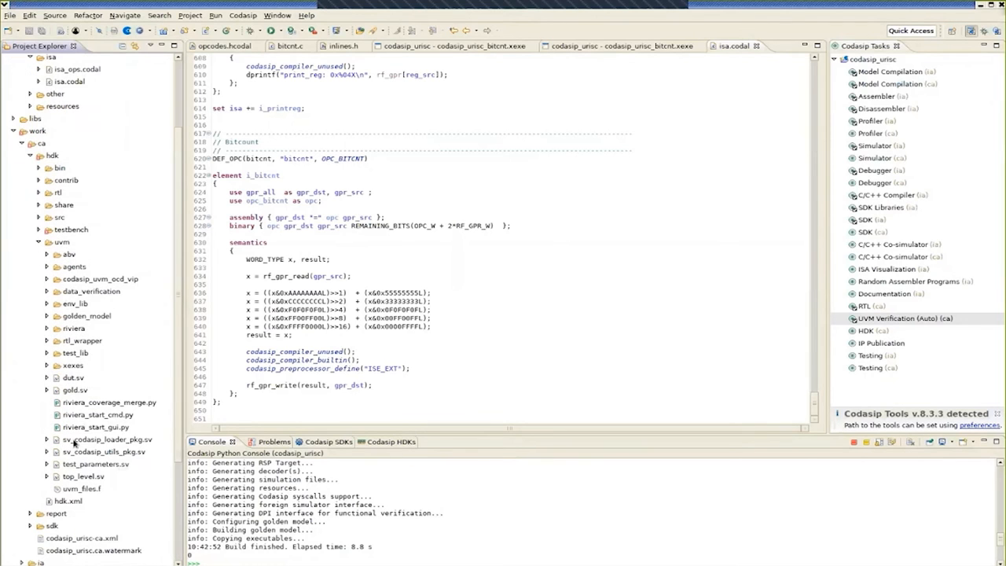
mouse_move(94, 246)
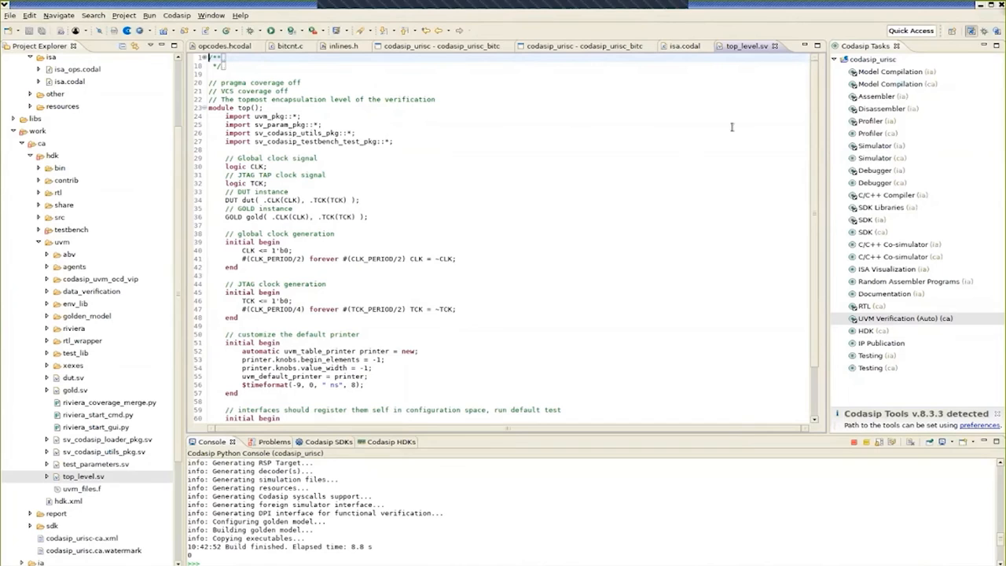
mouse_move(777, 45)
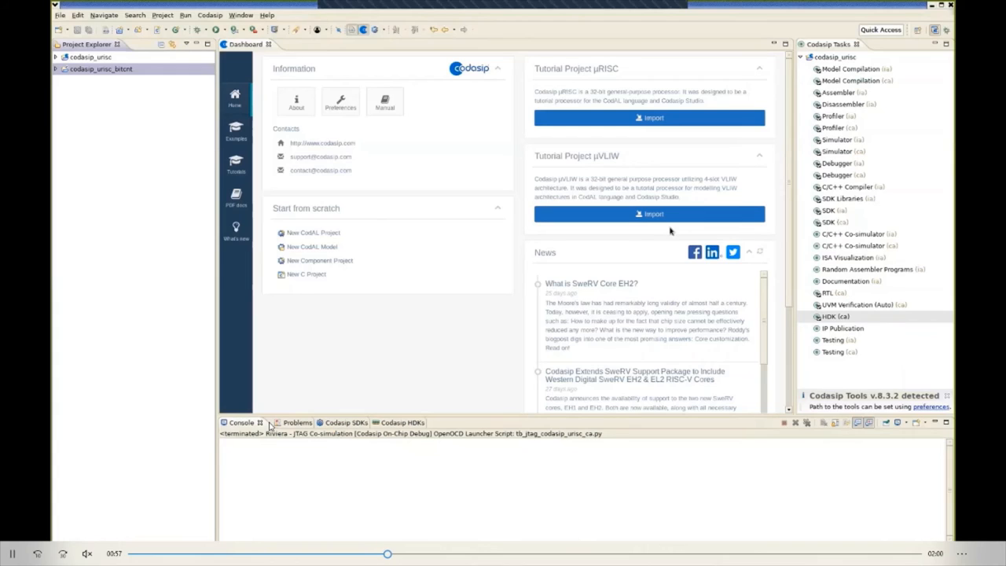
mouse_move(261, 432)
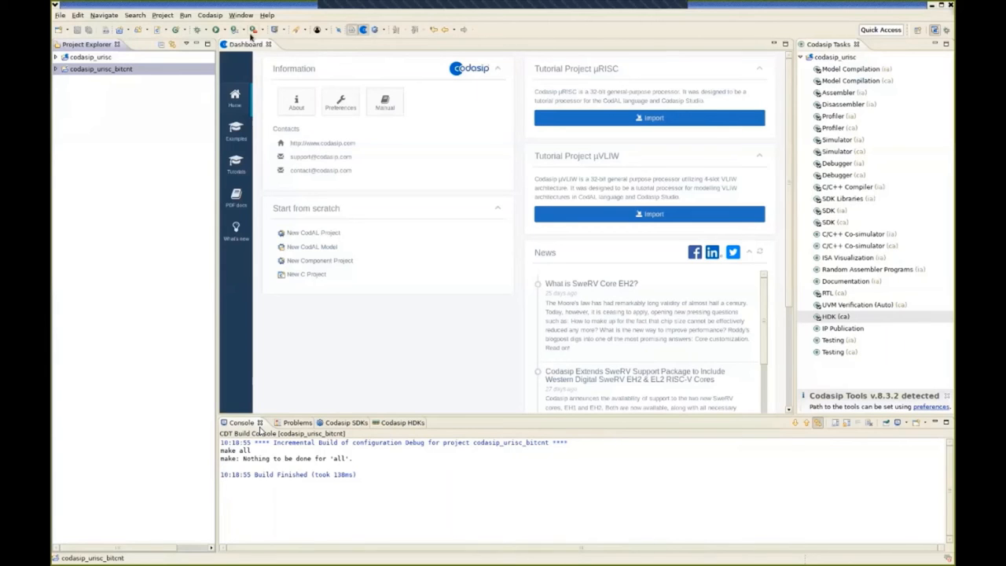
Launch Riviera - Testbench from External Tools to simulate the Verilog testbench in Riviera-PRO.
click(279, 30)
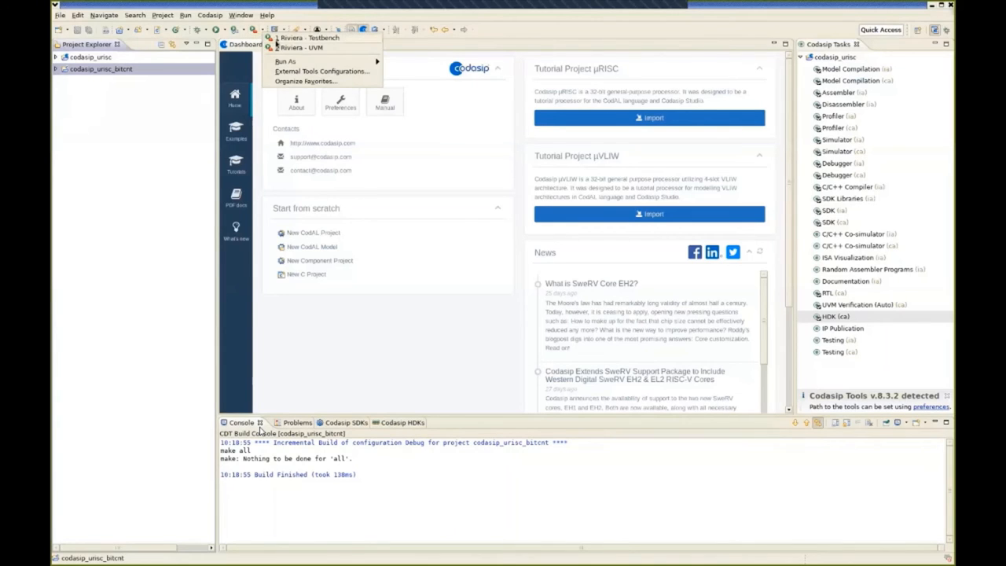
click(305, 38)
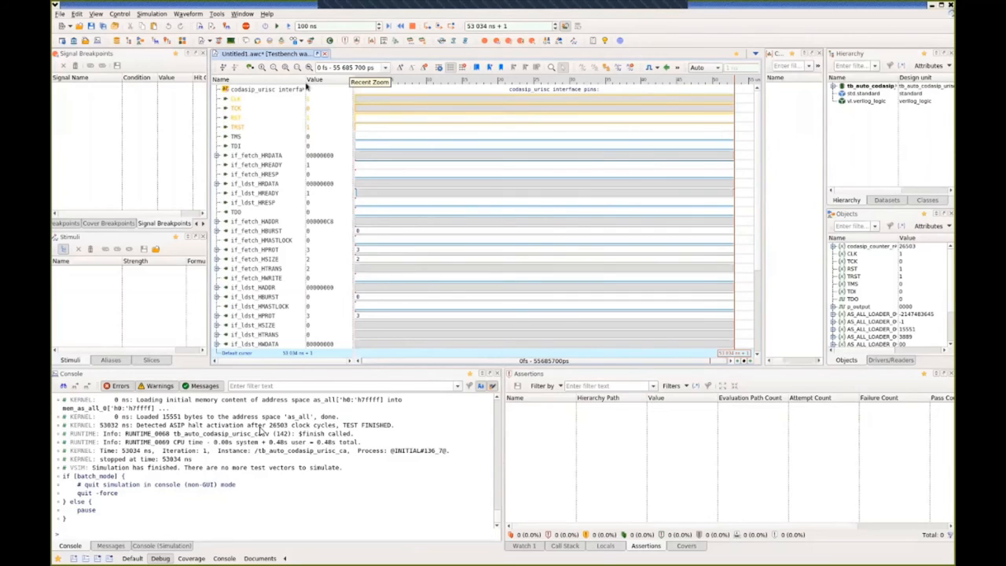
mouse_move(289, 66)
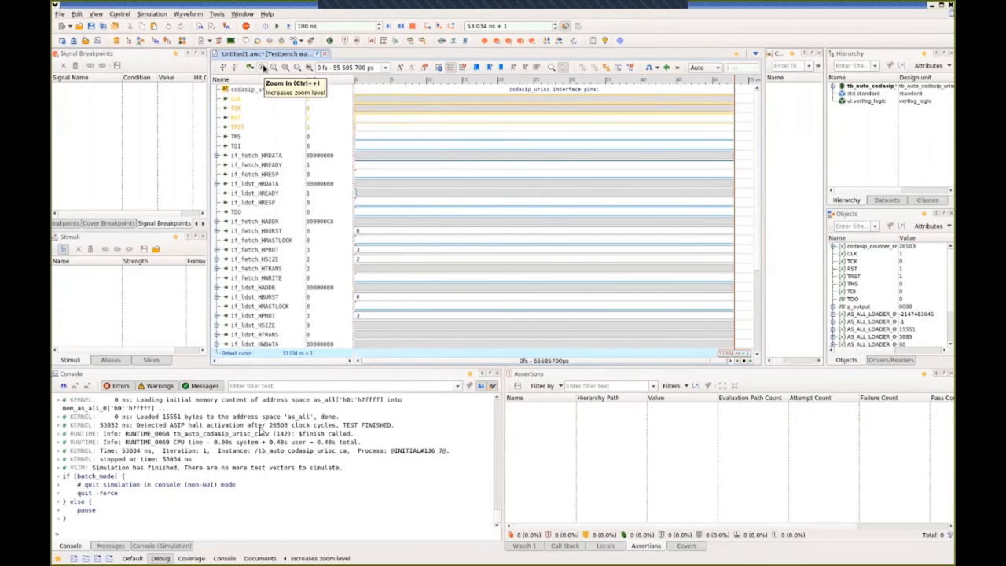
click(253, 66)
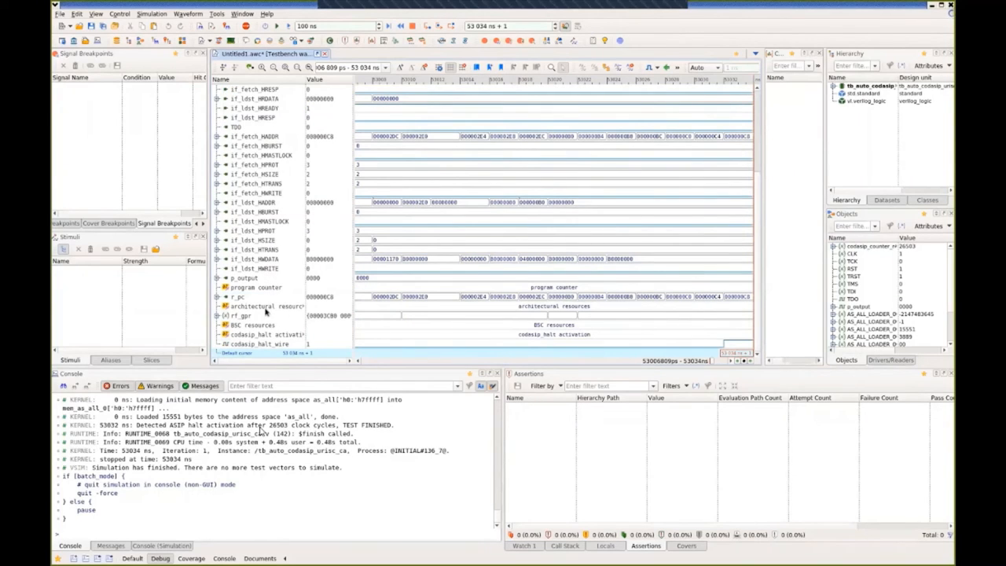
mouse_move(255, 297)
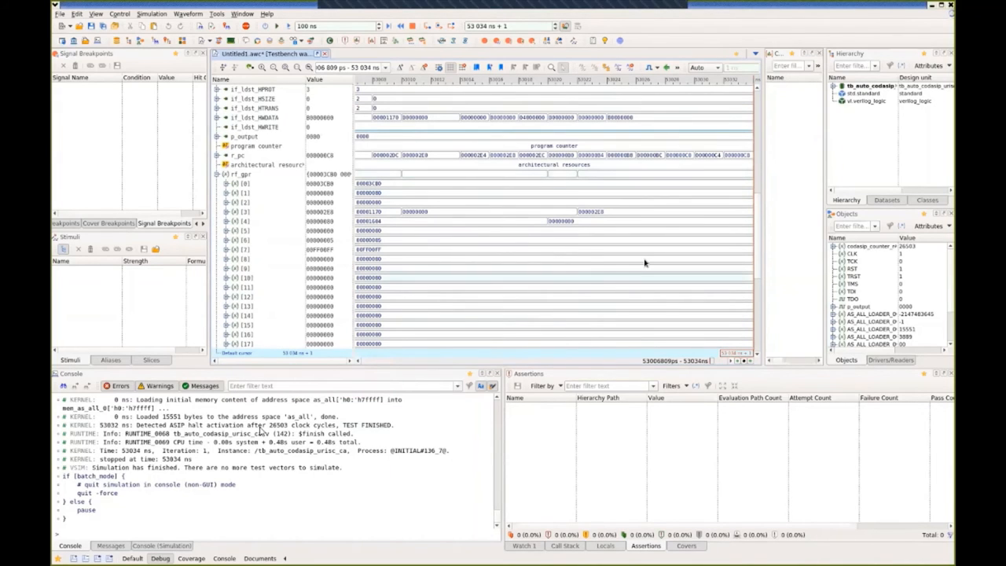
mouse_move(259, 212)
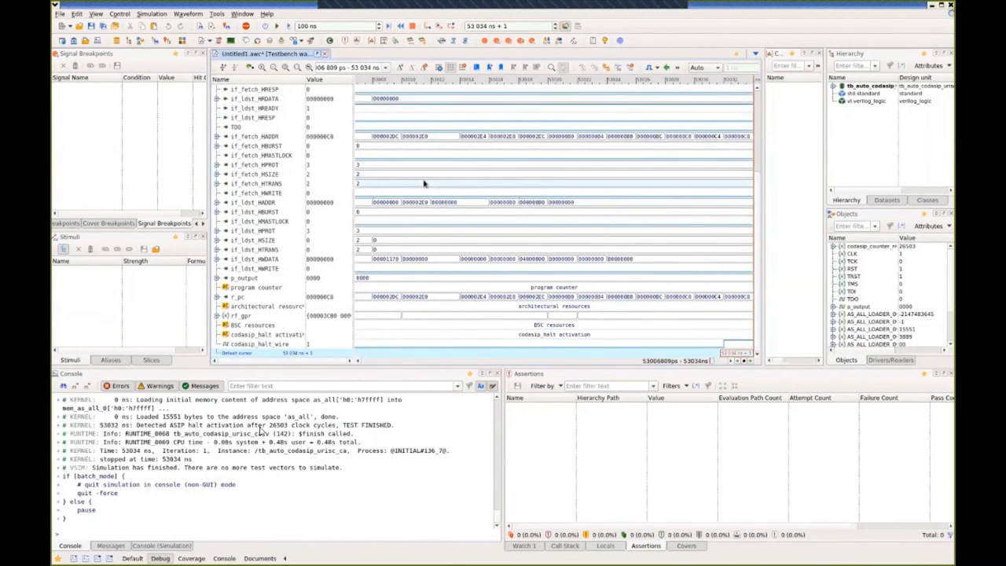
mouse_move(428, 201)
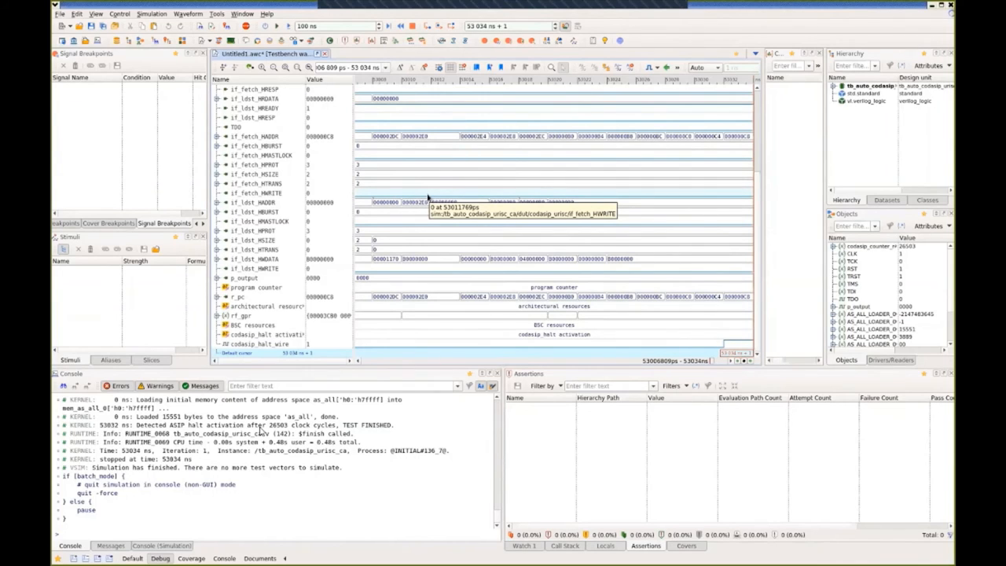
mouse_move(430, 192)
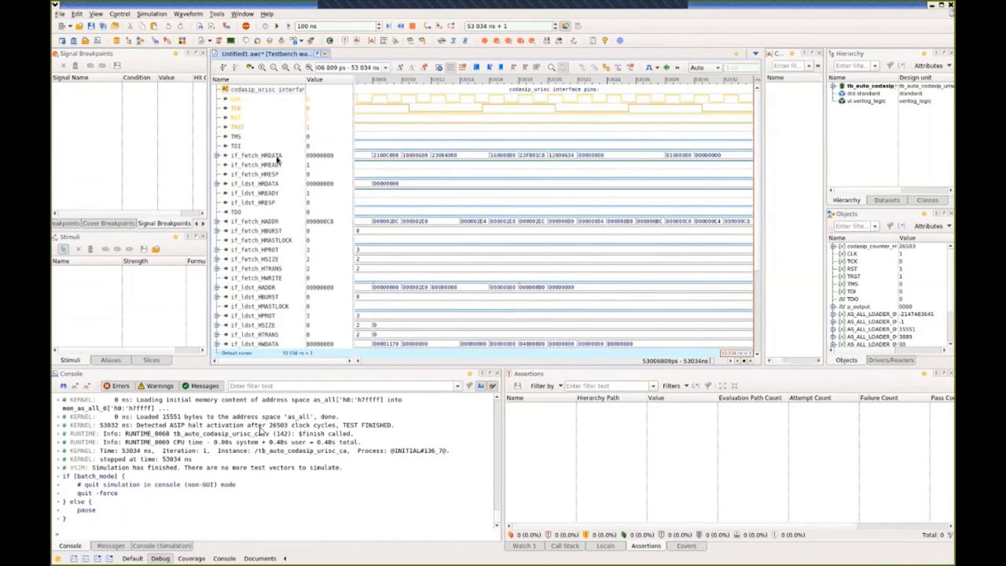
mouse_move(274, 157)
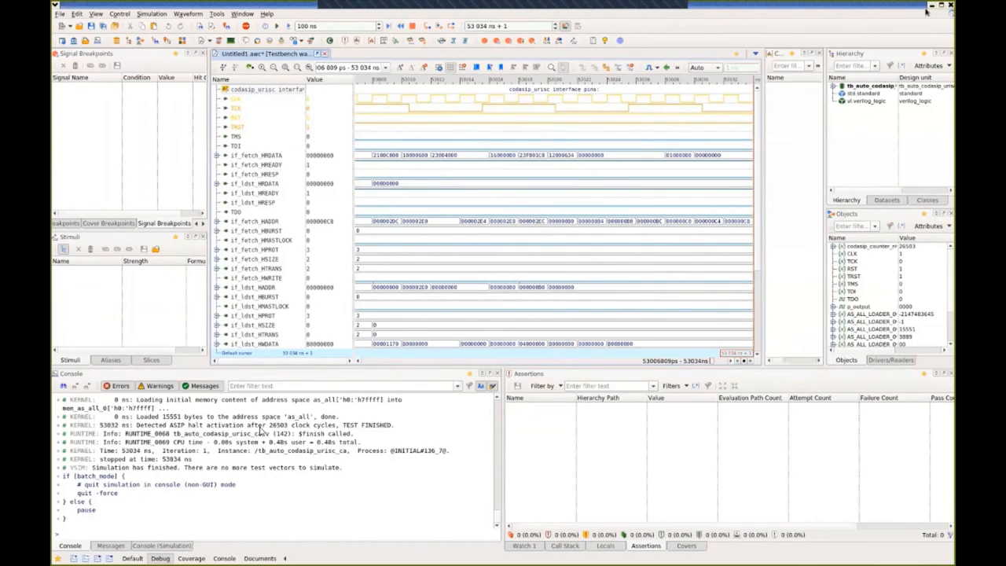
Close Riviera-PRO and return to the Codasip Studio dashboard, opening the launch menu.
click(946, 10)
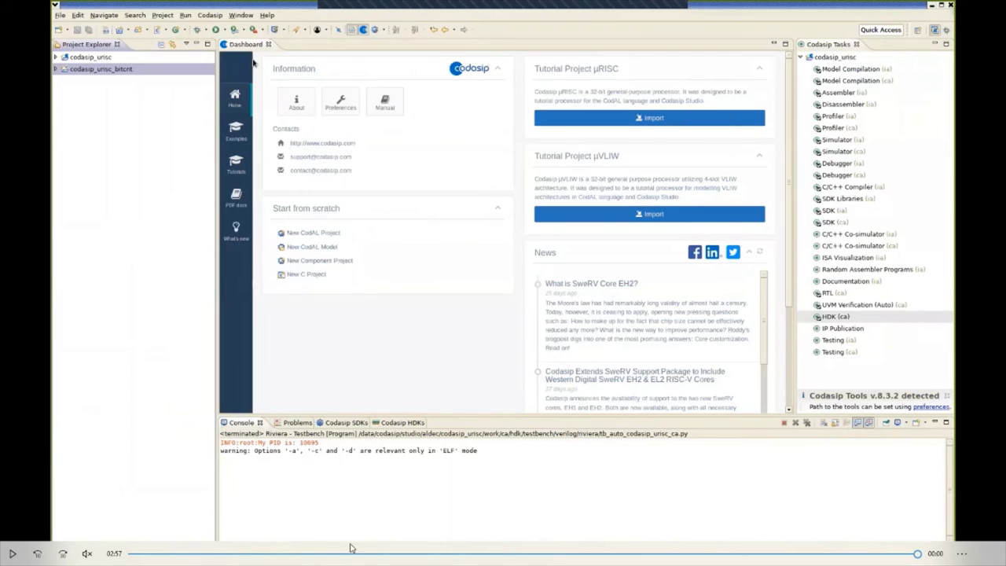
click(198, 28)
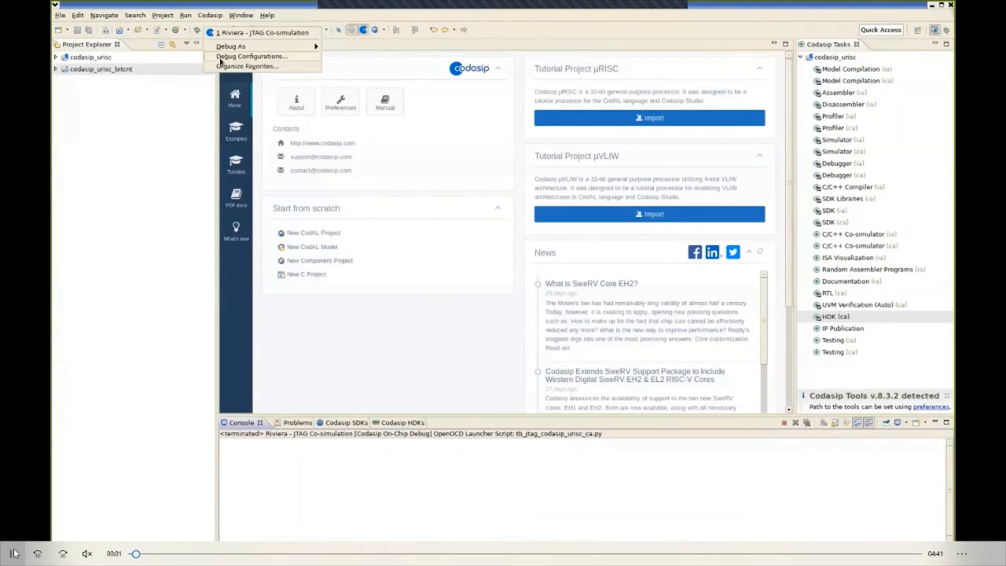
Review the Riviera JTAG Co-simulation configuration's Debugger settings and launch the debug session.
click(245, 57)
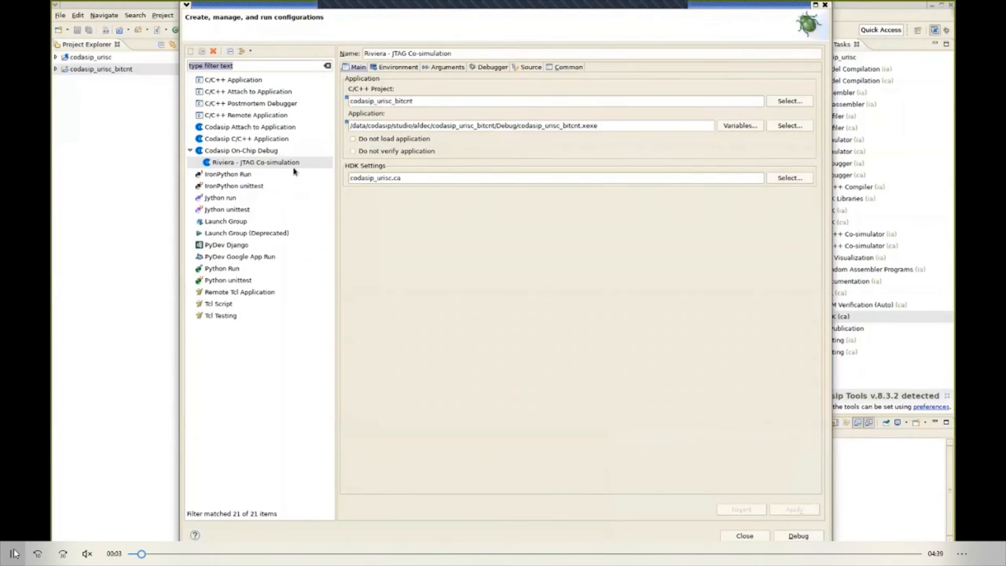
mouse_move(229, 162)
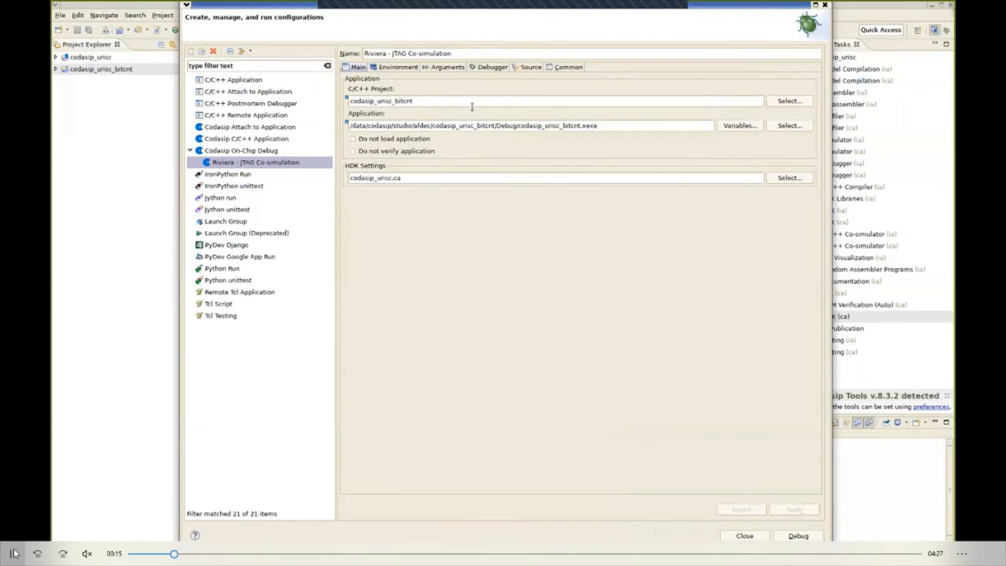
click(490, 66)
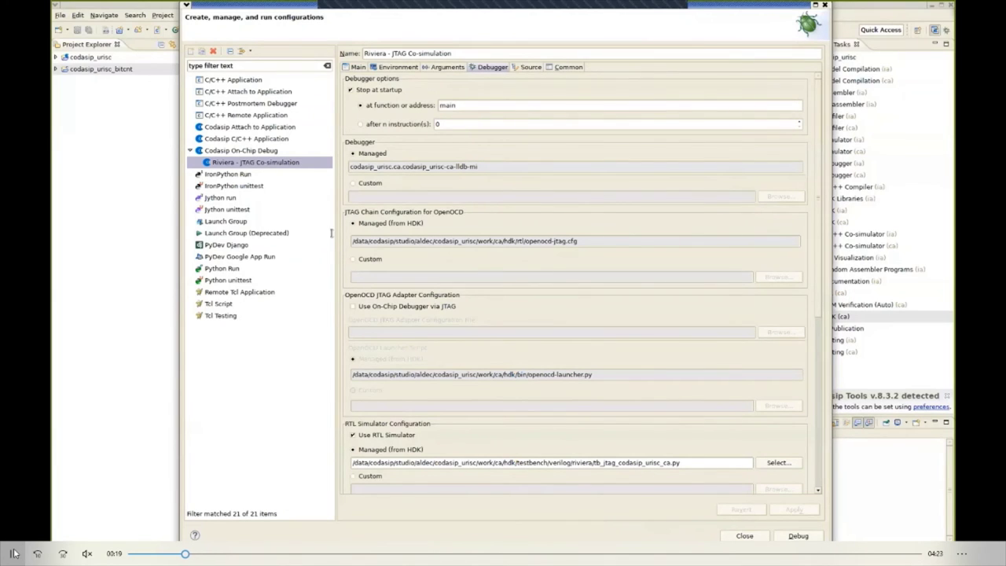
scroll(down, 3)
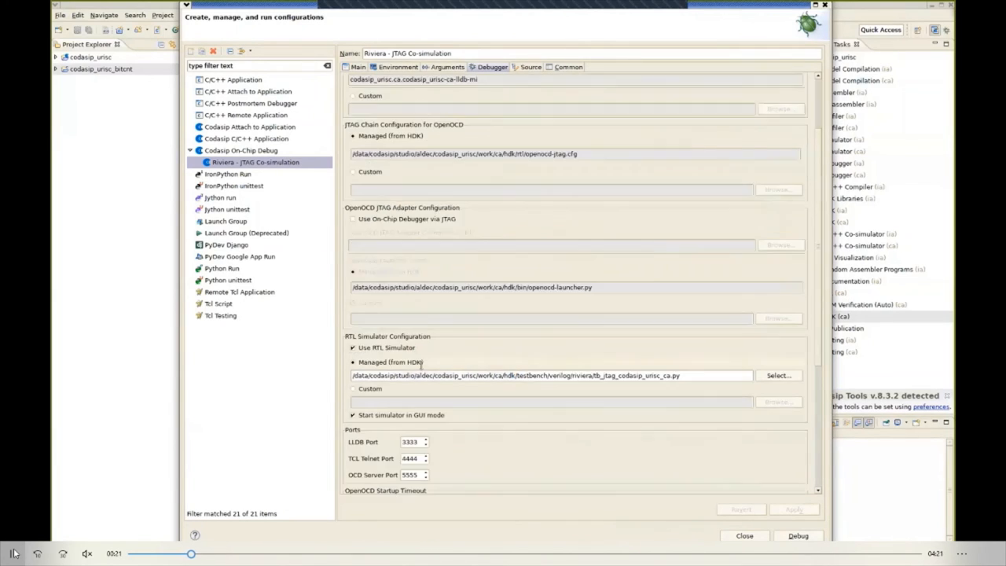
scroll(down, 3)
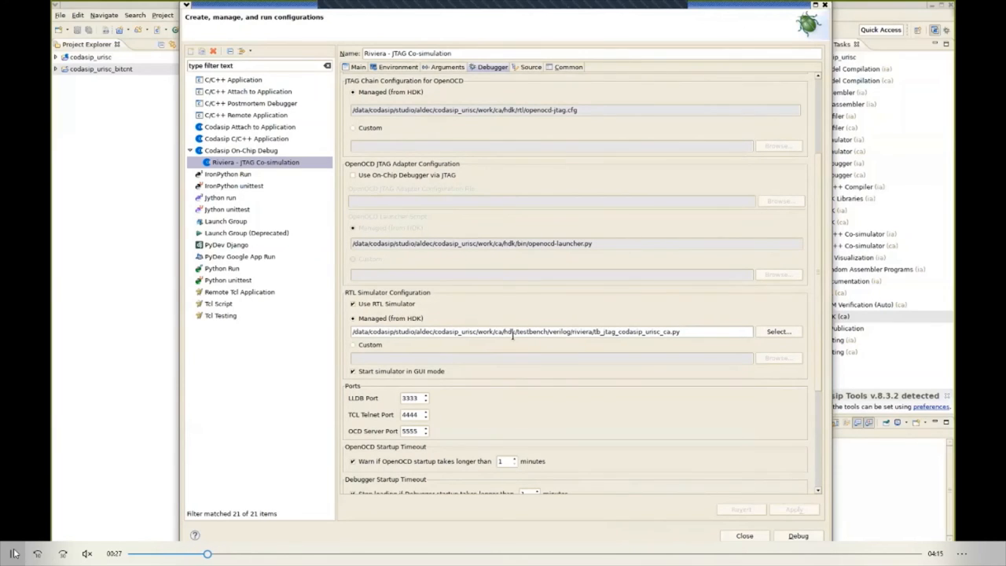
mouse_move(619, 335)
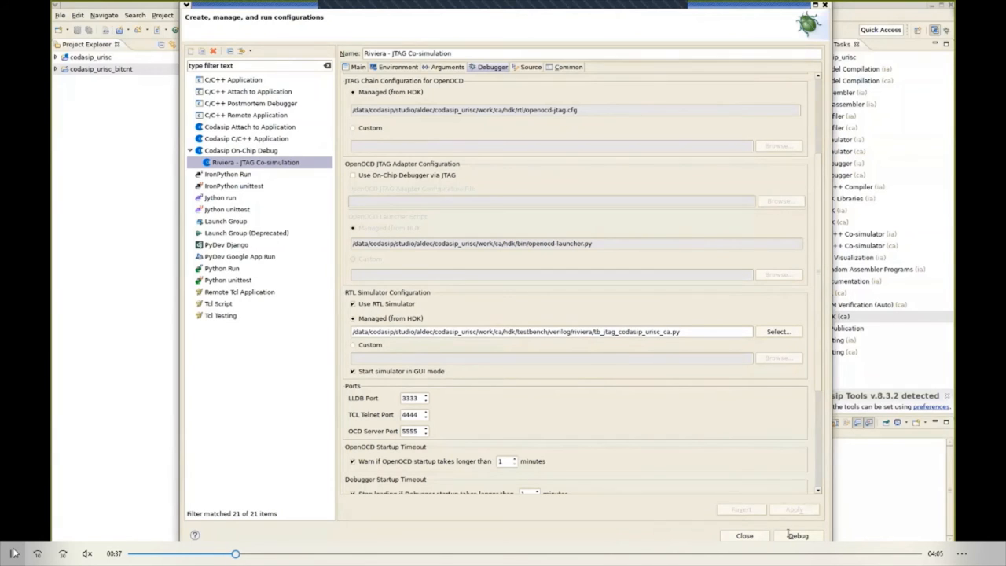
click(796, 534)
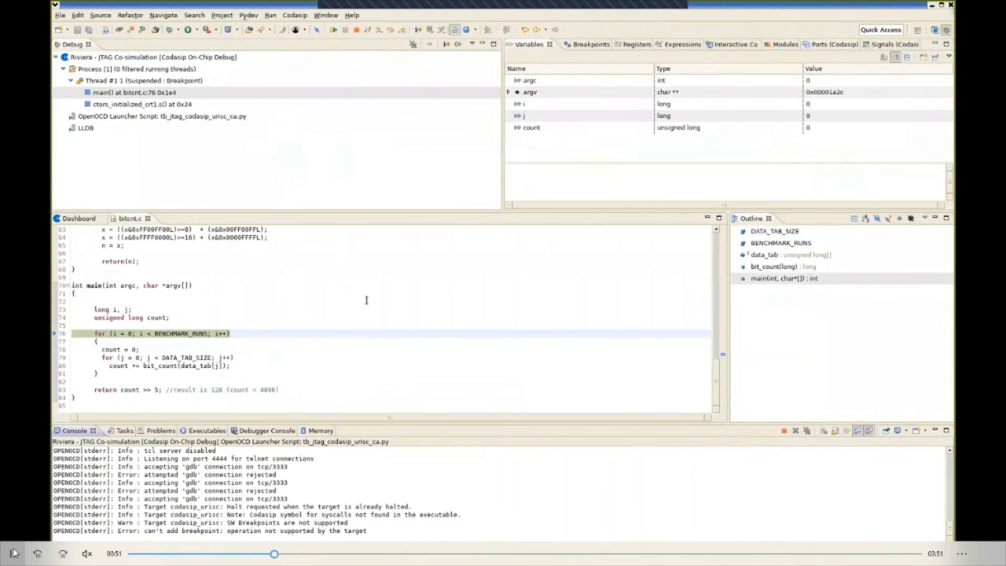
mouse_move(434, 306)
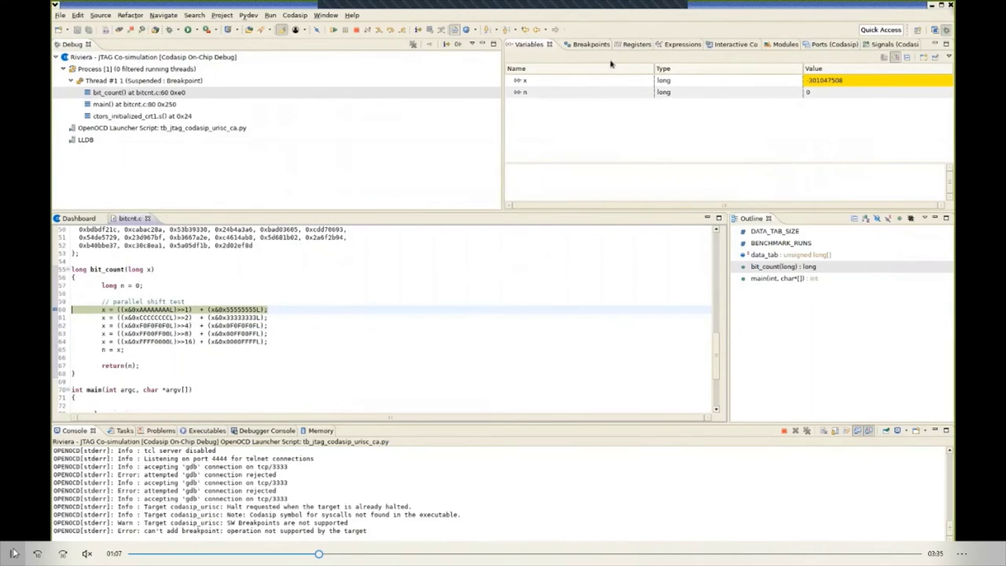
Show the Registers view, add a Codasip Hex Rendering of memory, then terminate the debug session.
click(635, 44)
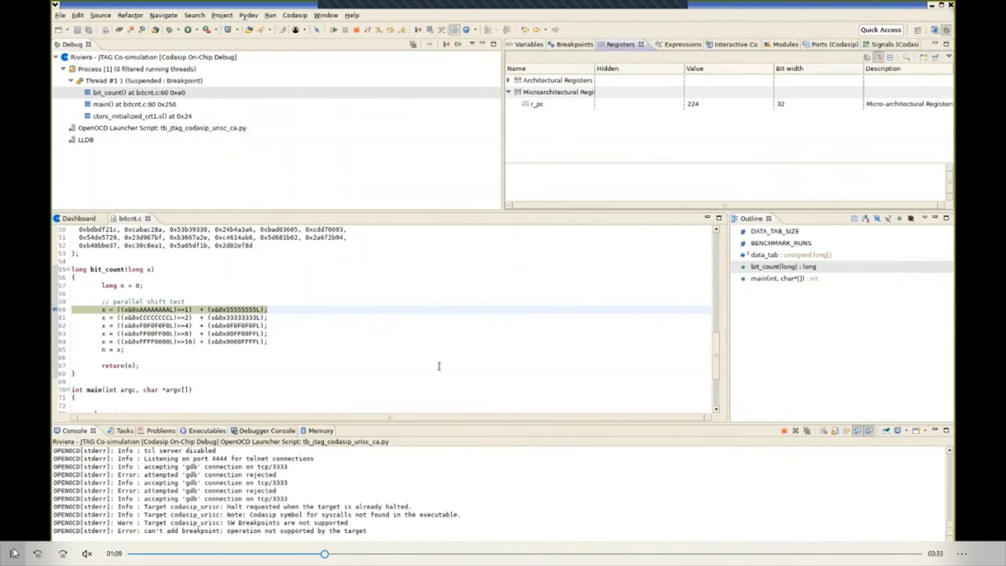
click(305, 430)
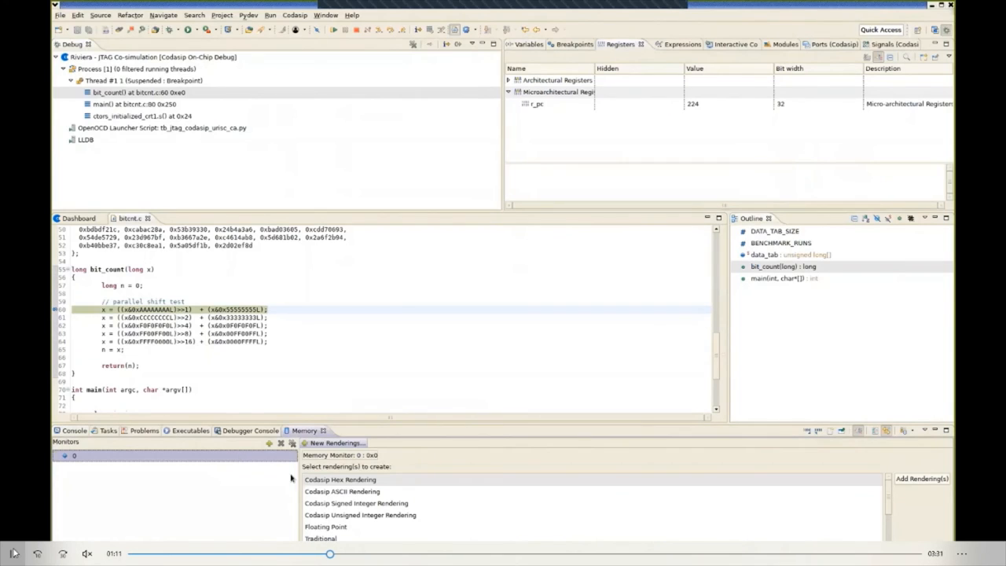
click(341, 477)
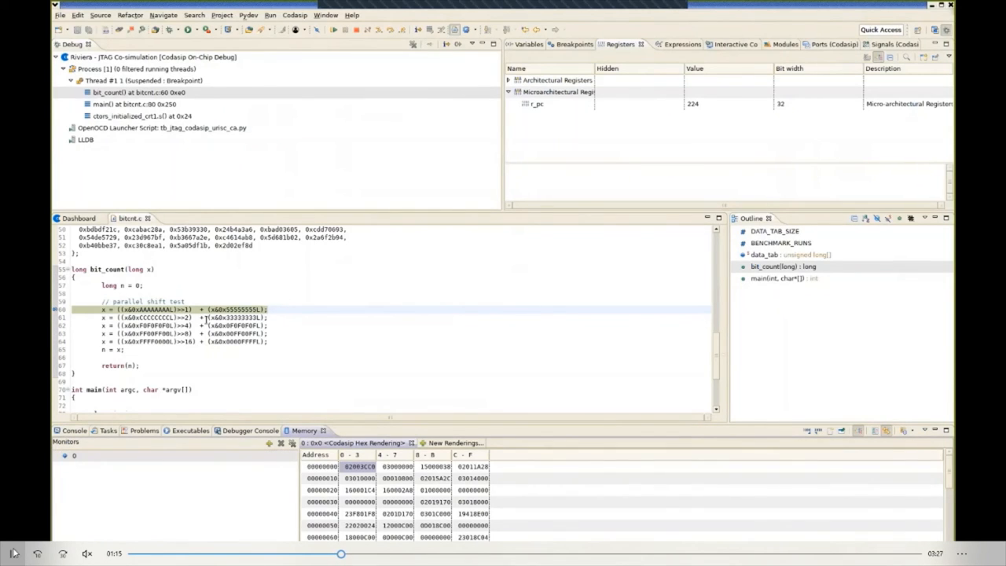
mouse_move(326, 349)
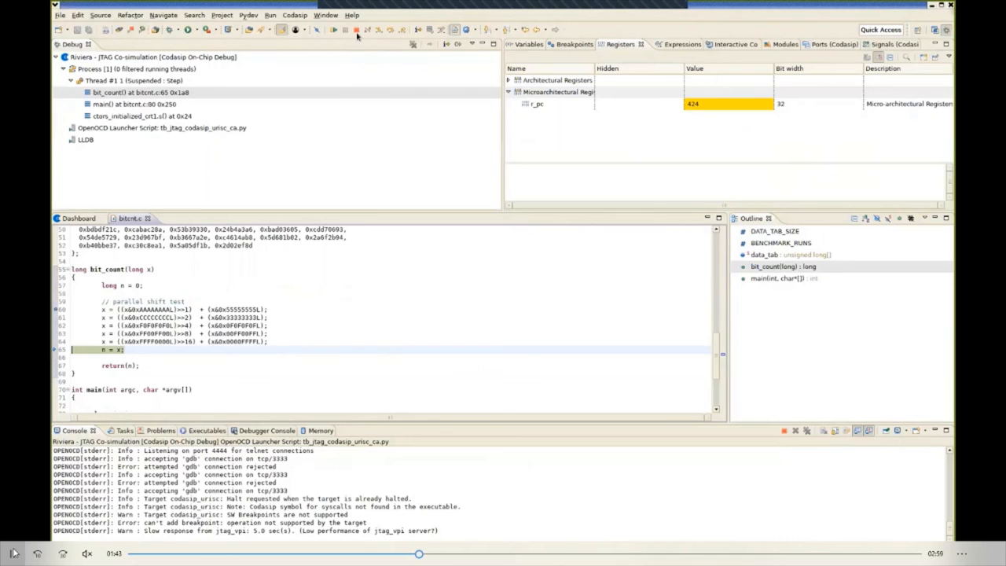
click(352, 30)
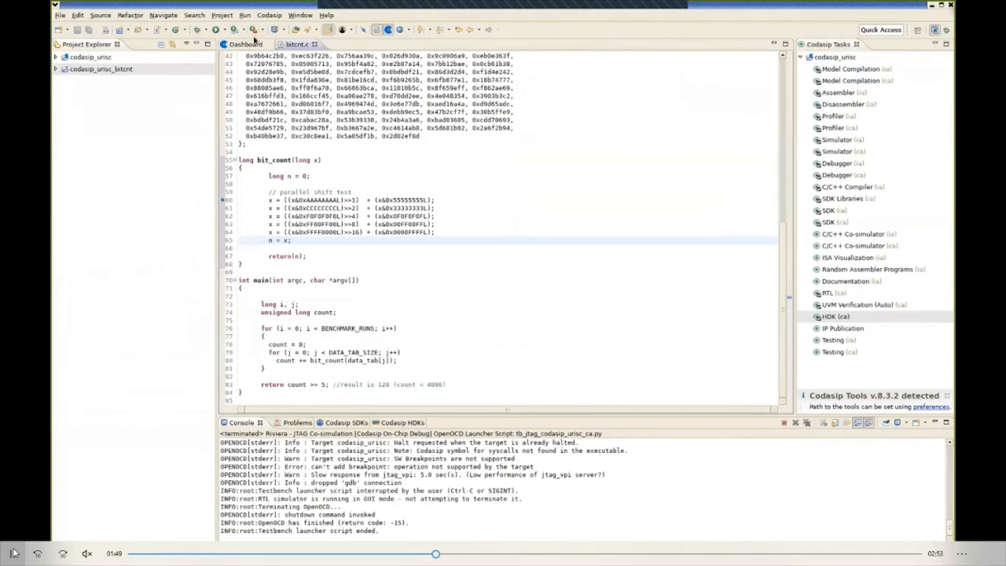
mouse_move(286, 30)
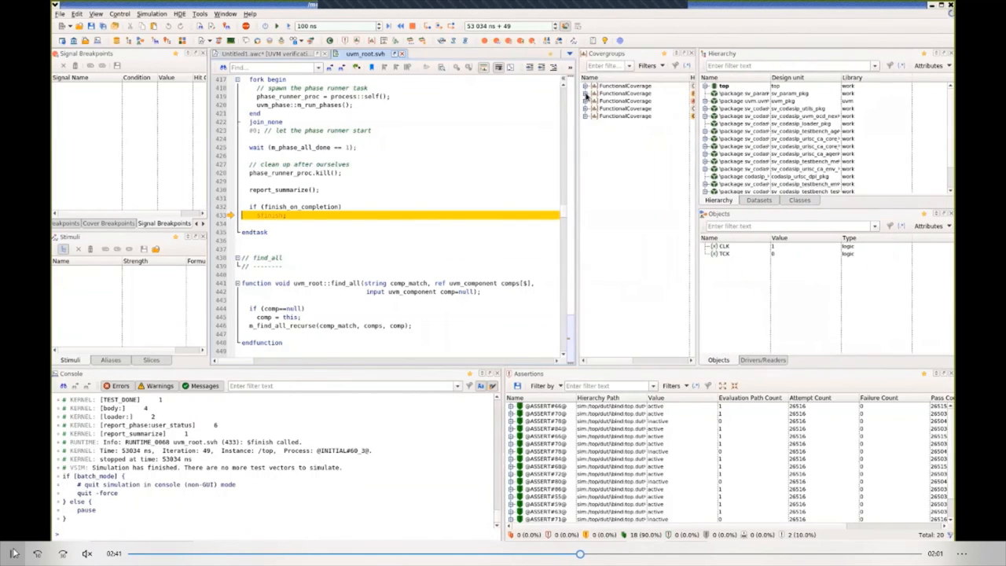
Expand Covergroups and Hierarchy, then generate the code coverage report from the design unit's menu.
click(586, 92)
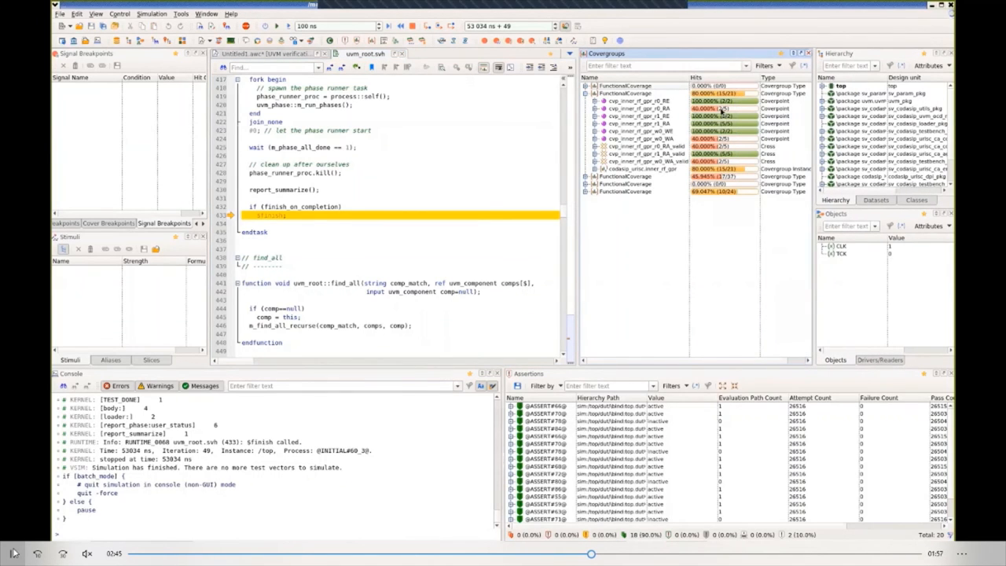
mouse_move(700, 101)
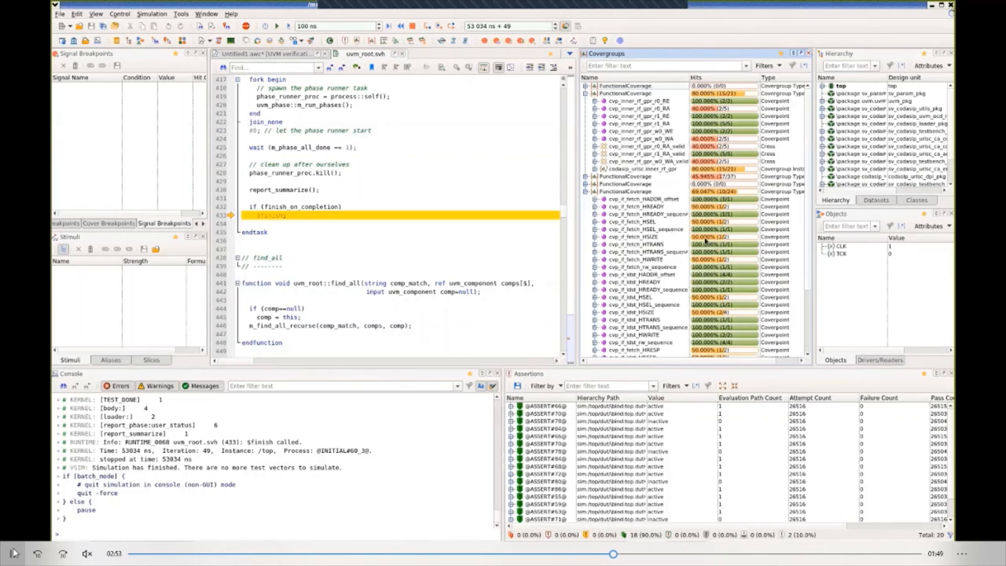
mouse_move(719, 235)
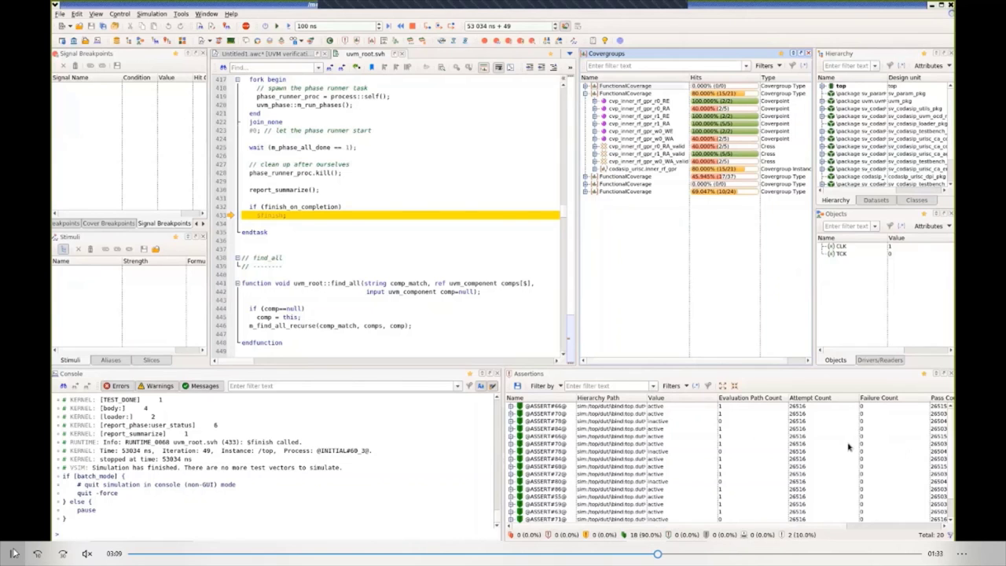
mouse_move(857, 418)
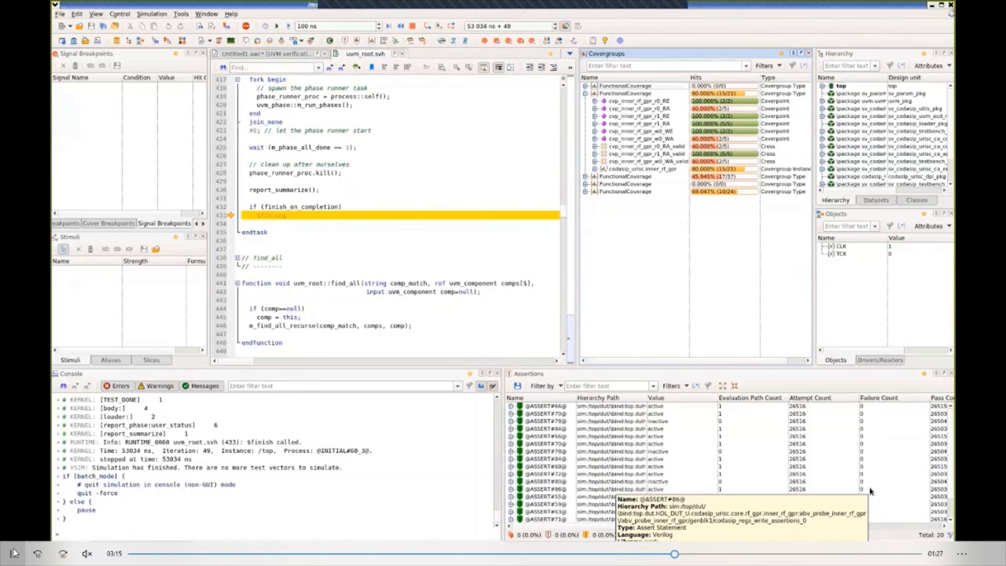
mouse_move(877, 484)
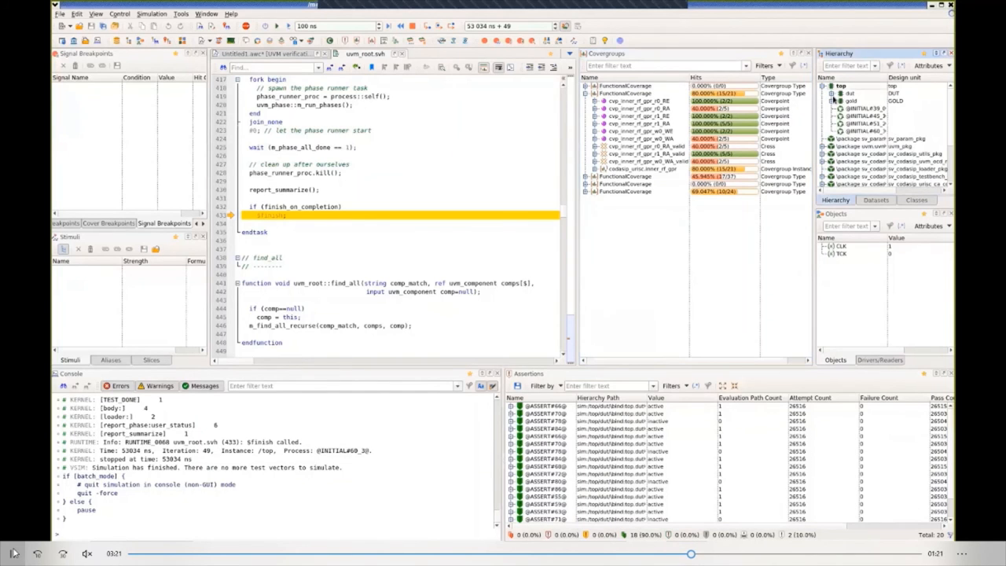
click(827, 94)
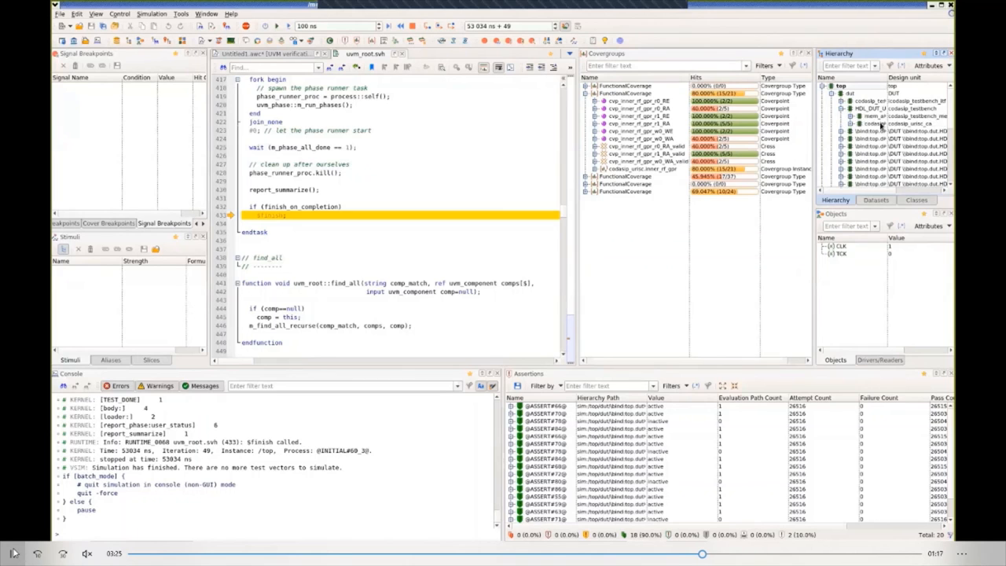
right_click(888, 110)
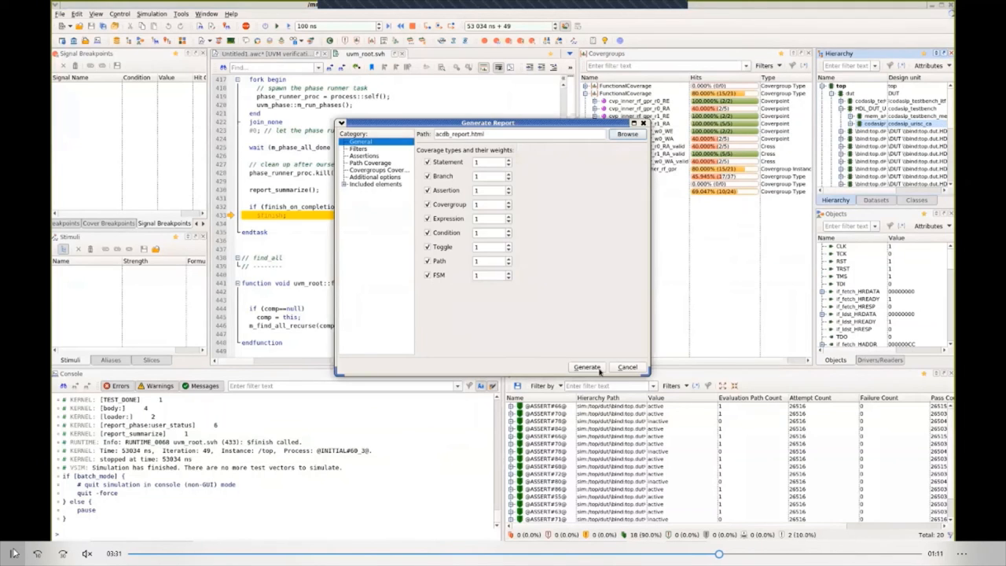
click(586, 367)
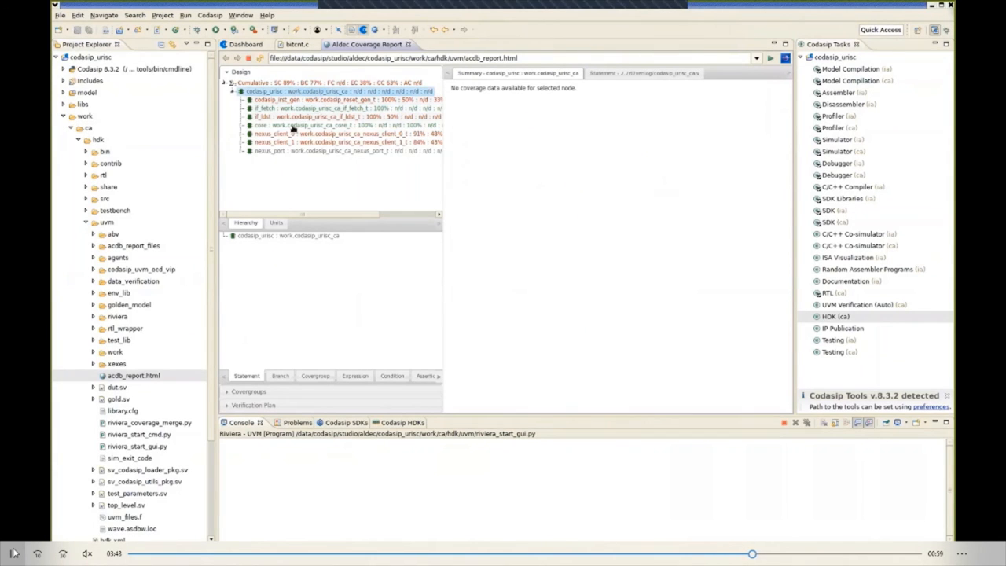
Show the statement, branch and expression coverage summary for a design unit and the core unit.
click(264, 125)
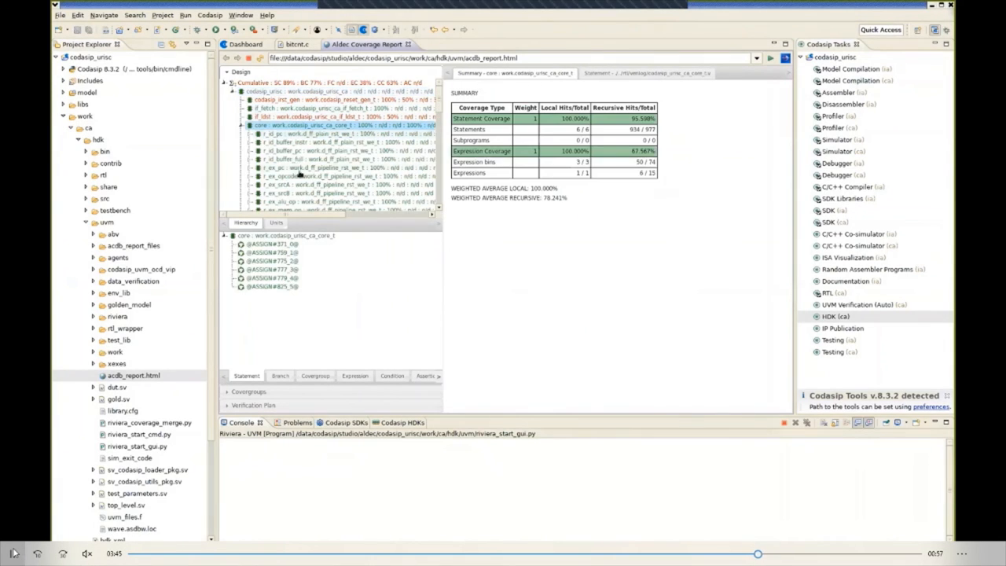
scroll(down, 3)
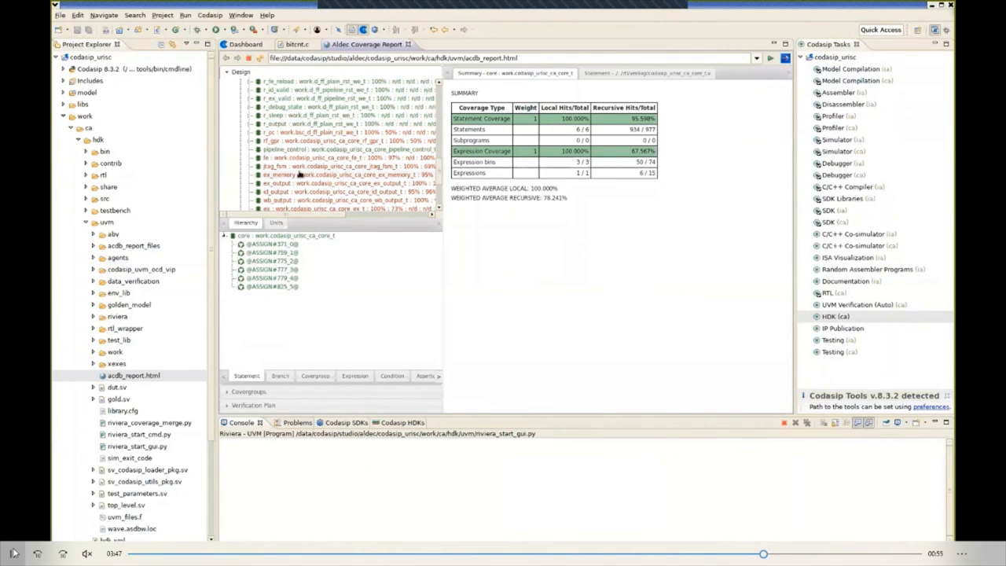
click(270, 157)
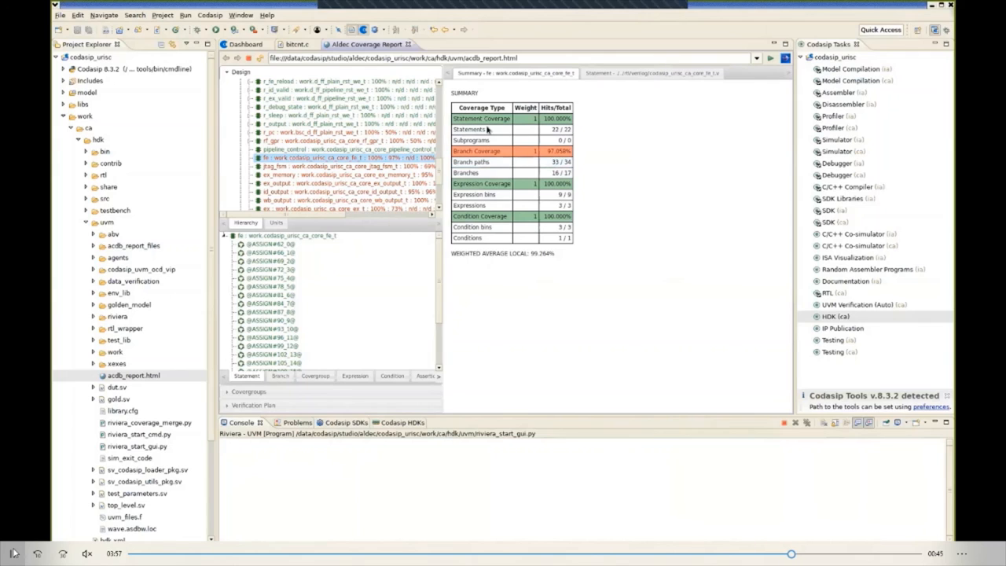
mouse_move(484, 253)
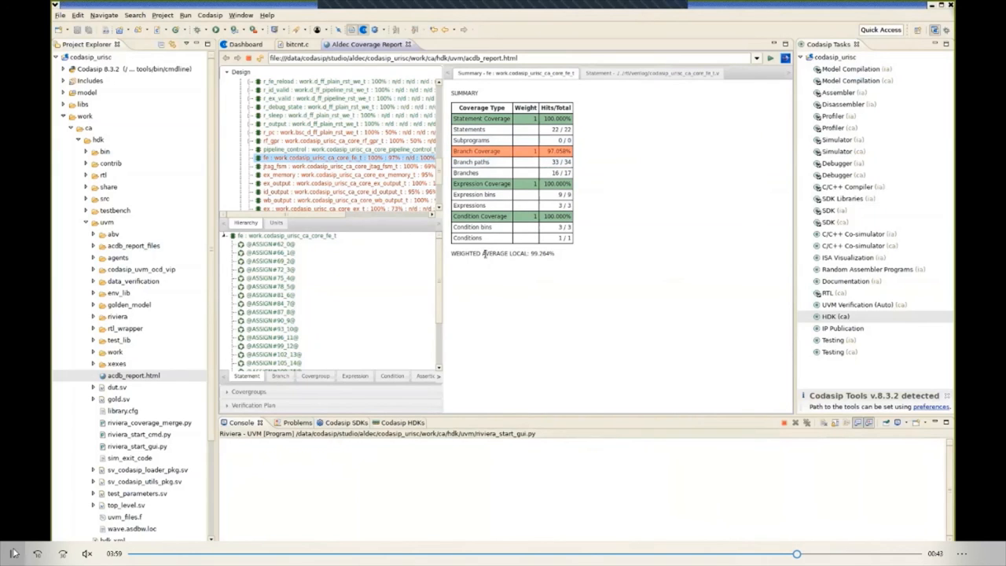
mouse_move(519, 270)
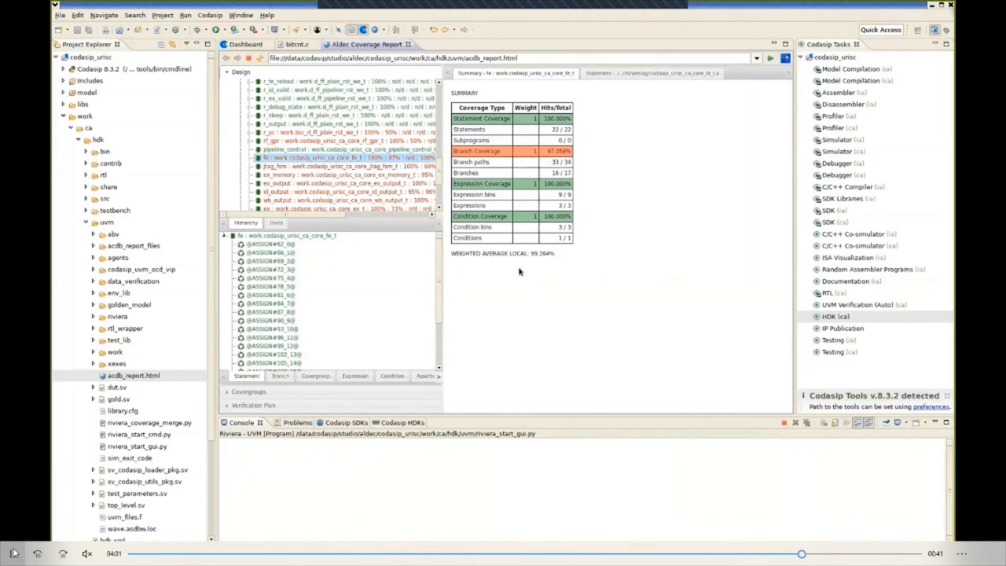